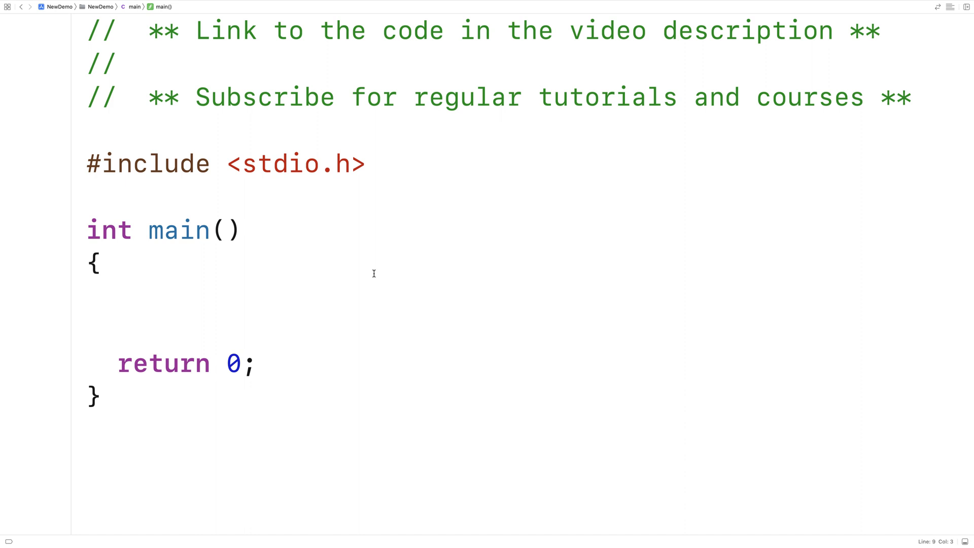
- Type the union Data definition above main with int x, double y and char z[32]
click(118, 297)
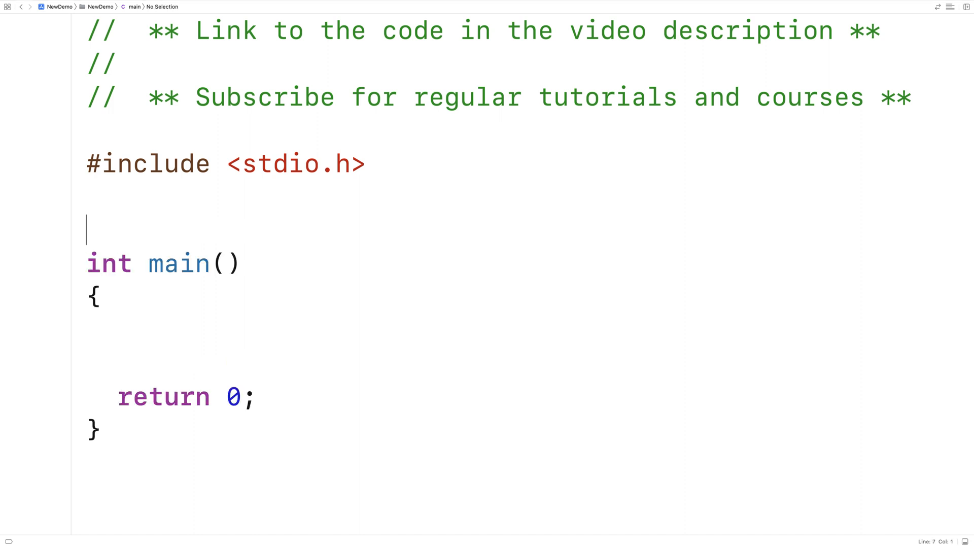
text(union D)
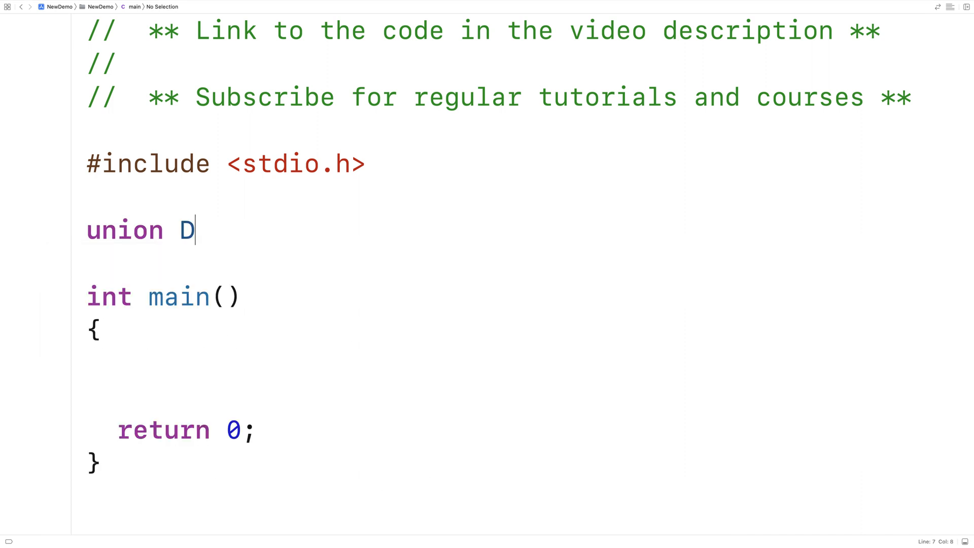
text(ata)
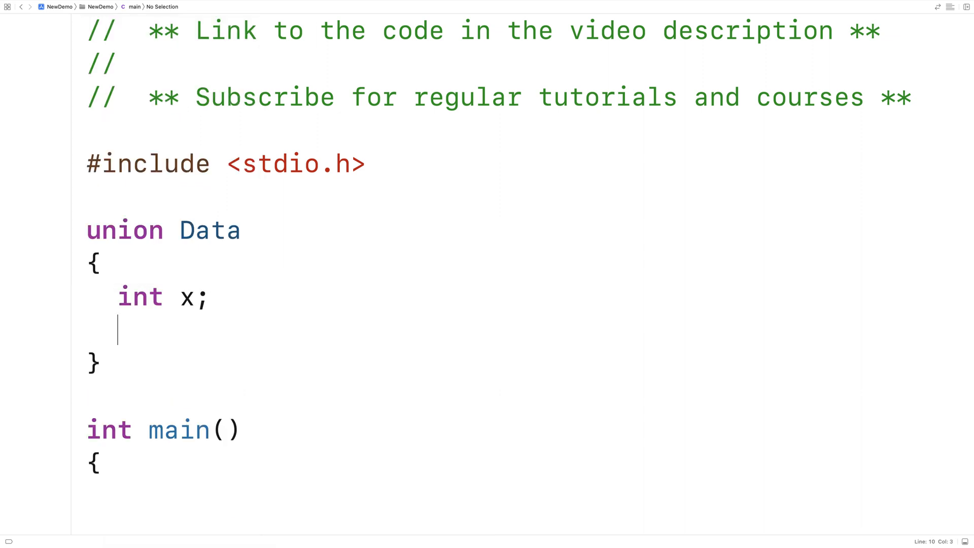
text(double y;)
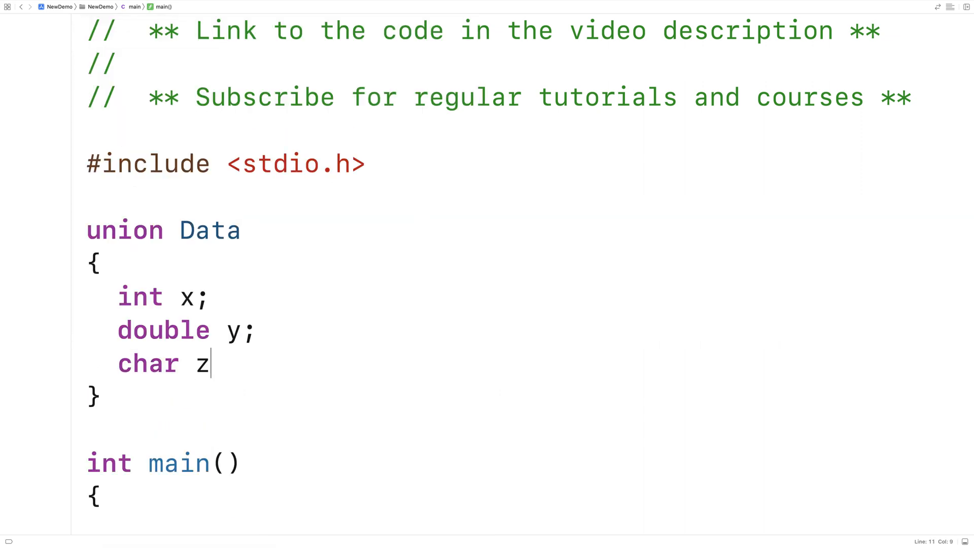
text([32];)
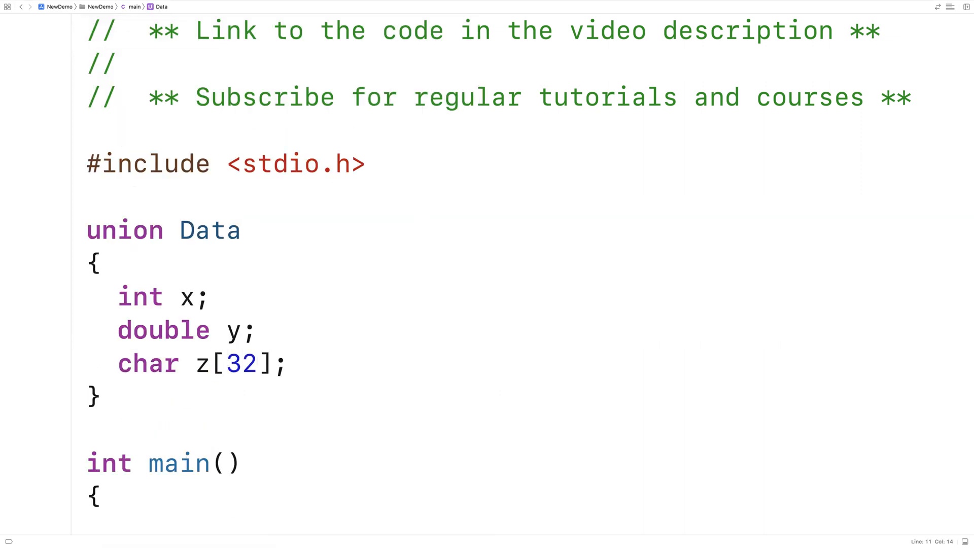
text(;)
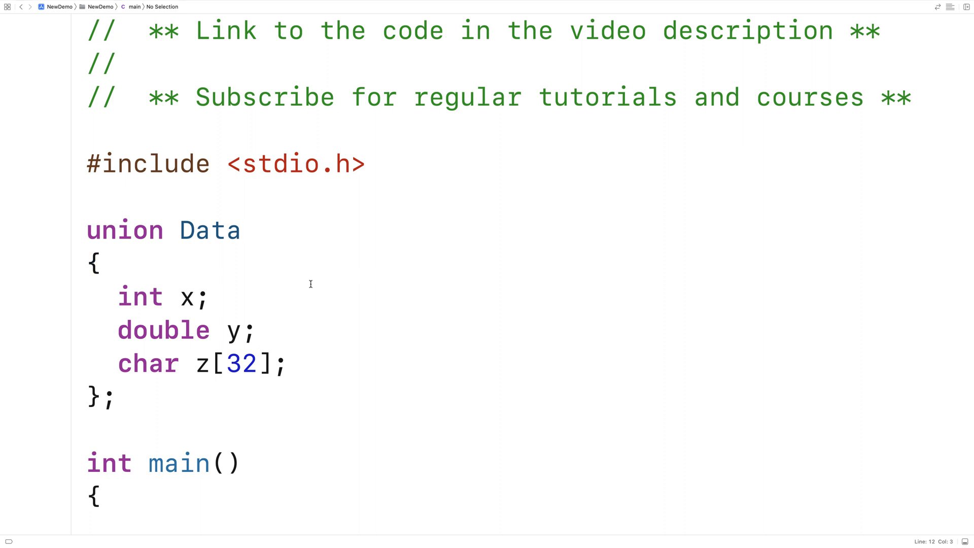
mouse_move(199, 266)
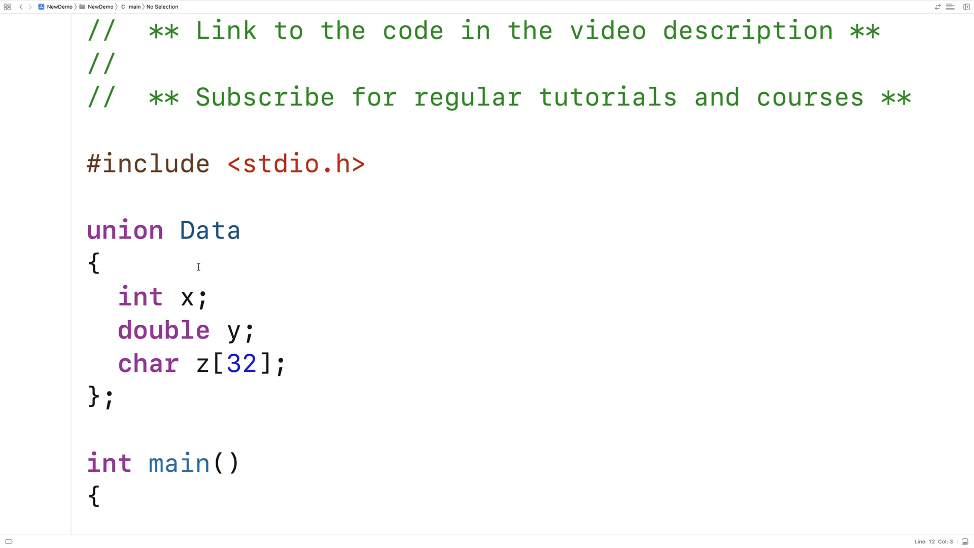
- Highlight the union name Data and member z, then move to the line above the union
double_click(210, 230)
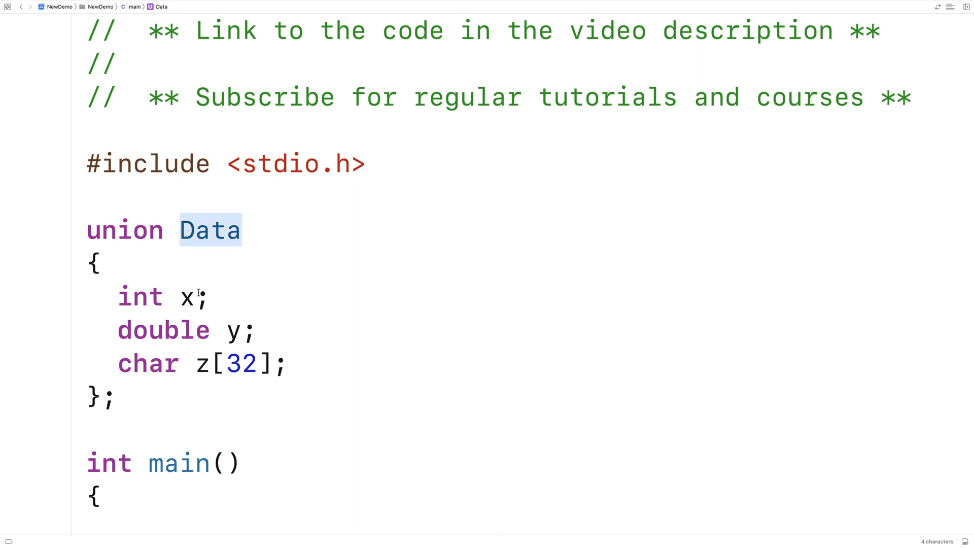
click(228, 330)
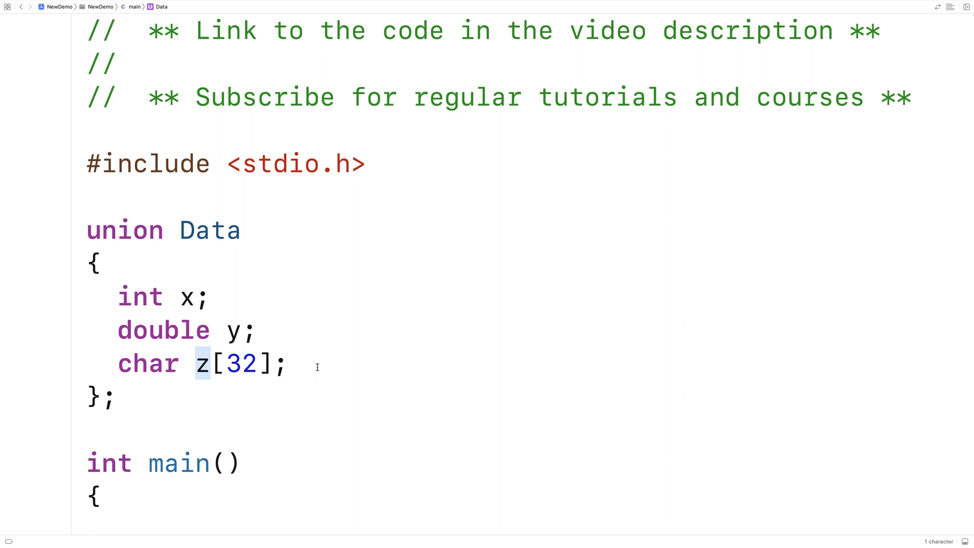
click(211, 363)
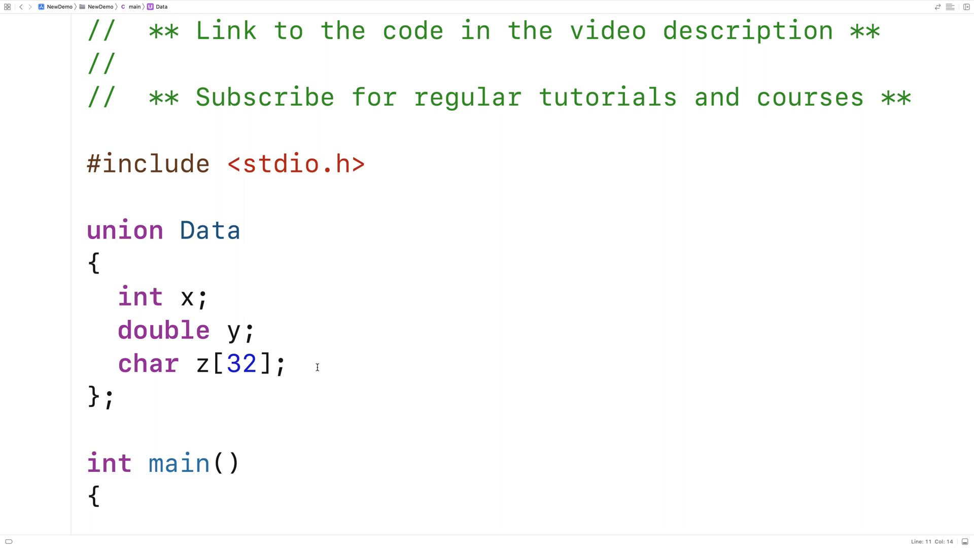
click(288, 363)
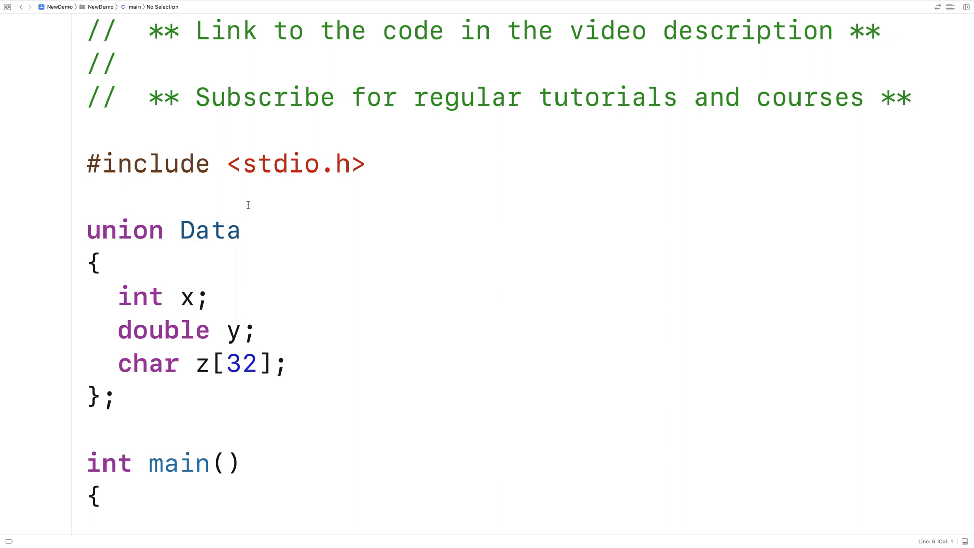
- Add an include, declare union Data mydata, and assign x = 10, y, and z via strcpy
text(#includ)
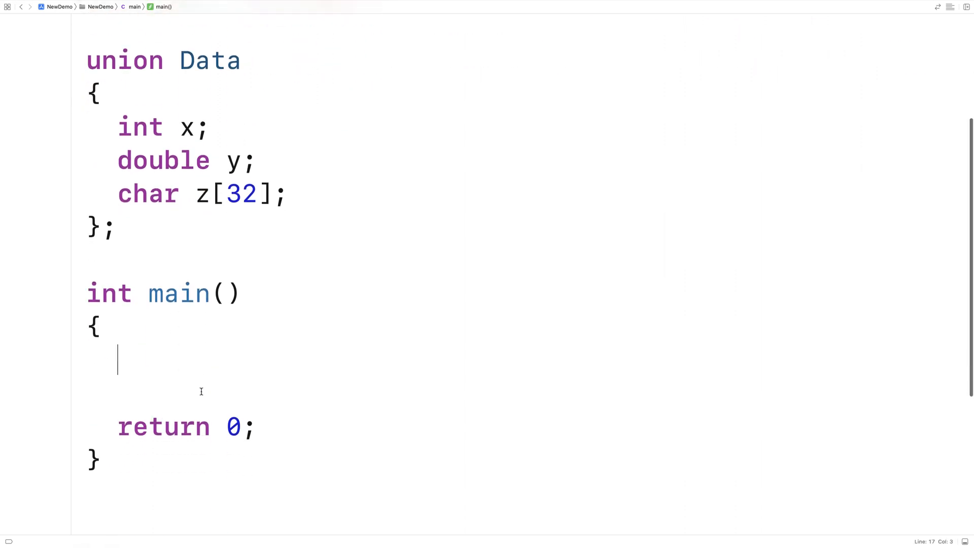
text(union Data mydata;)
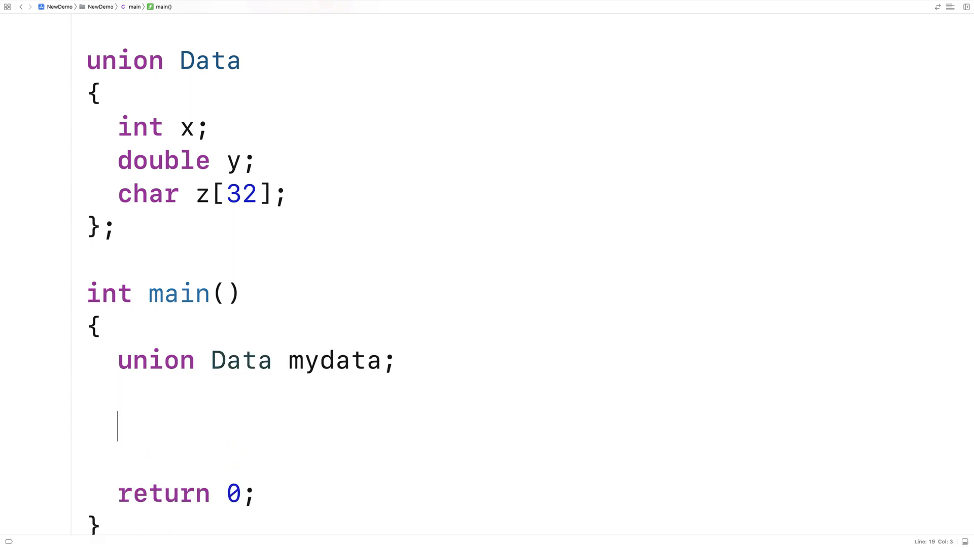
text(mydata.x)
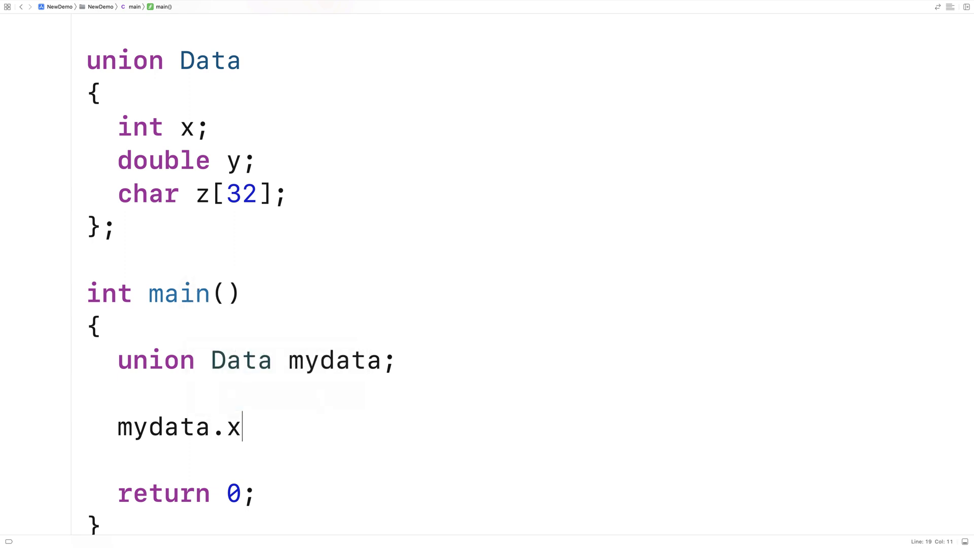
text(= 10;)
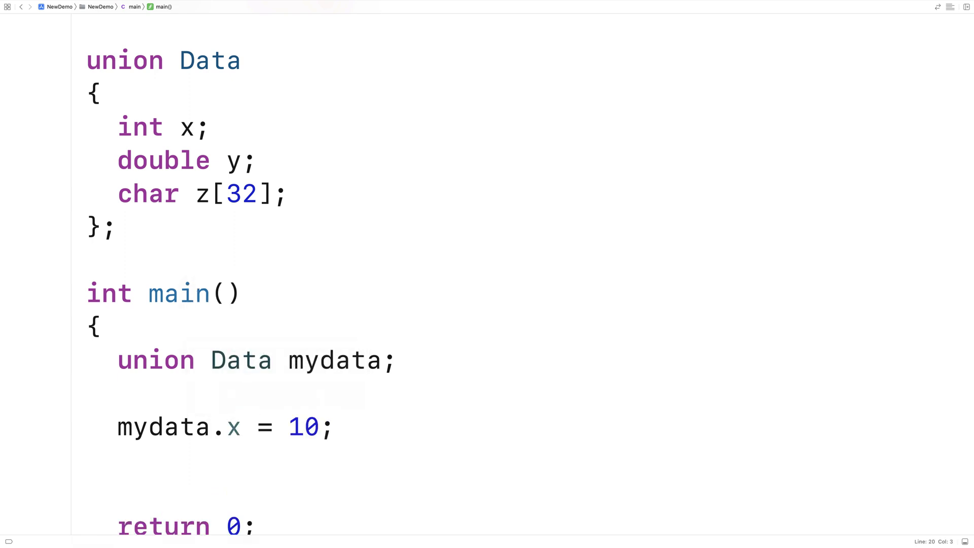
text(mydata)
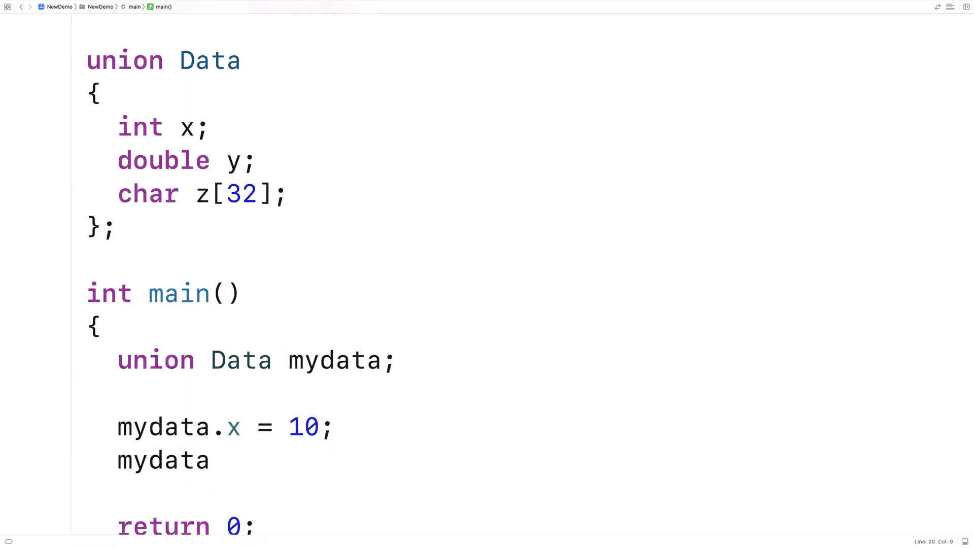
text(.y = 2)
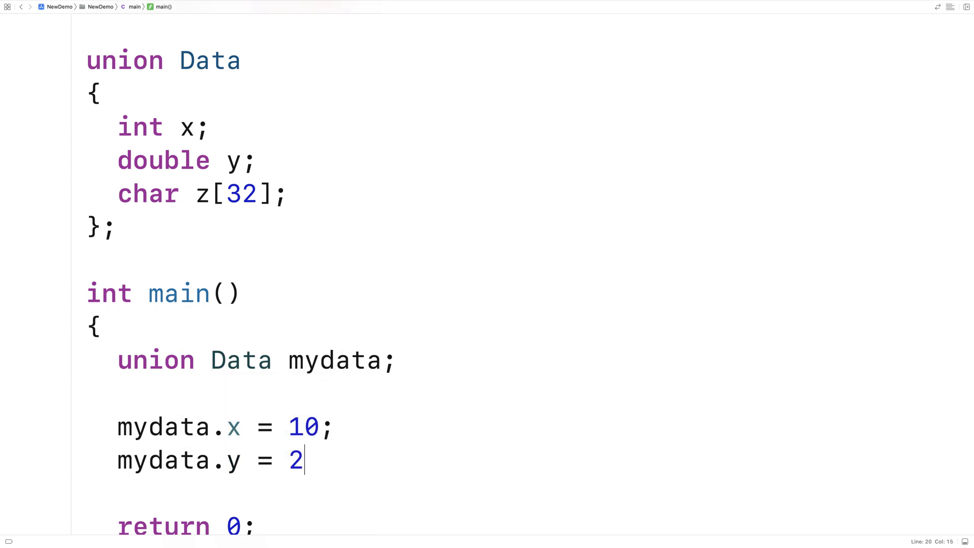
text(strcpy(mydat.)
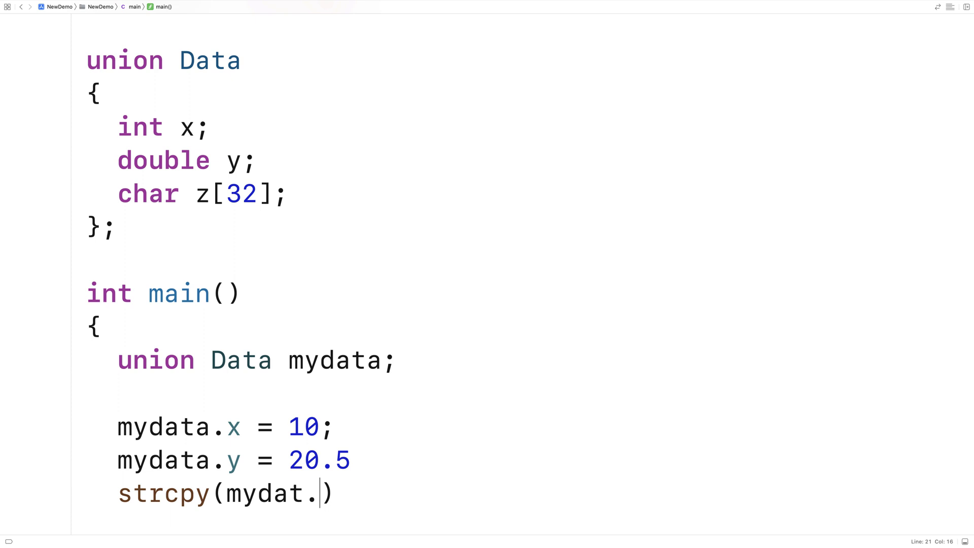
text(a.z, "tst")
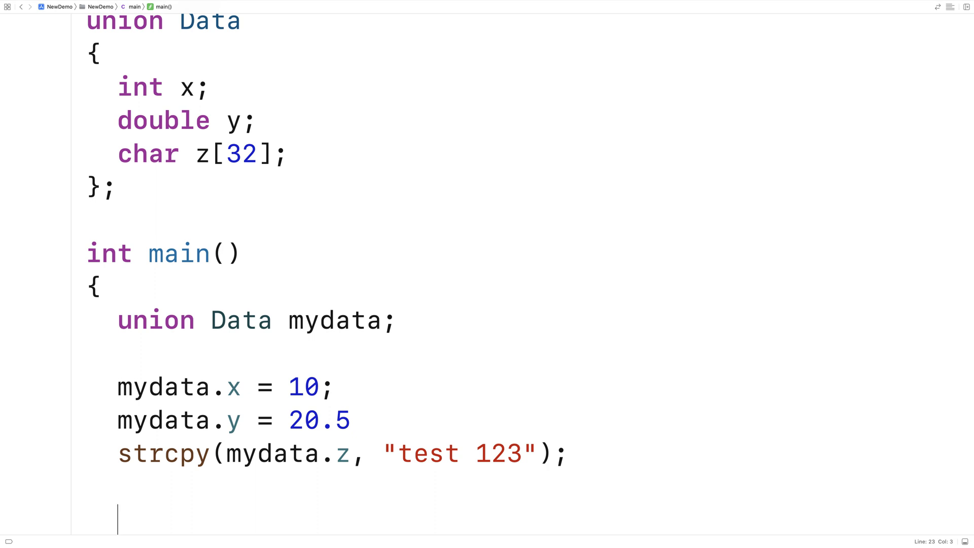
- Add printf lines showing mydata.x, mydata.y and mydata.z
text(printf()
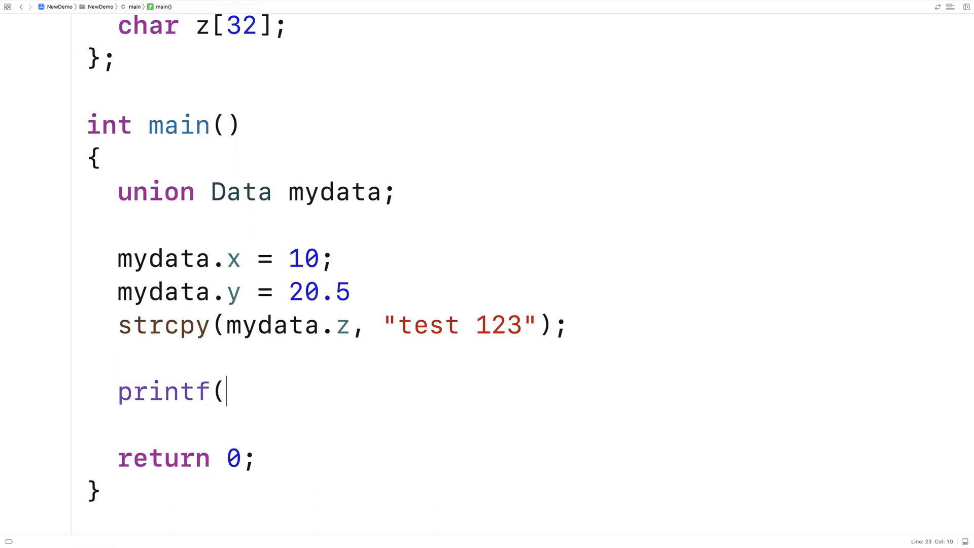
text("mydata.x ")
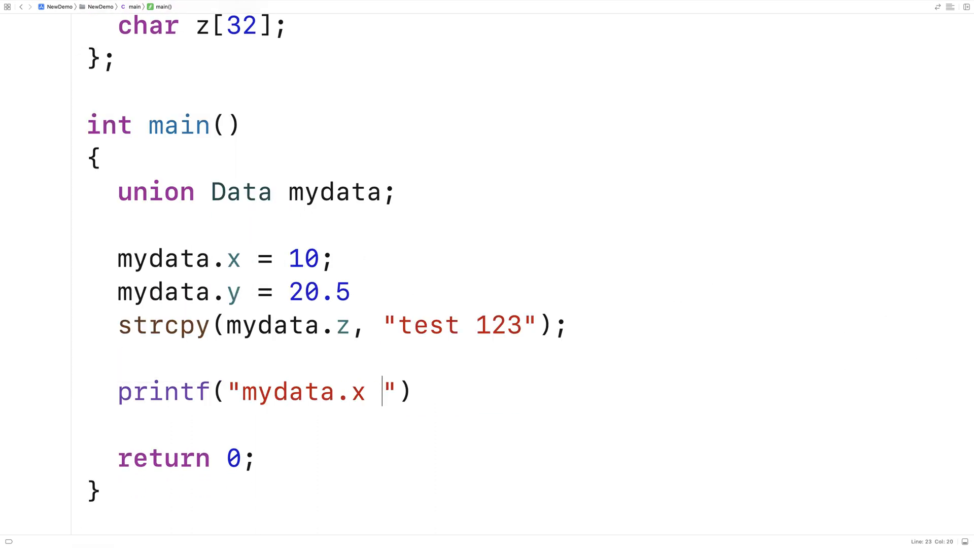
text(= %d\)
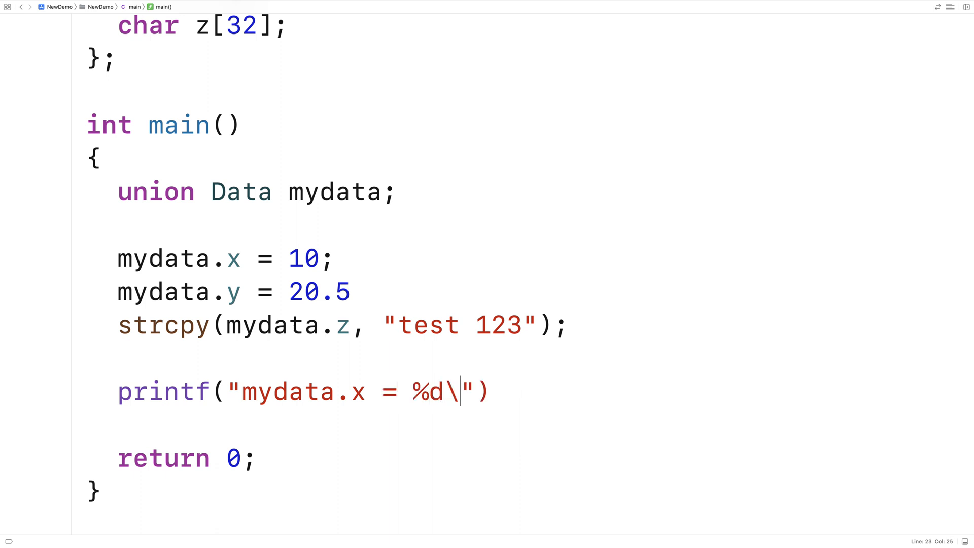
text(n", mydata.x)
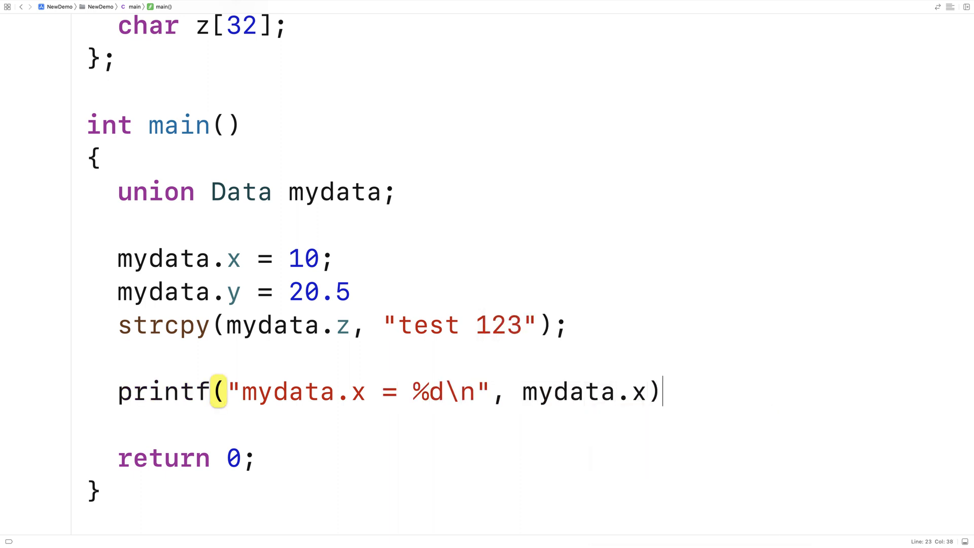
text(printf("mydata.y = ^")
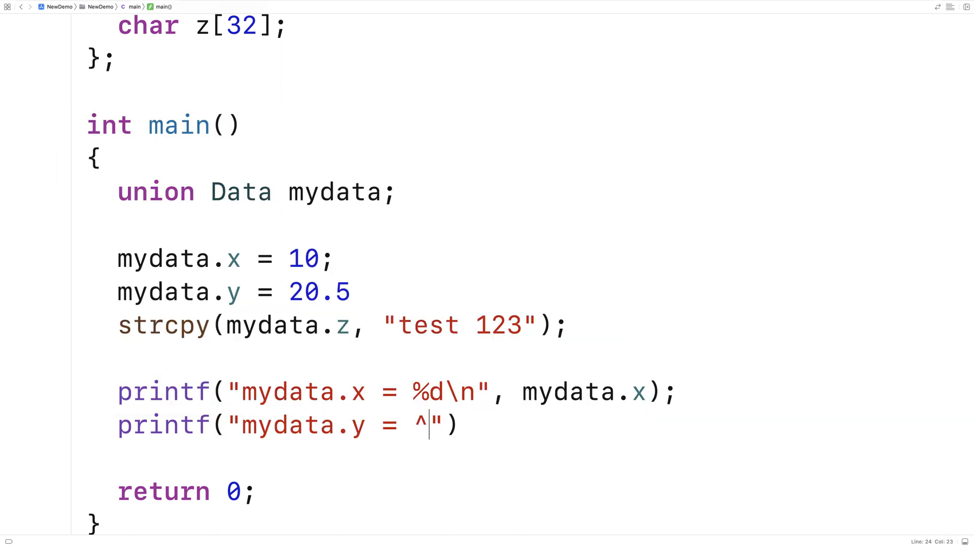
text(f\n", mydata.y)
text(printf("myd)
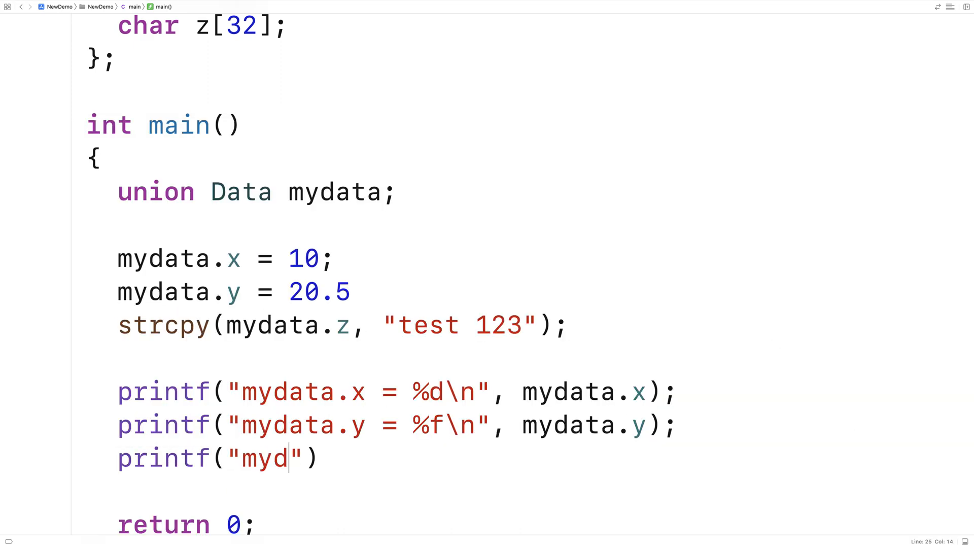
text(ata.z = %\)
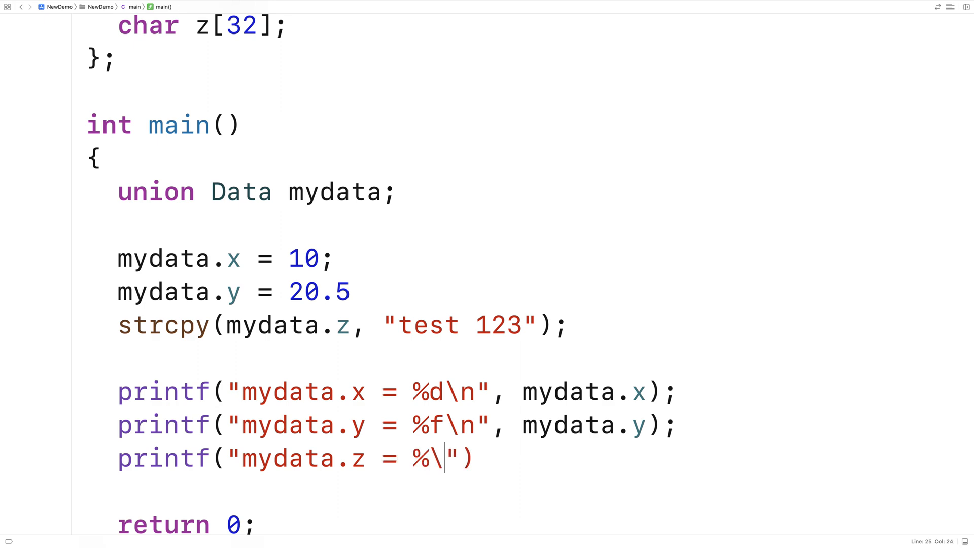
text(s\n)
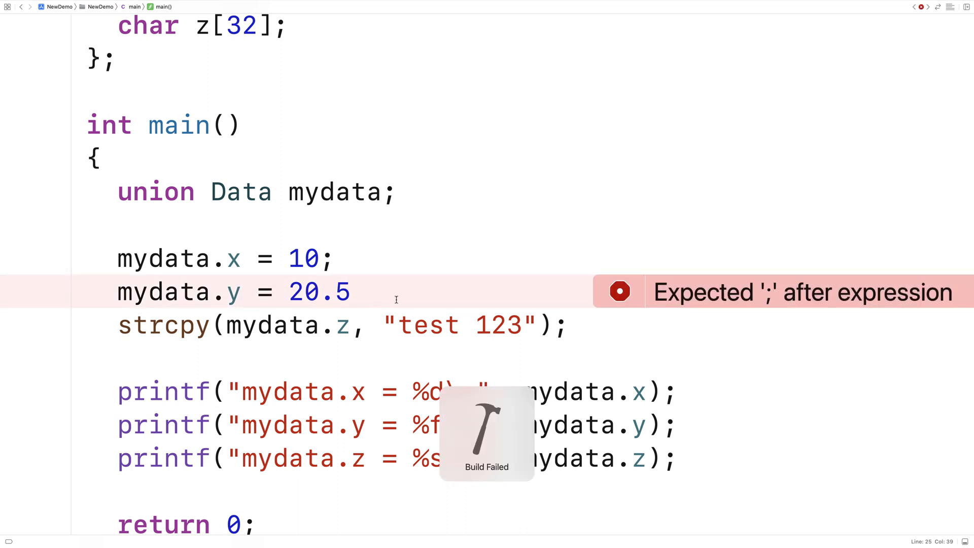
- Add the missing semicolon after y, then highlight the garbage y value and 'test 123' output
text(;)
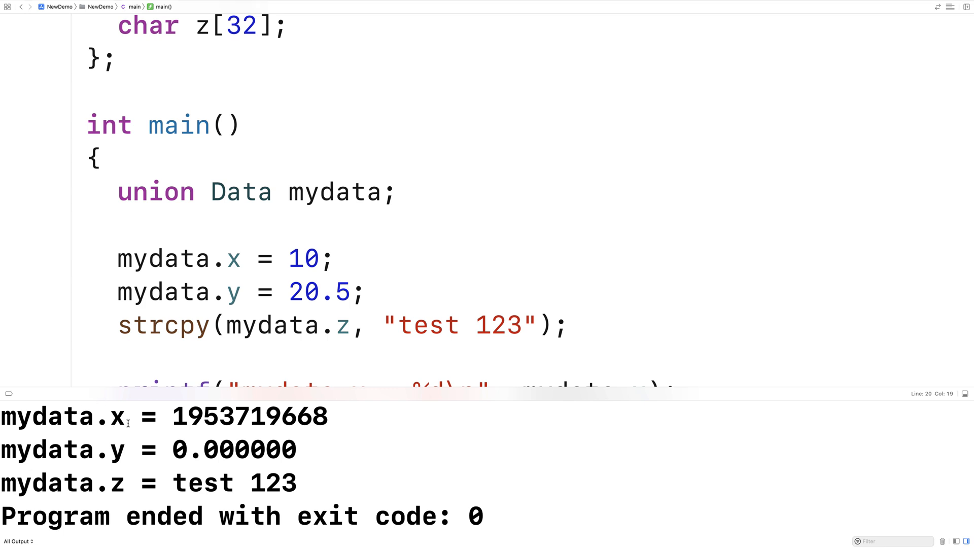
double_click(250, 416)
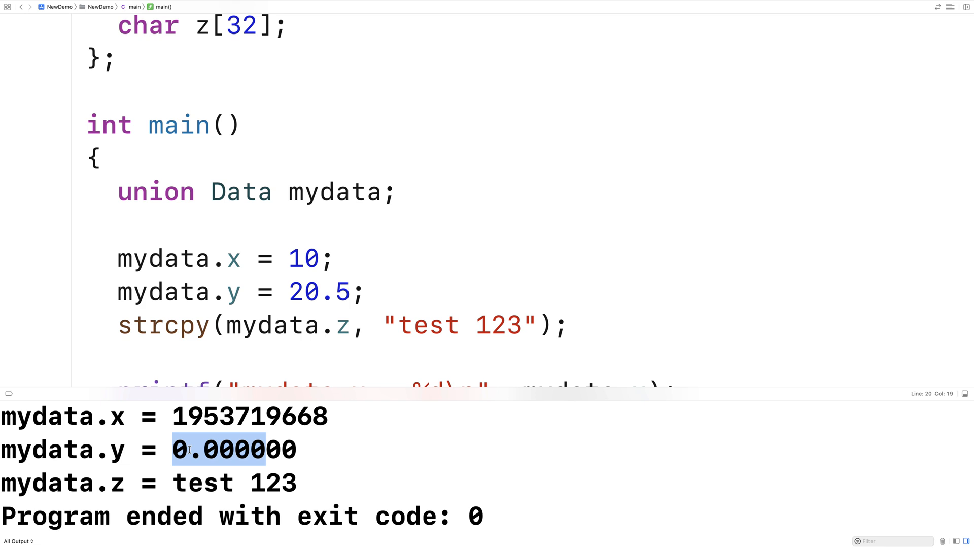
double_click(47, 484)
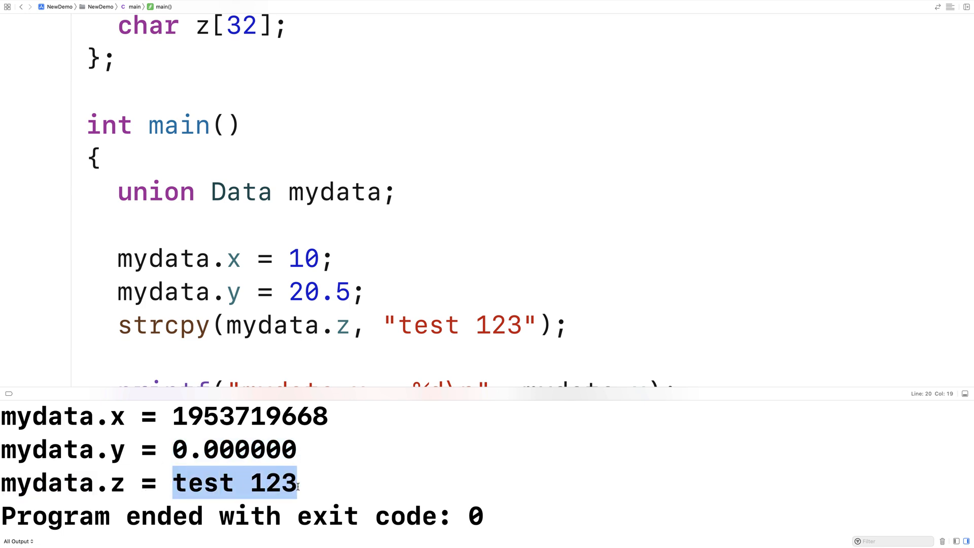
mouse_move(393, 482)
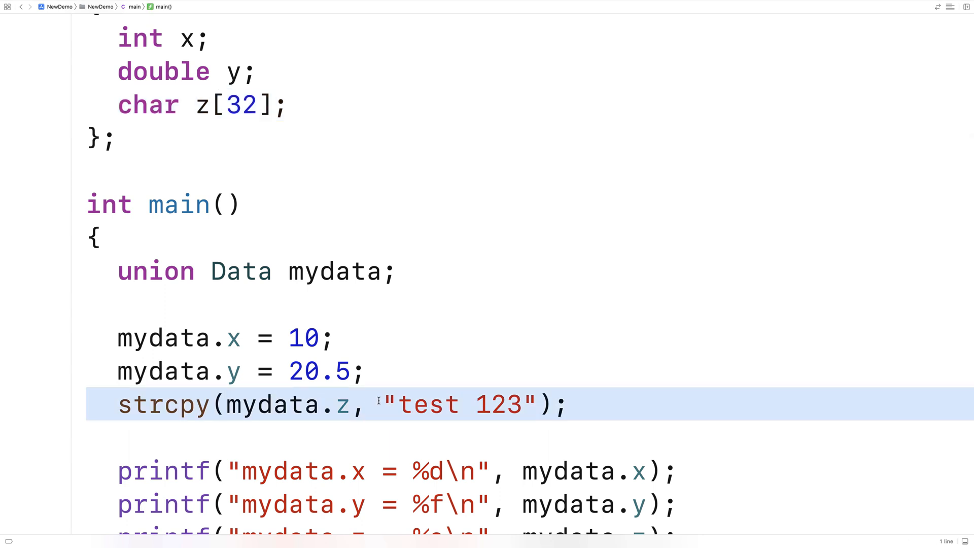
double_click(459, 404)
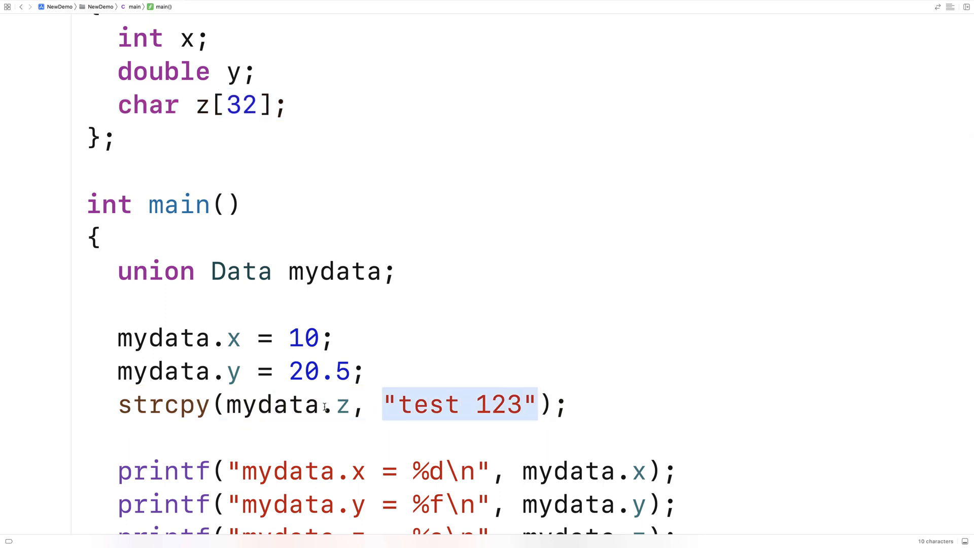
double_click(341, 404)
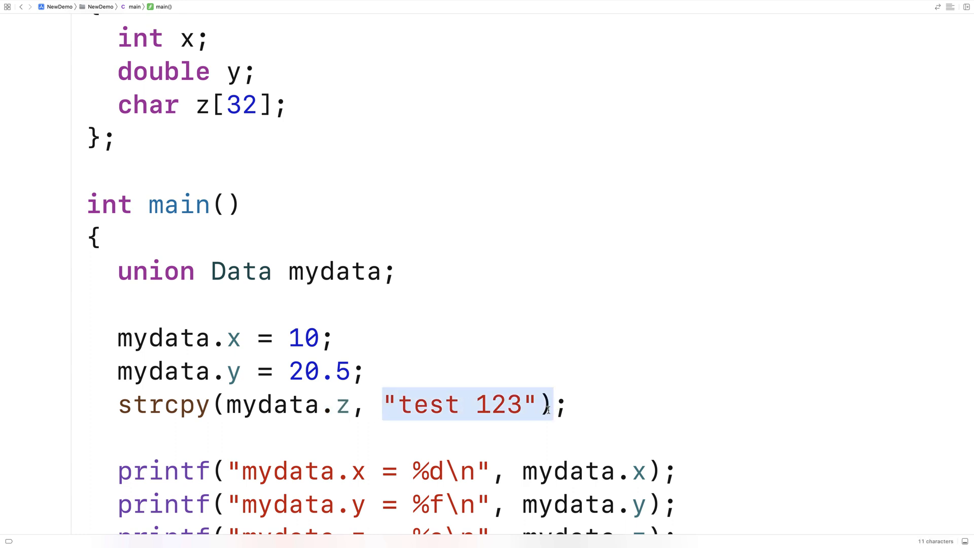
double_click(318, 371)
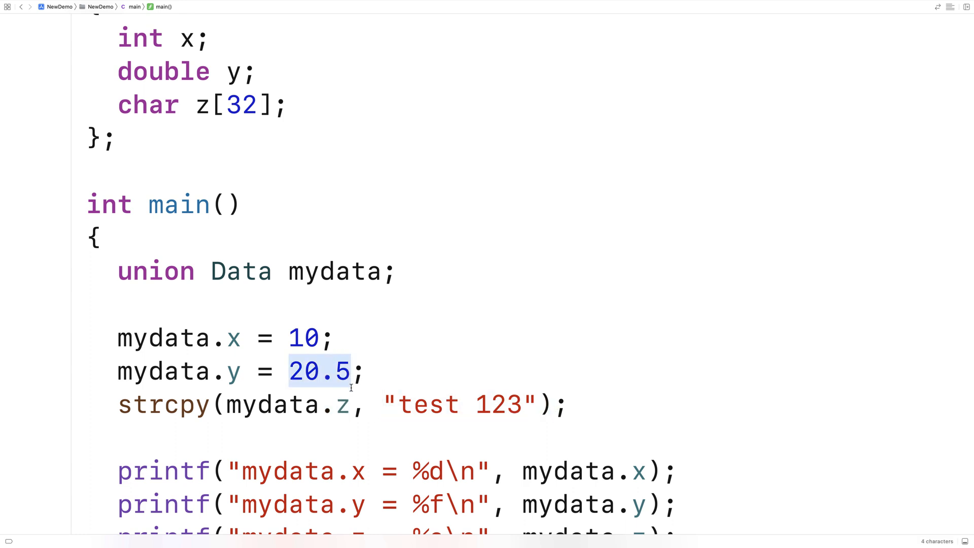
mouse_move(346, 404)
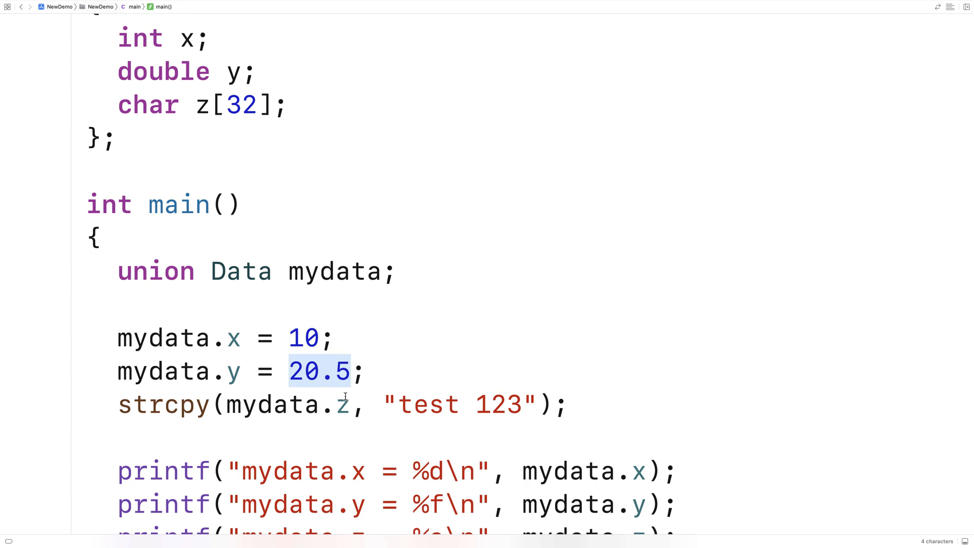
mouse_move(345, 397)
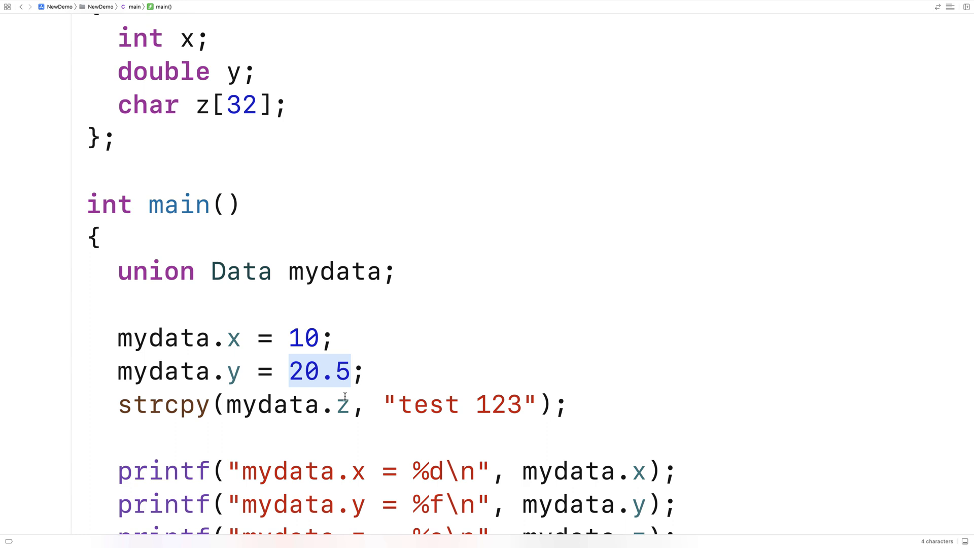
click(180, 372)
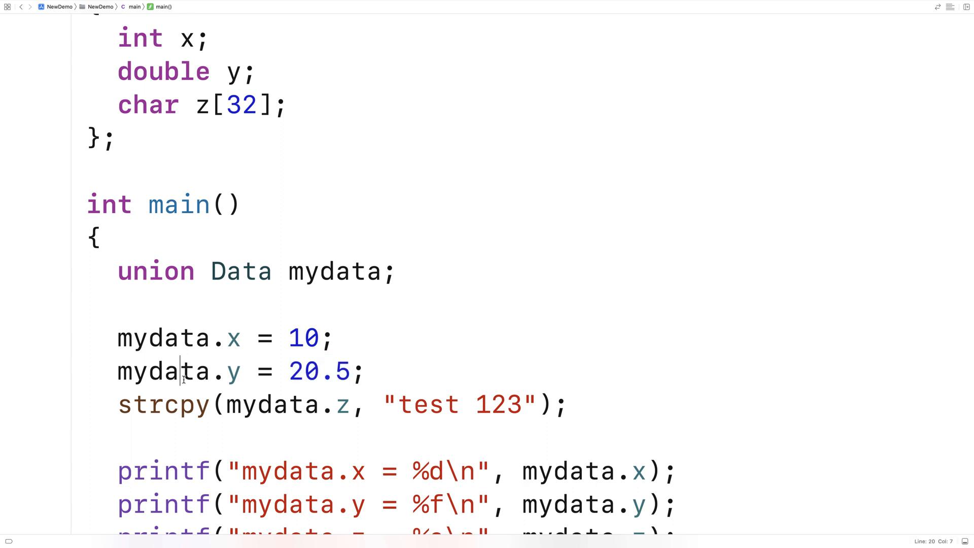
click(302, 371)
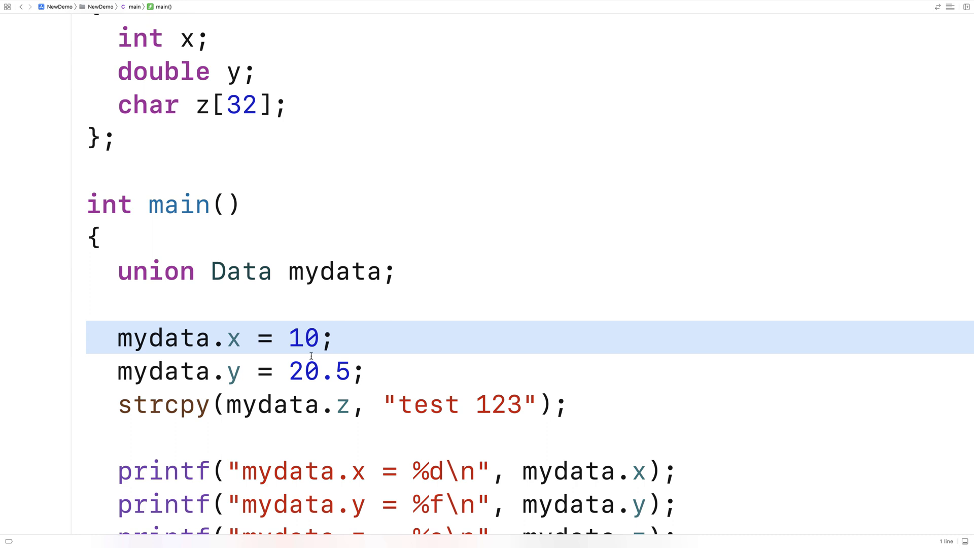
mouse_move(300, 368)
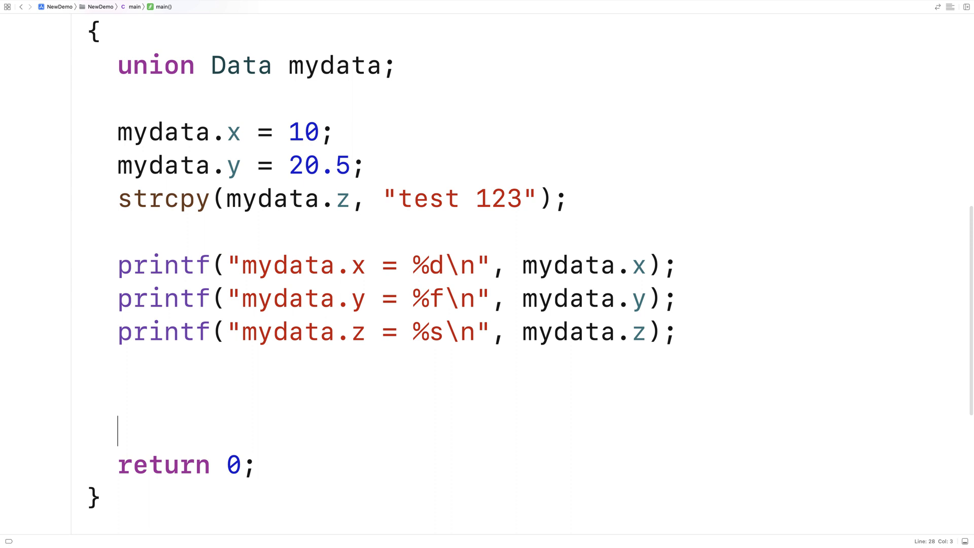
- Add mydata.x = 10 and mydata.y = 20.5 with their own printf lines, reusing the z print
text(mydata.x = 10;)
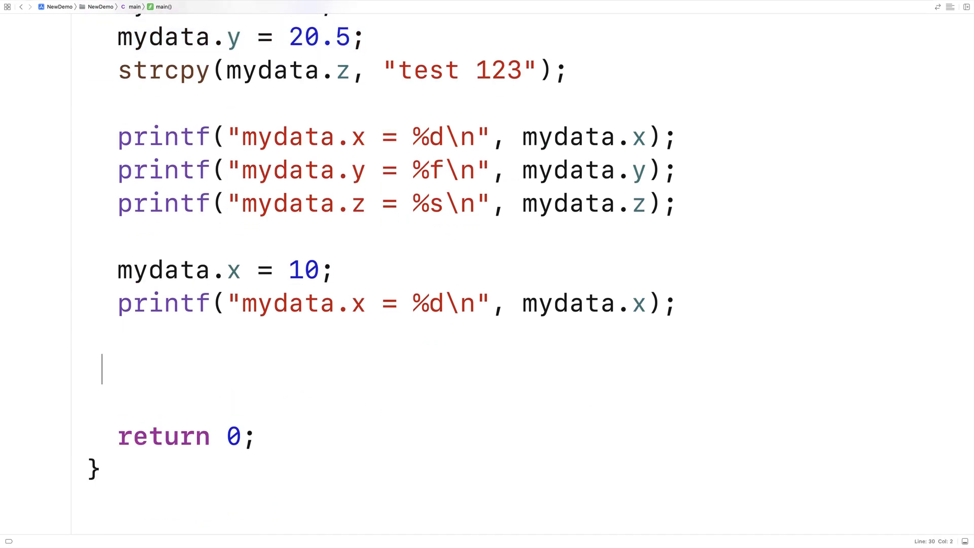
text(mydata.y = 20.5;)
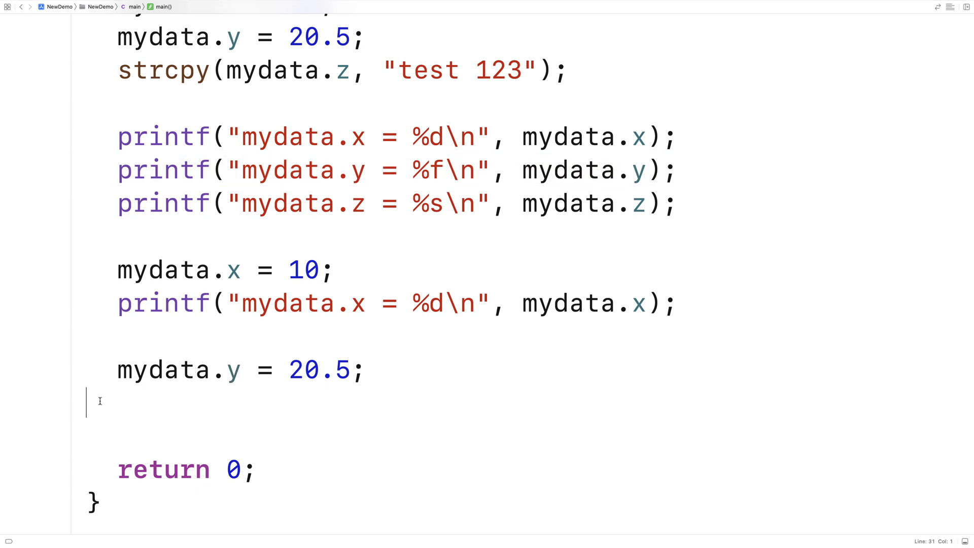
text(printf("mydata.y = %f\n", mydata.y);)
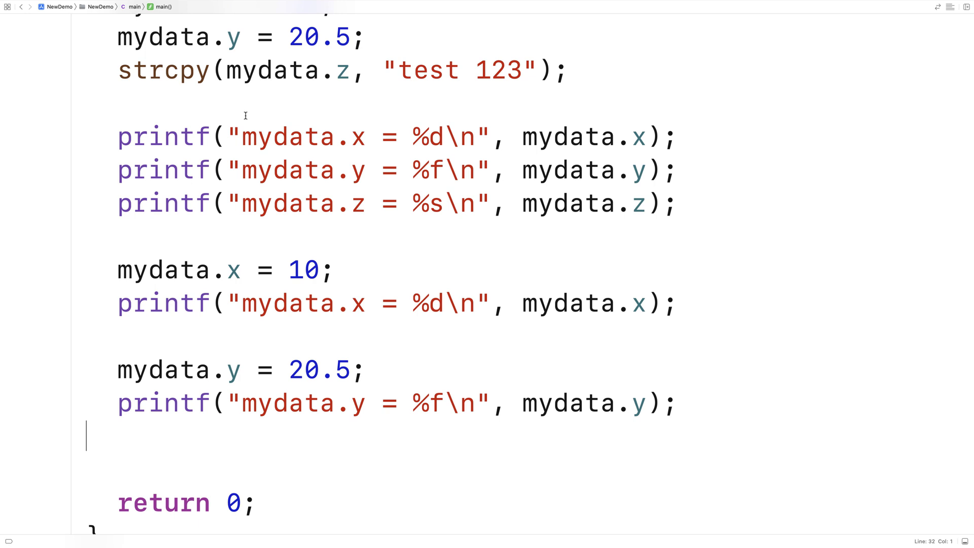
double_click(270, 69)
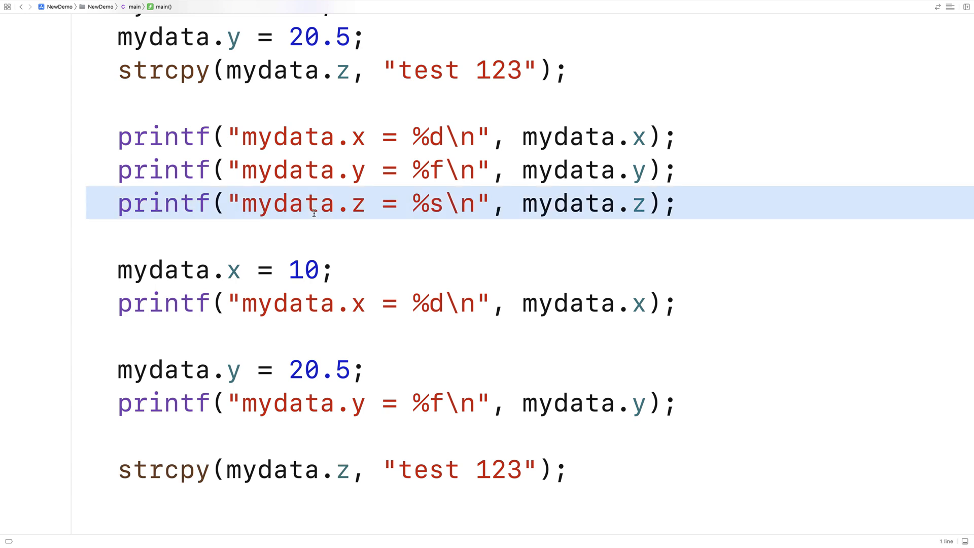
scroll(down, 3)
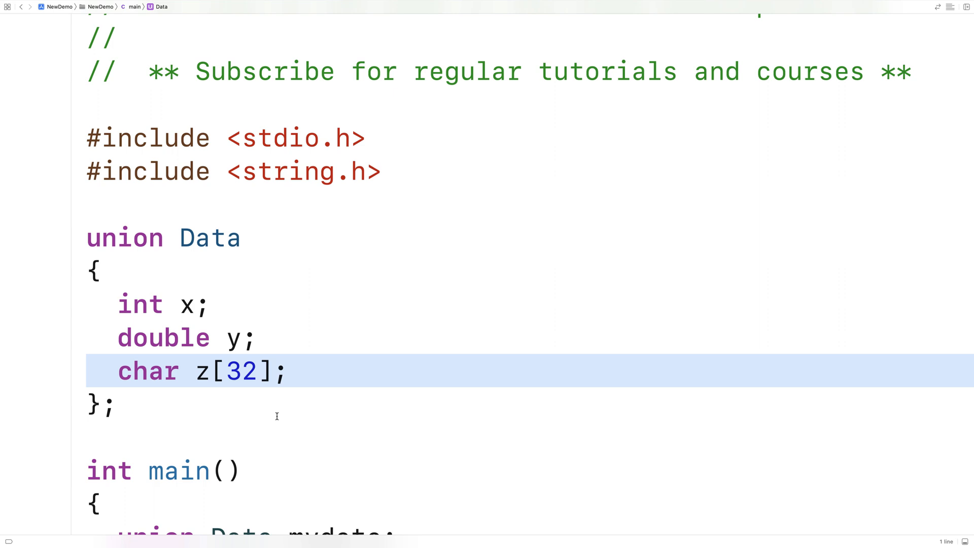
scroll(down, 3)
text(printf(")
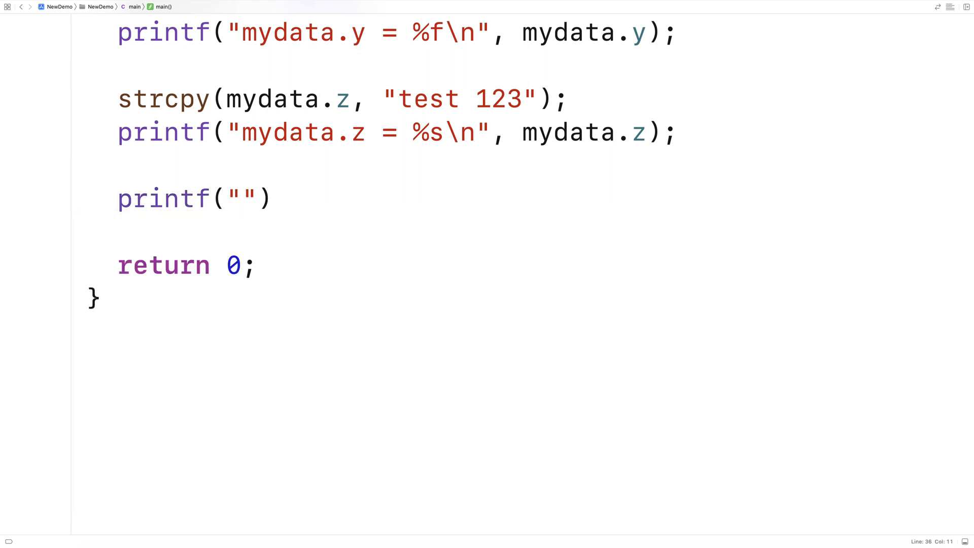
- Add printf("mydata size: %d\n", sizeof(mydata)) and build and run with Cmd+R
text(mydata size:)
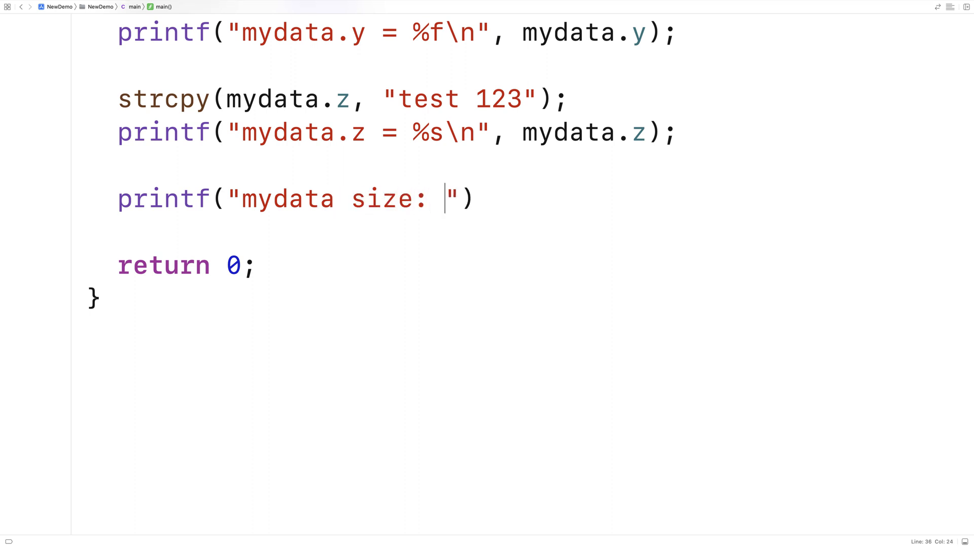
text(%d\n",)
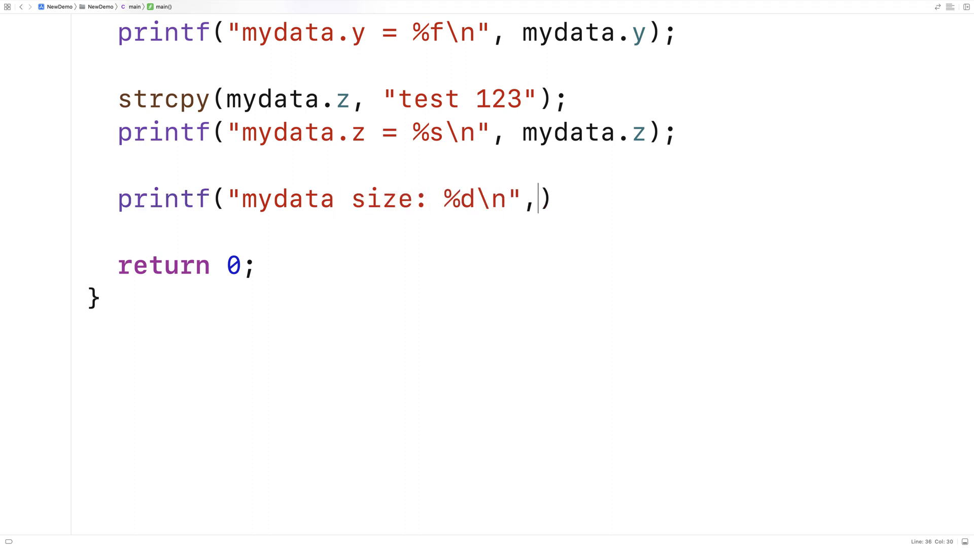
text(sizeof(mydata)
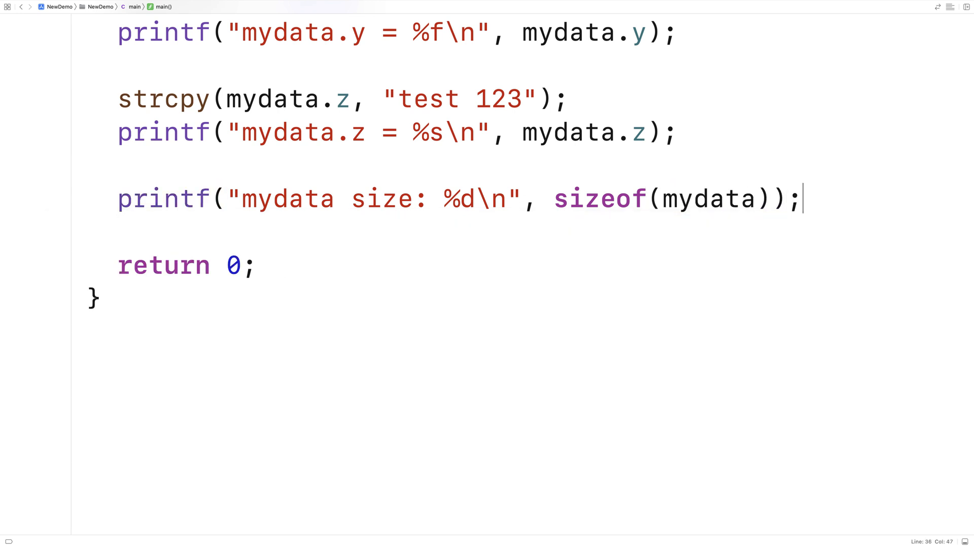
key(cmd+r)
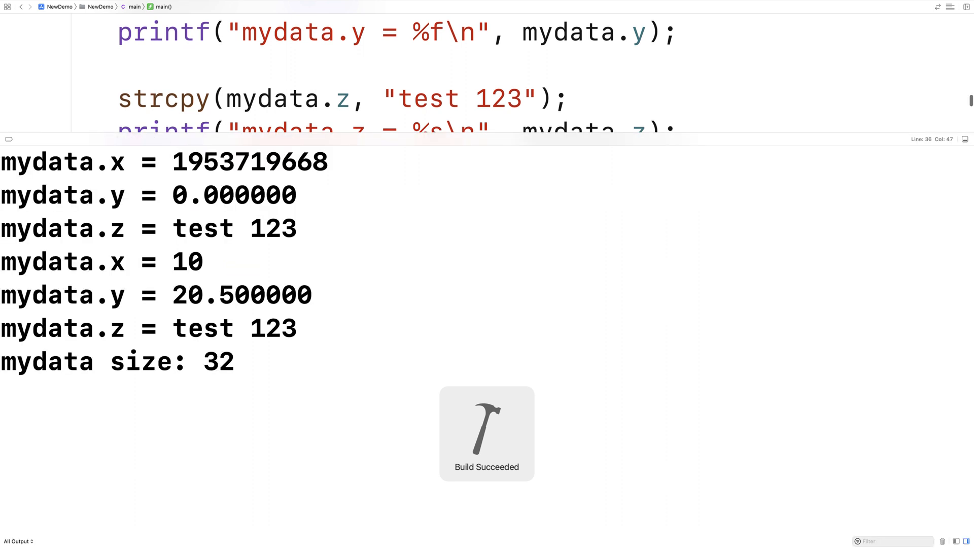
double_click(47, 362)
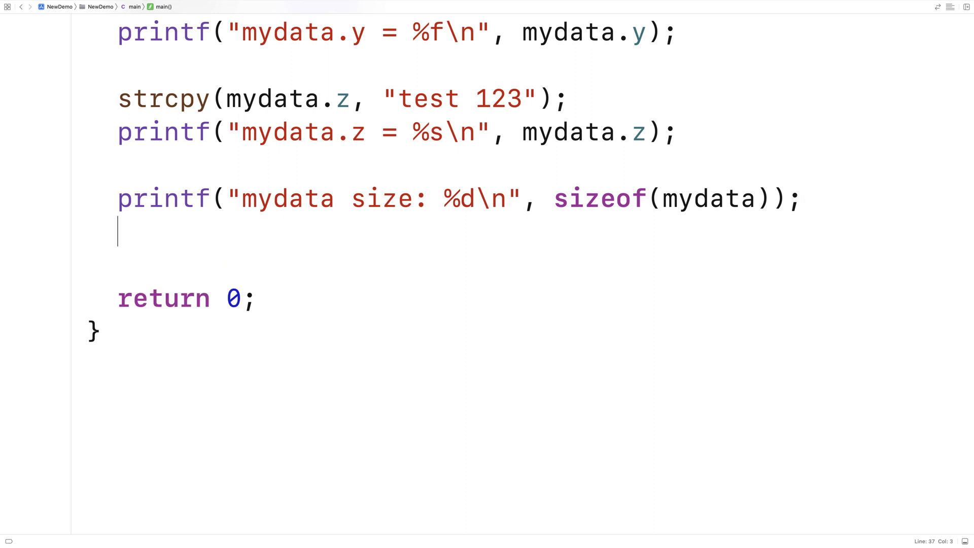
- Add a 'char size' printf using sizeof(char), then hide the output and scroll up
text(printf("cha"))
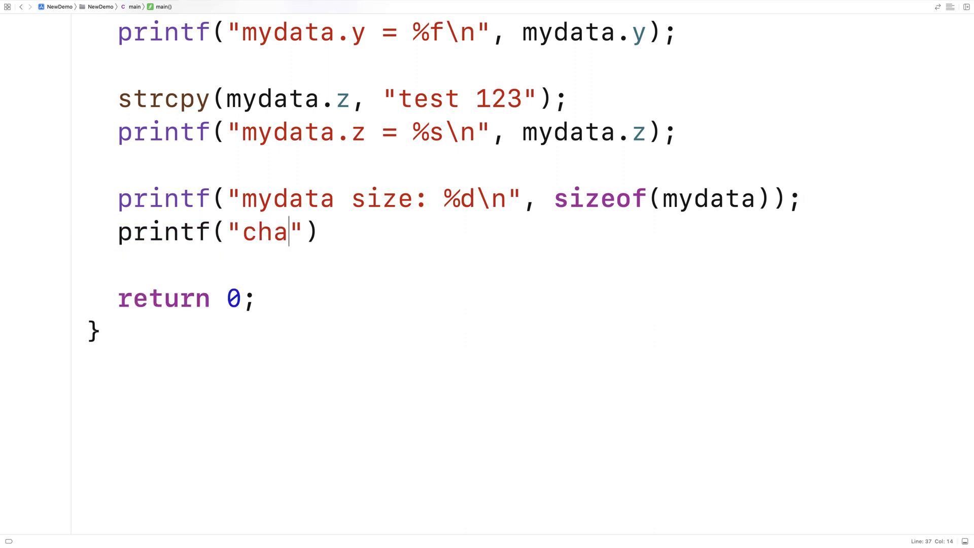
text(r size: %d)
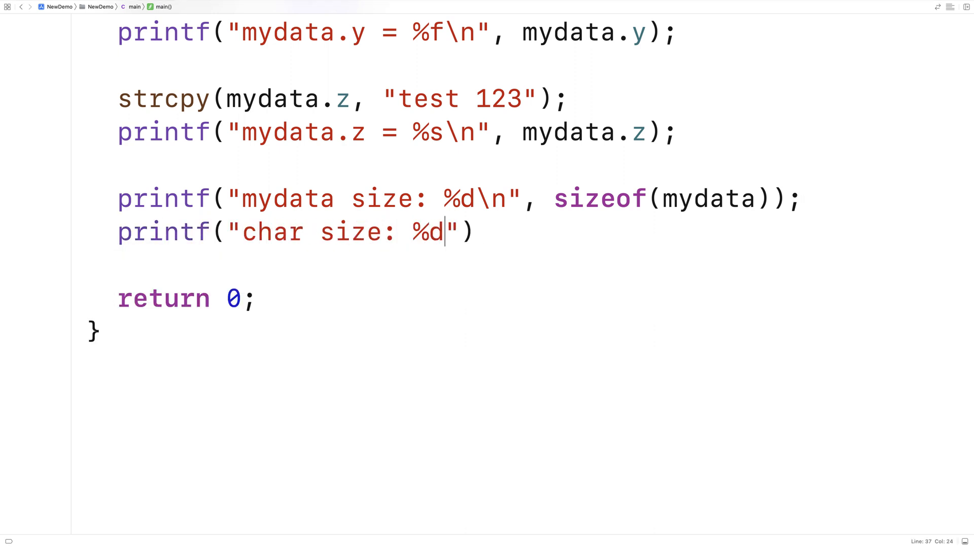
text(\n", sizeof()
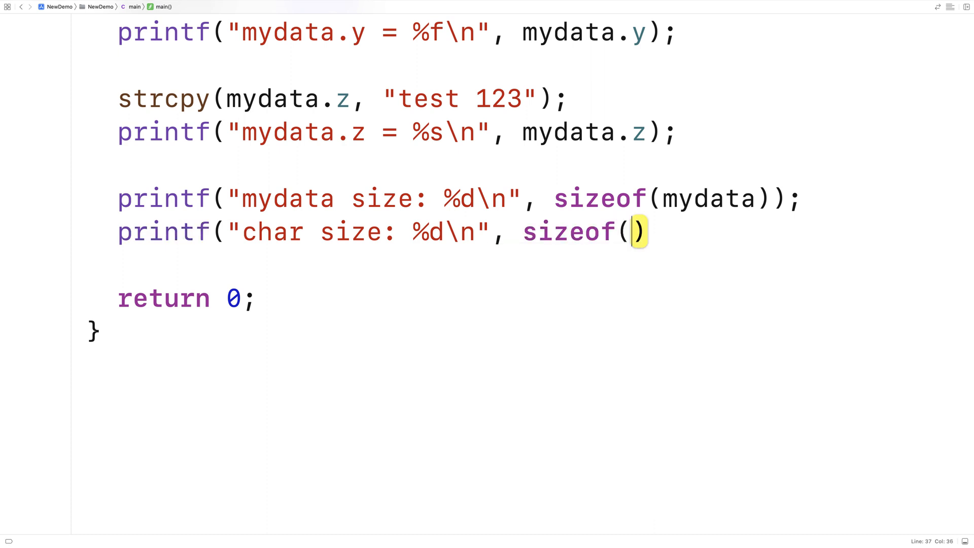
text(char)
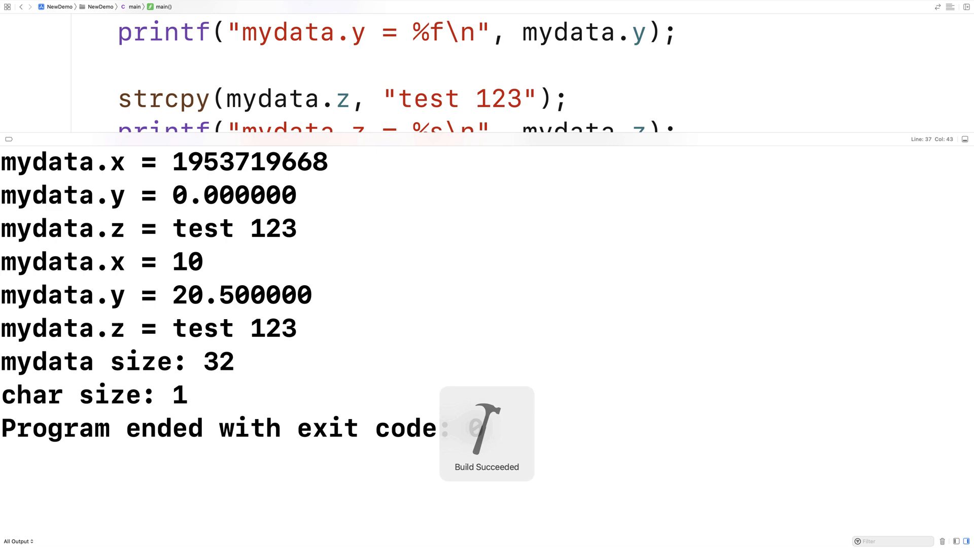
double_click(180, 396)
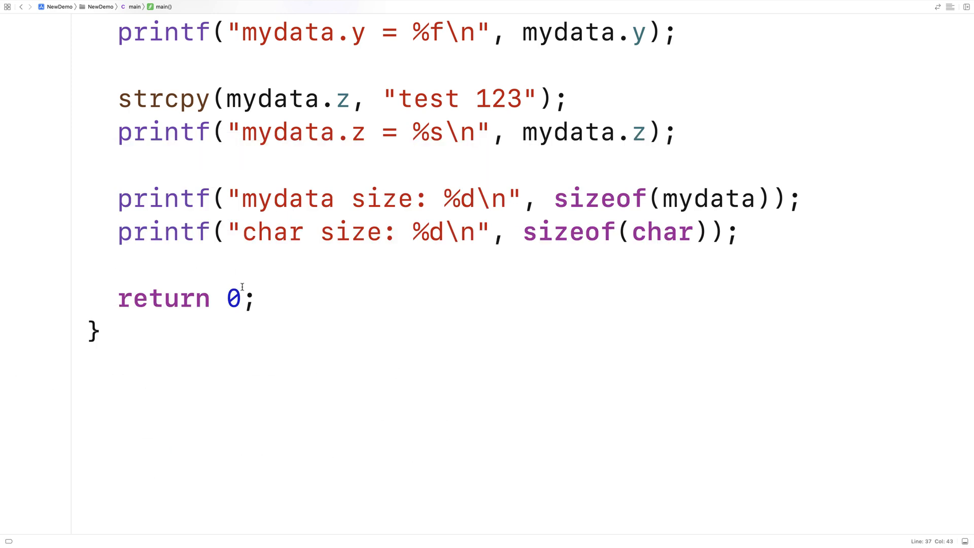
scroll(up, 3)
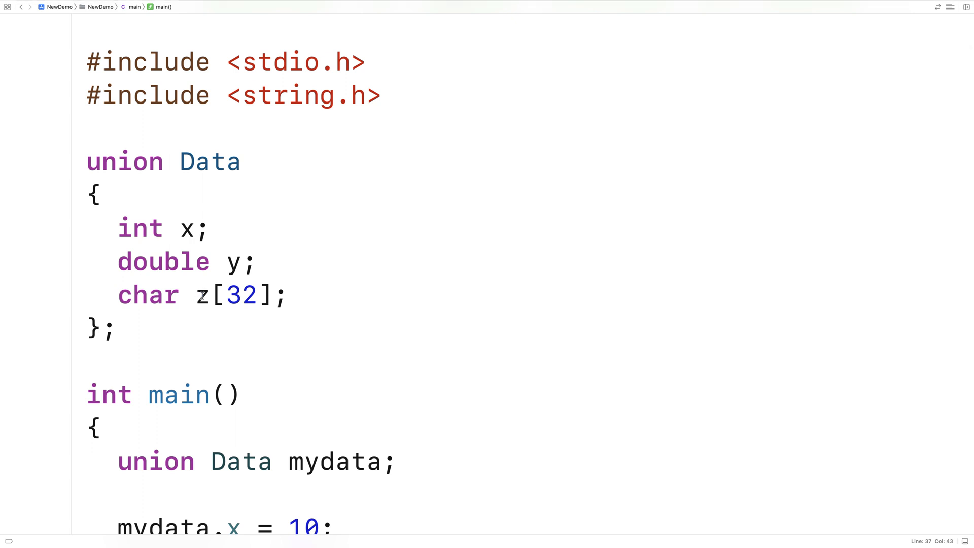
- Highlight the array size 32, int type and char z[32] line, then type struct below the union
double_click(242, 295)
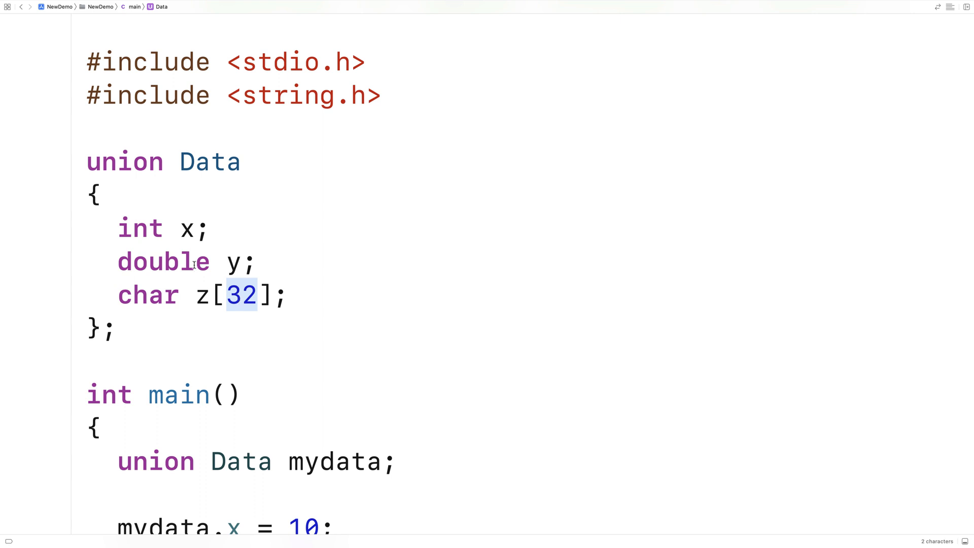
double_click(140, 228)
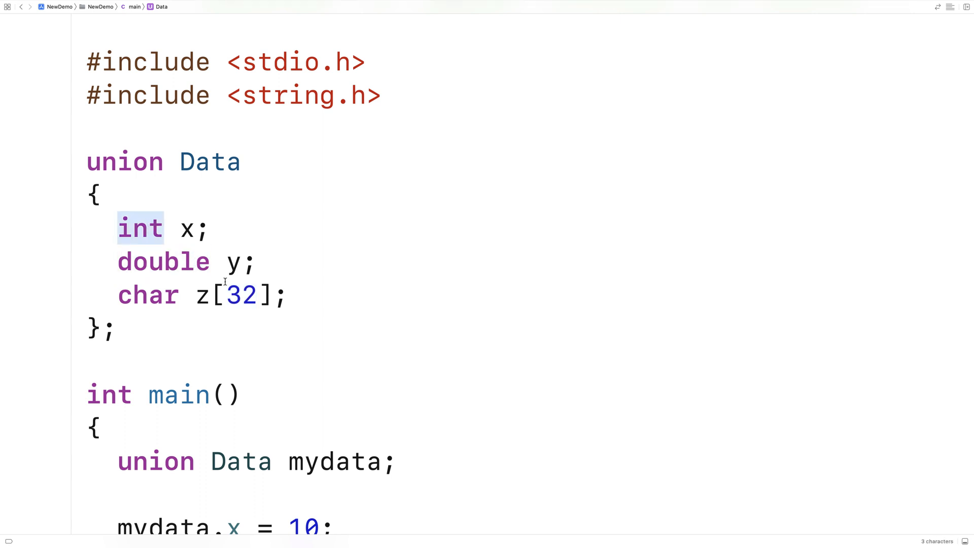
double_click(241, 294)
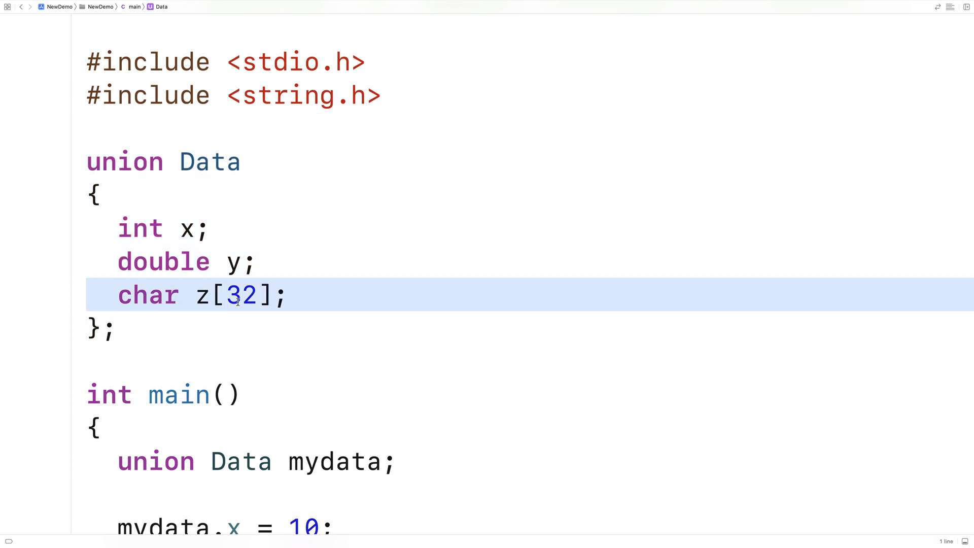
mouse_move(239, 316)
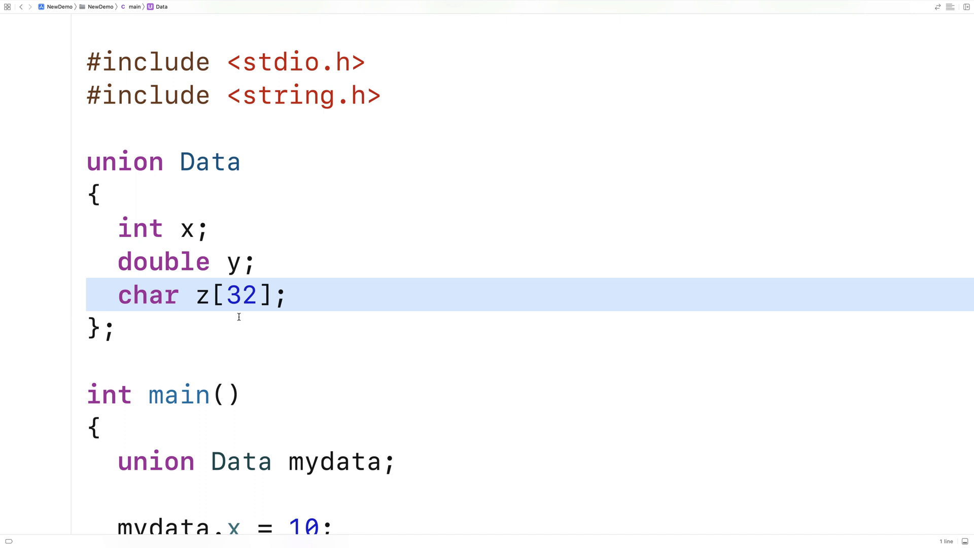
text(struct)
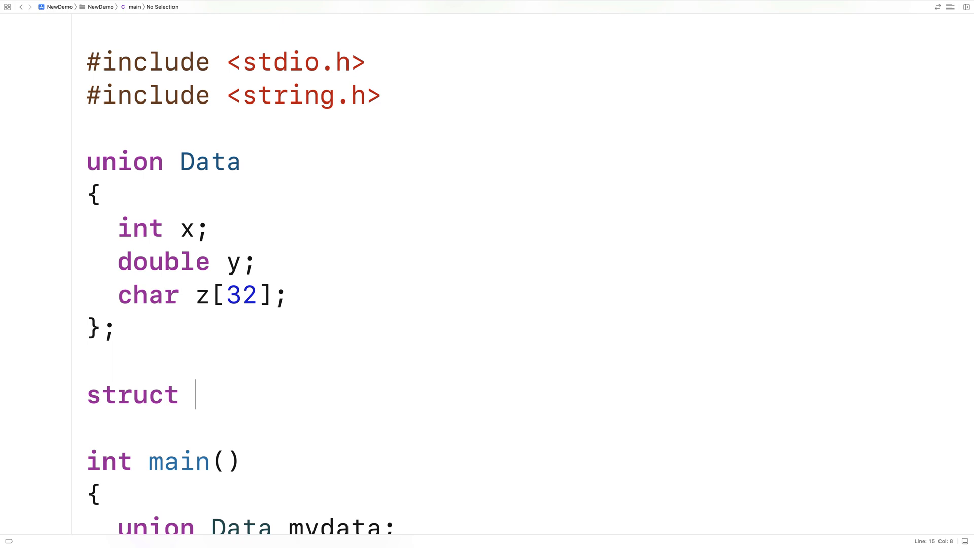
- Type struct Data2 containing int x, double y and char z[32], then scroll down
text(Data2)
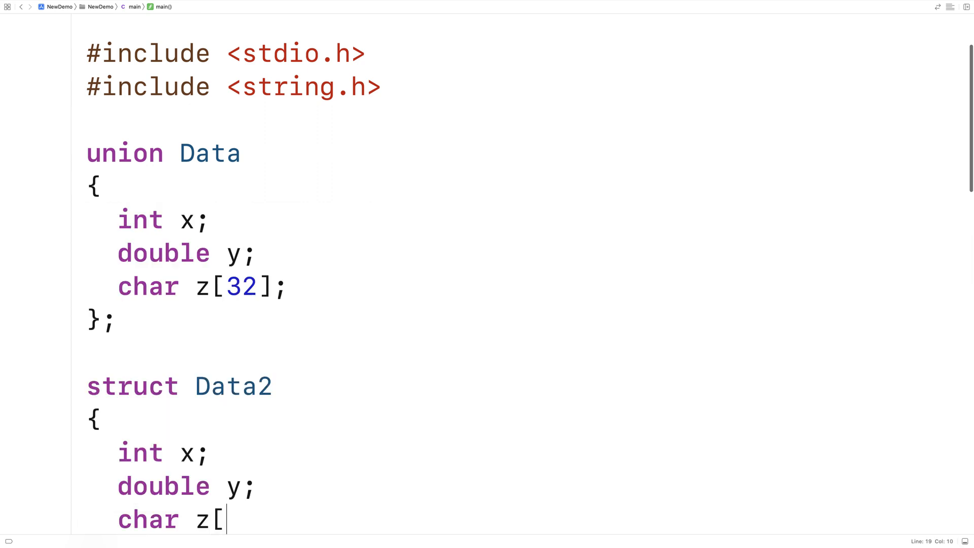
text(32];)
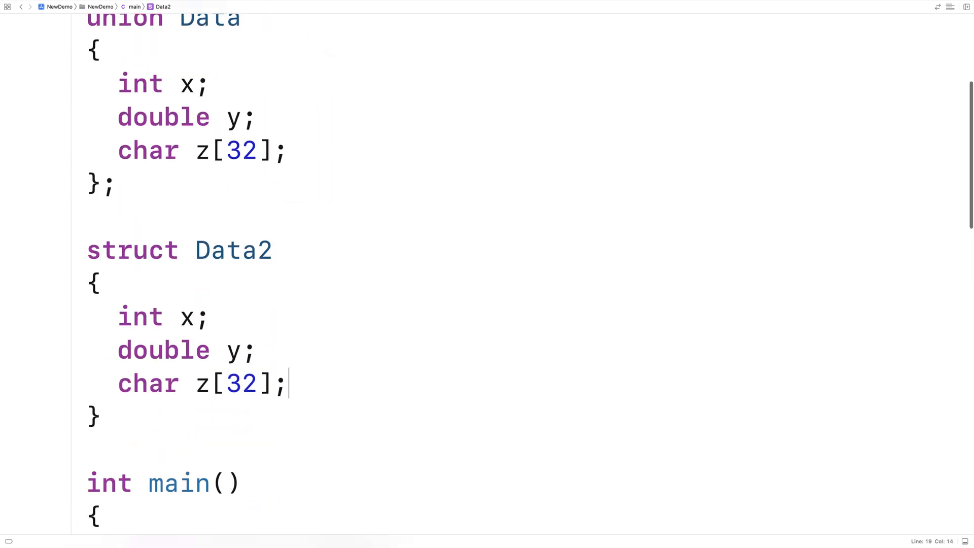
scroll(down, 3)
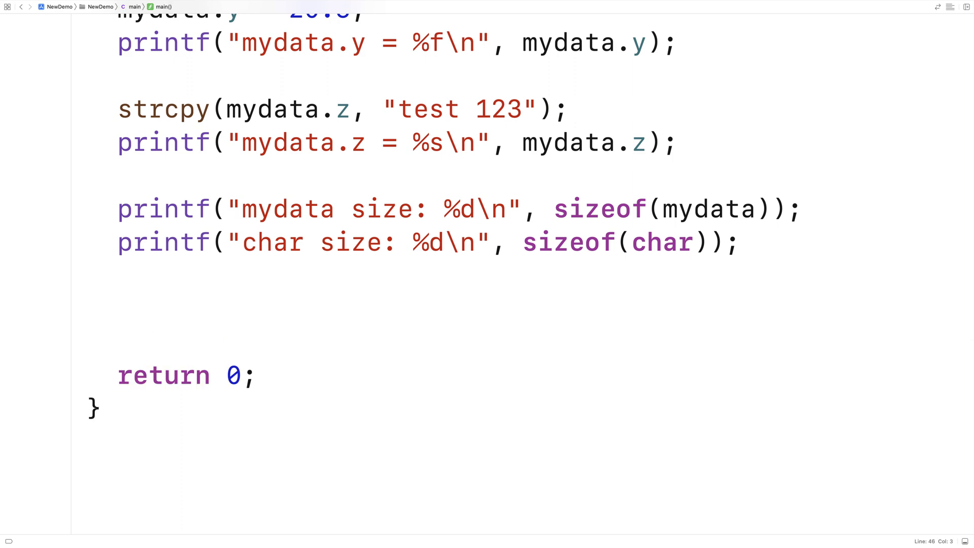
- Declare struct Data2 mydata2, print sizeof(mydata2), run to show size 48, and hide the output
text(struct)
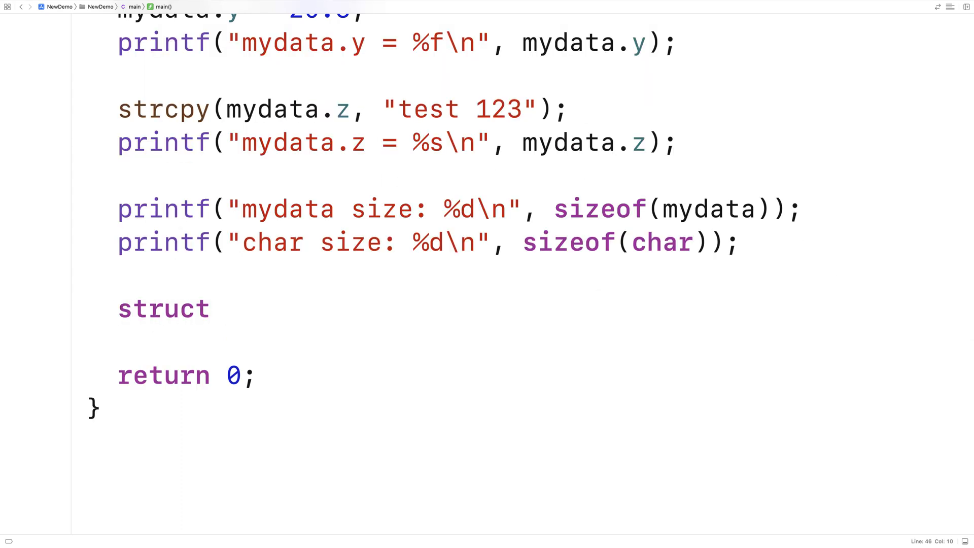
text(Data2 mydata2;)
text(printf(")
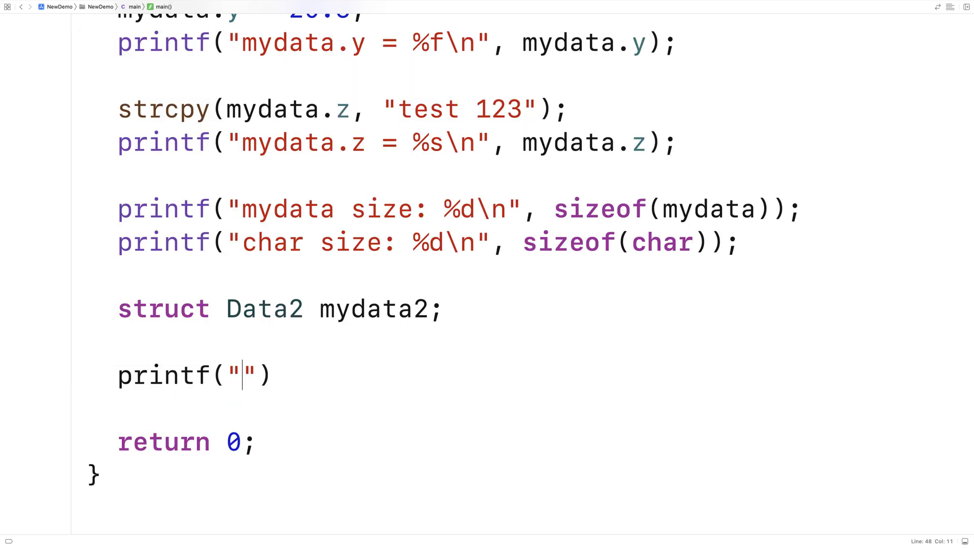
text(mydata2)
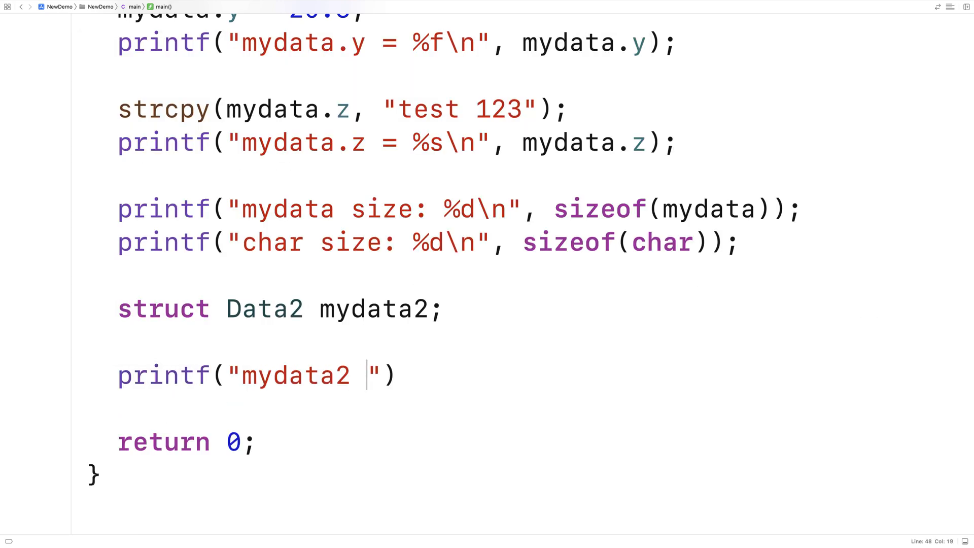
text(size:)
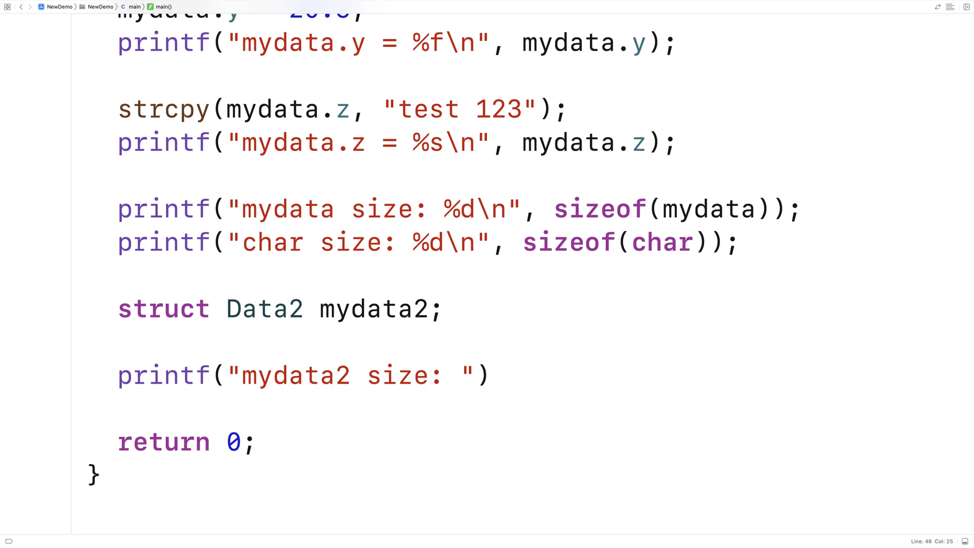
text(%d\n", sizeof()
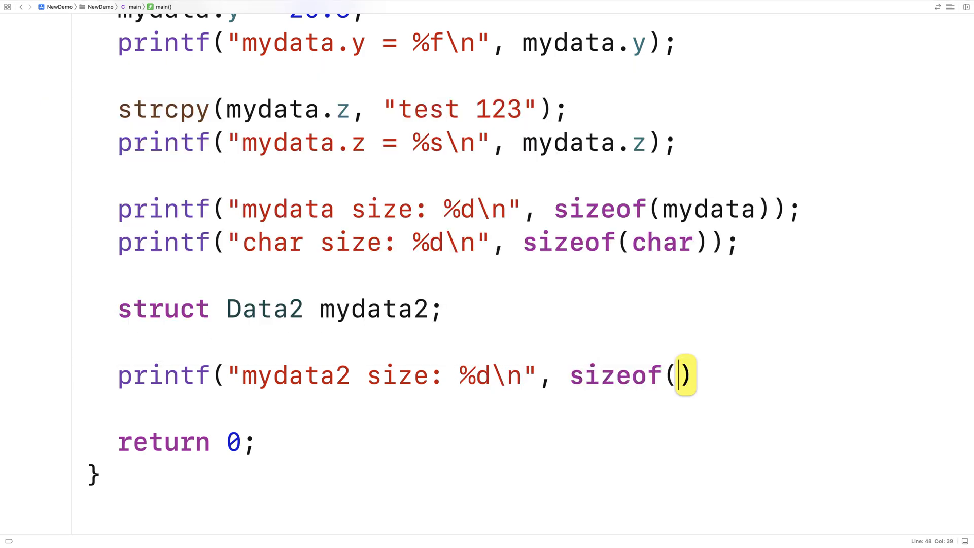
text(mydata)
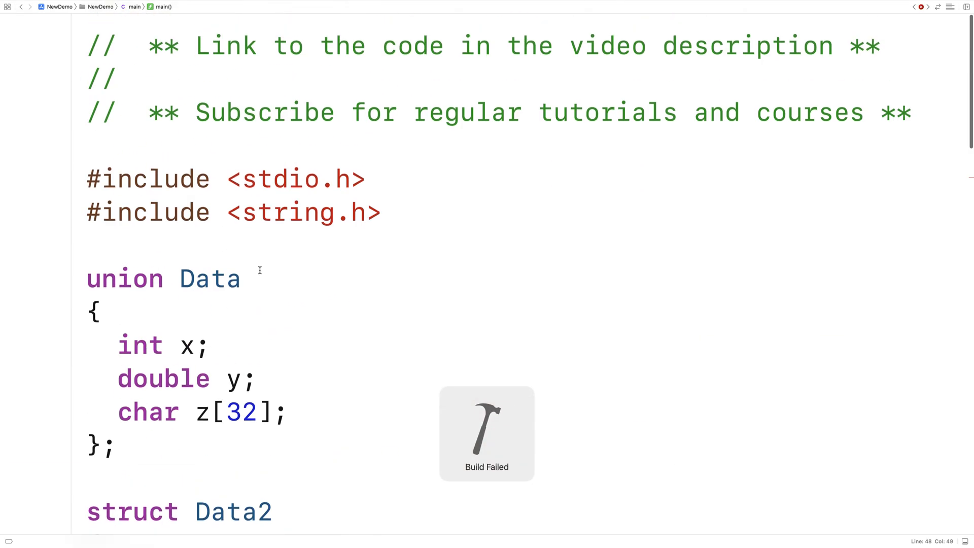
scroll(down, 3)
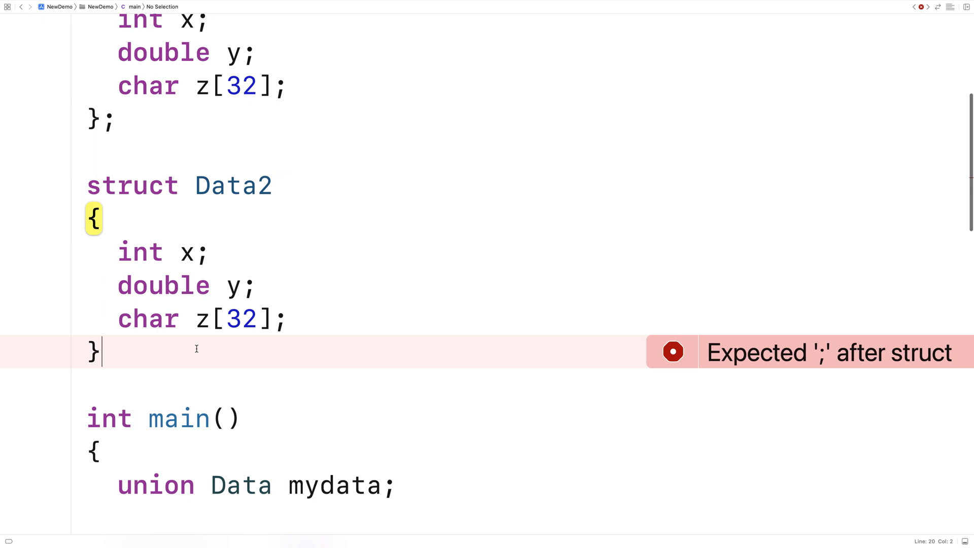
scroll(down, 3)
text(;)
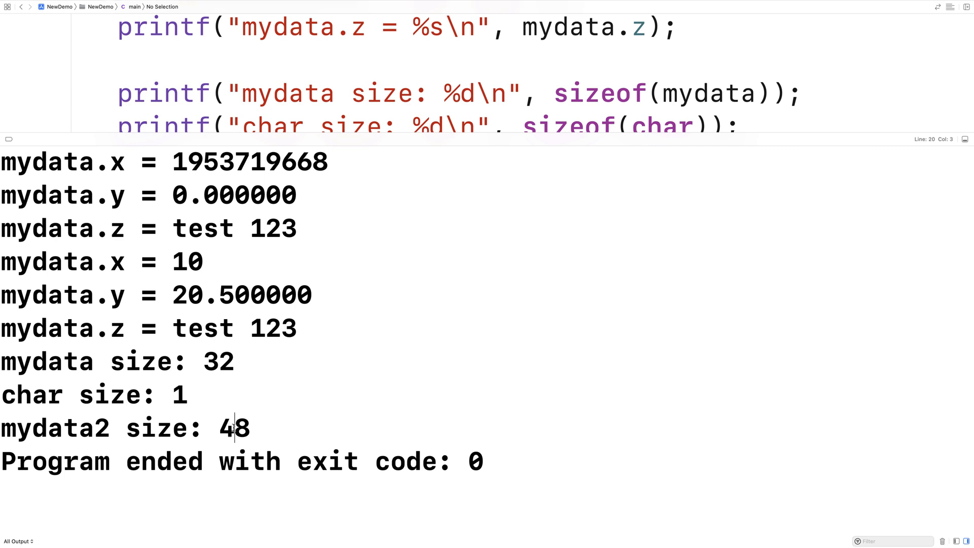
double_click(233, 427)
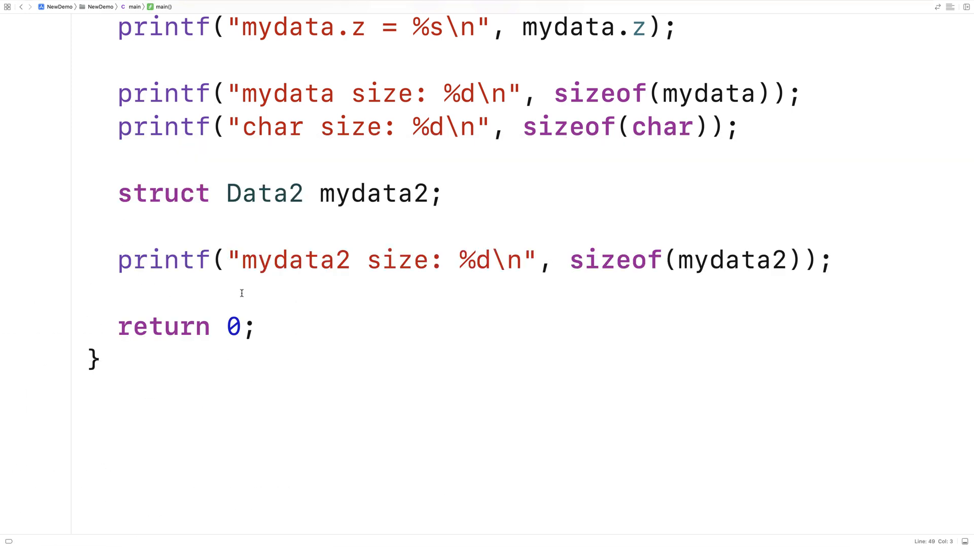
- Declare union Data *ptr = &mydata on a new line before return 0
click(118, 292)
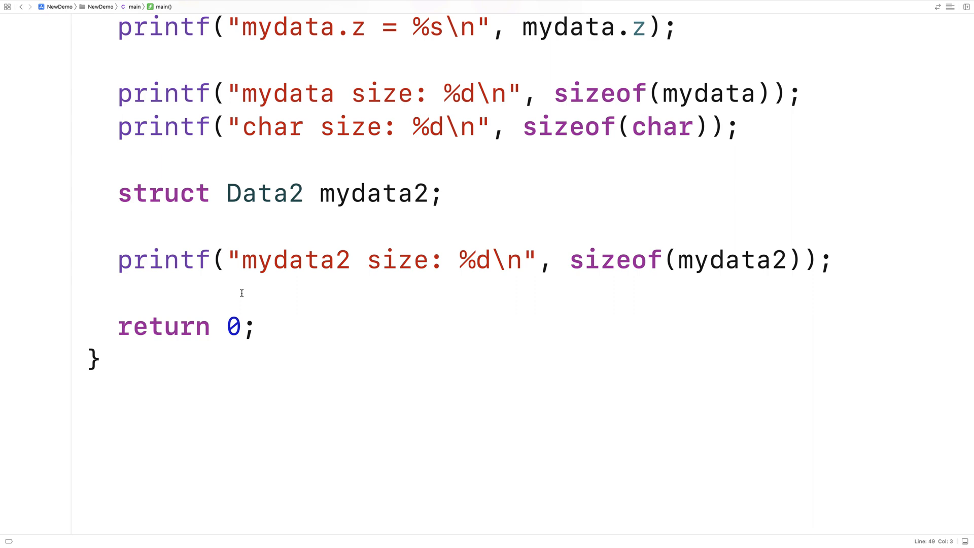
text(union)
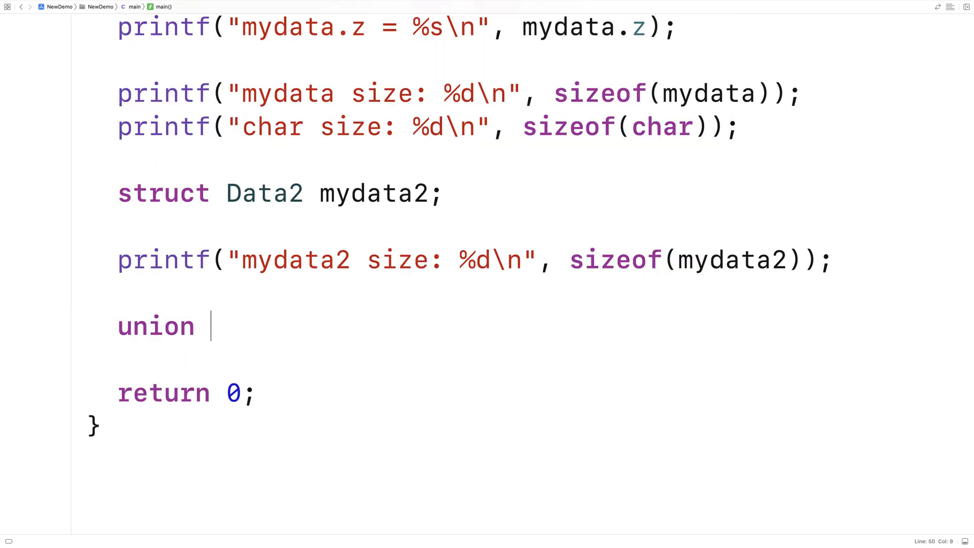
text(Data *pt)
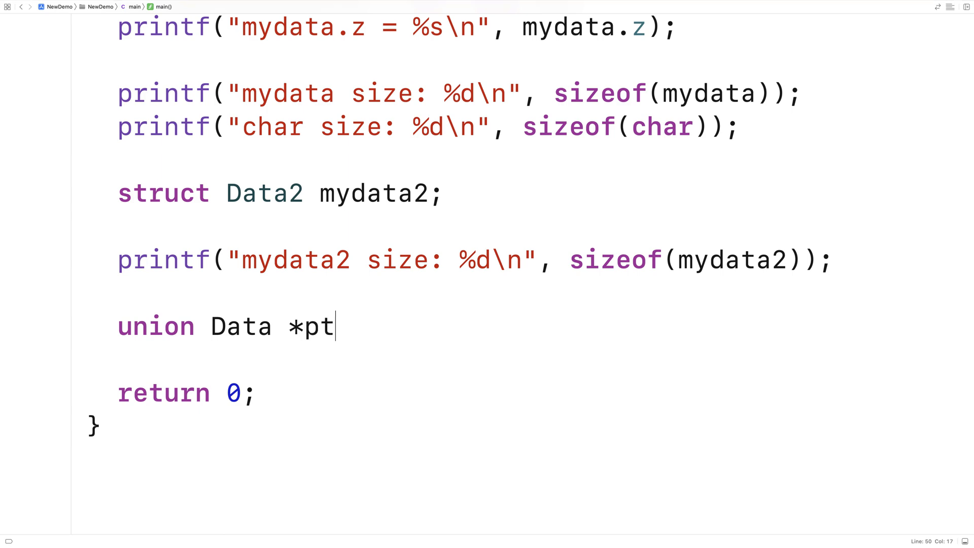
text(r = &)
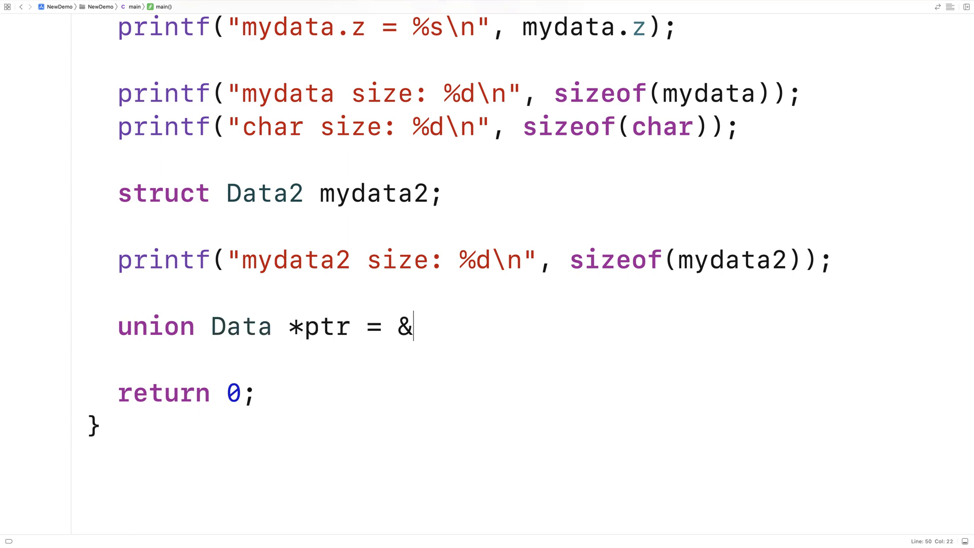
text(mydat;)
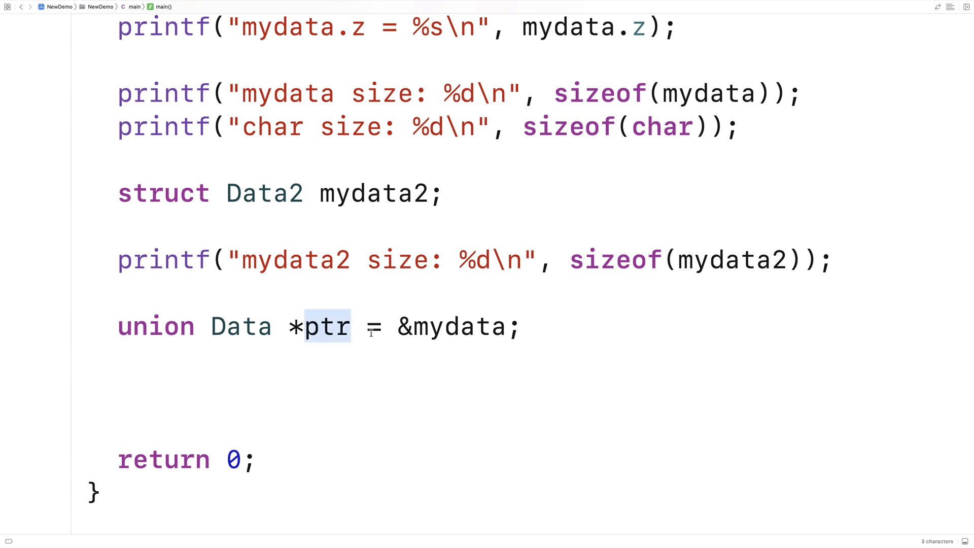
click(415, 327)
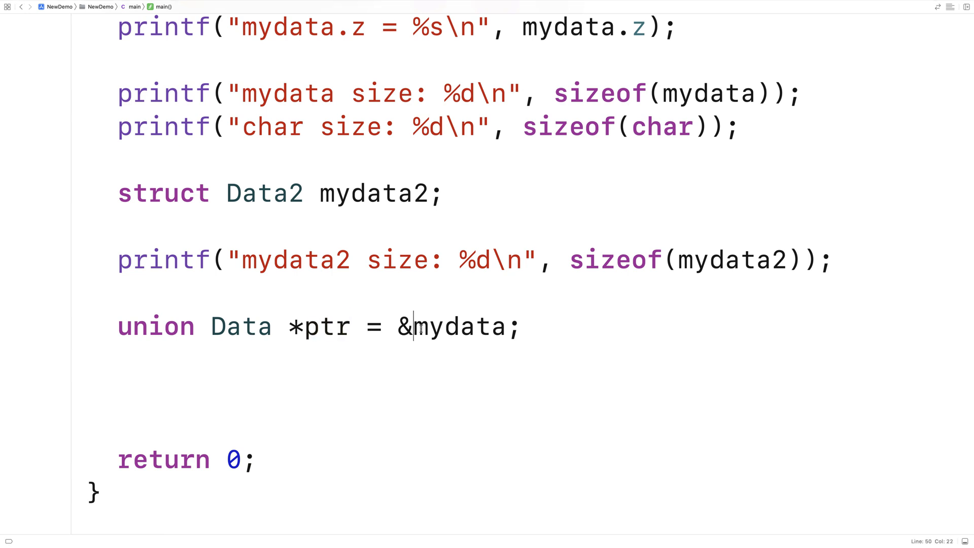
double_click(458, 326)
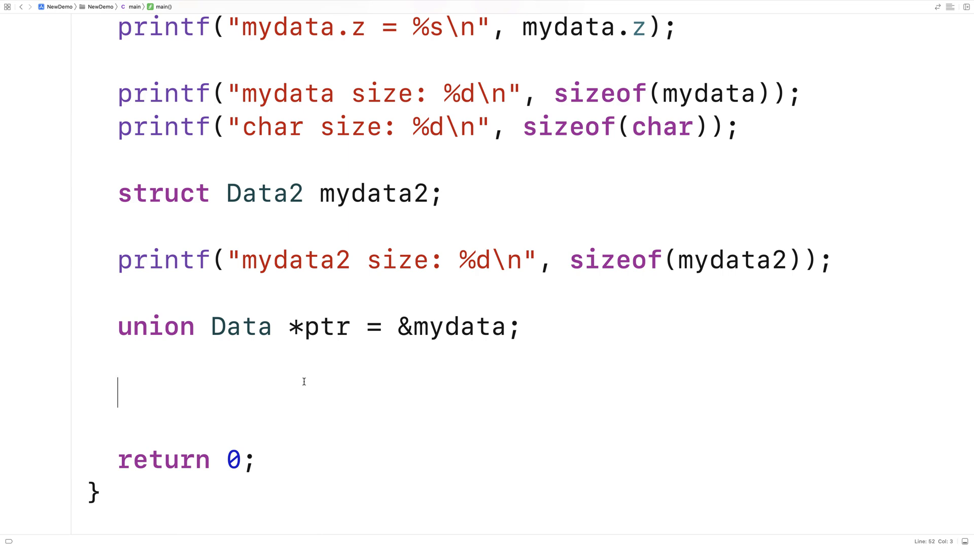
- Add printf("ptr->z = %s\n", ptr->z) and finish it with a semicolon
text(printf("ptr-)
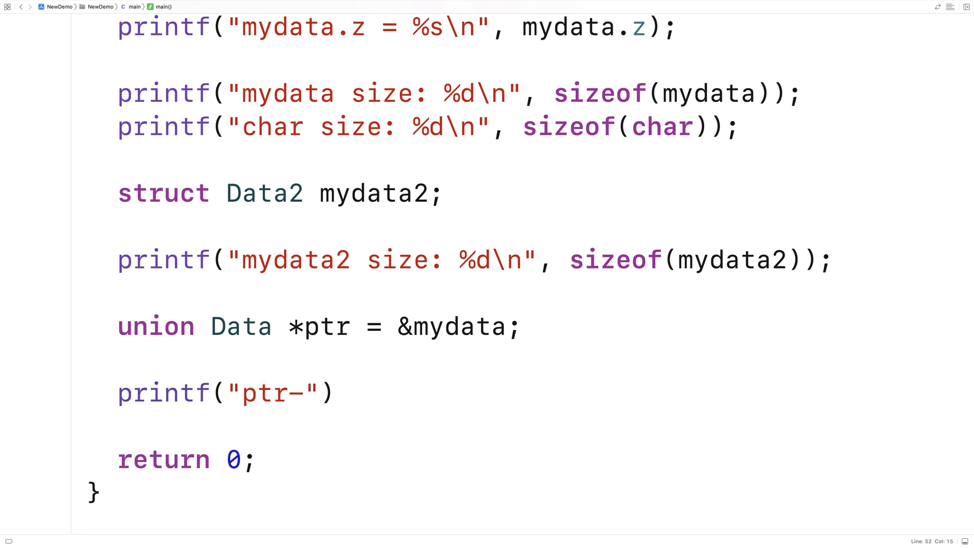
text(>z =)
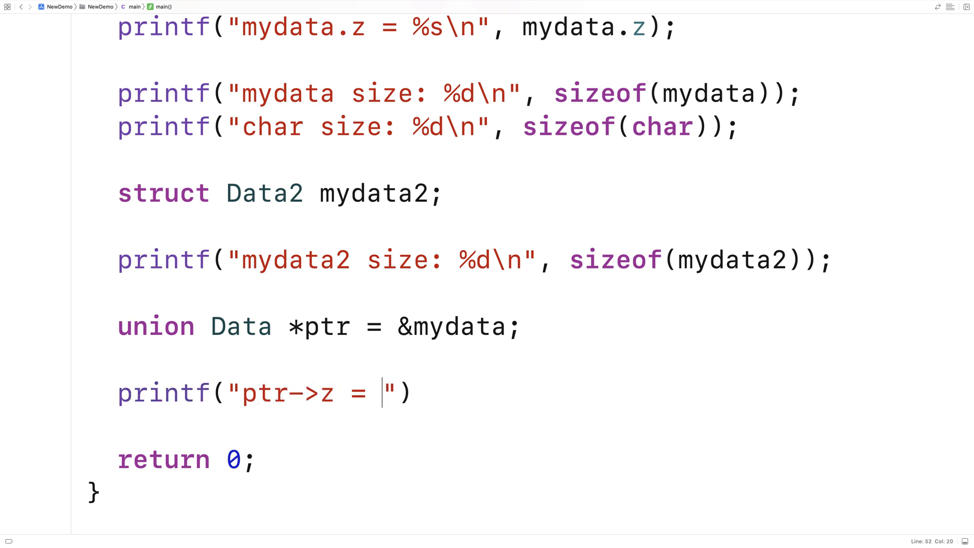
text(%s\n",)
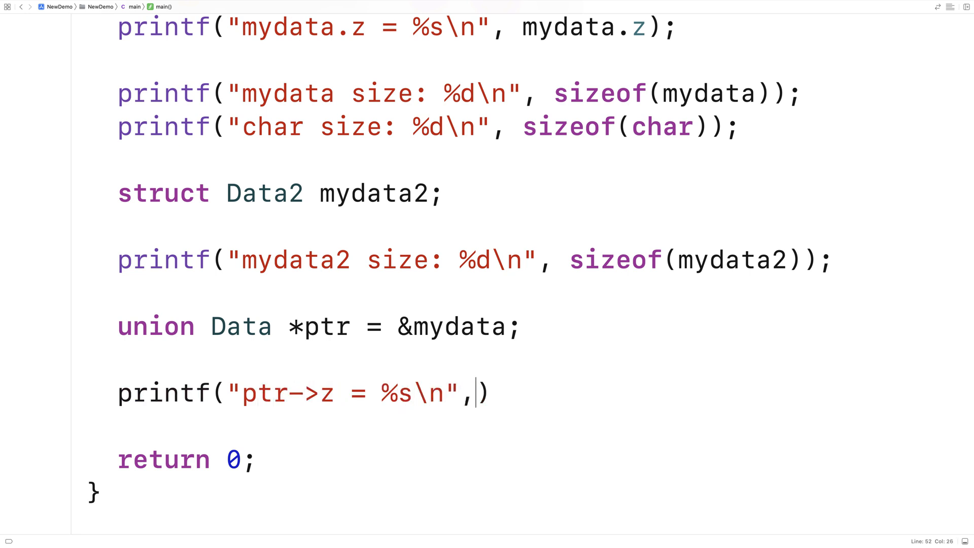
text(" ")
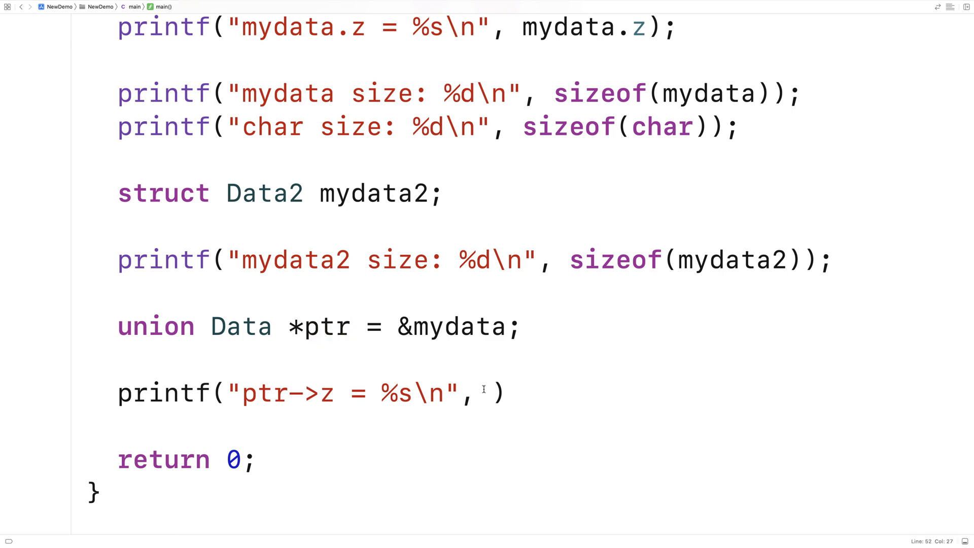
text(ptr->z)
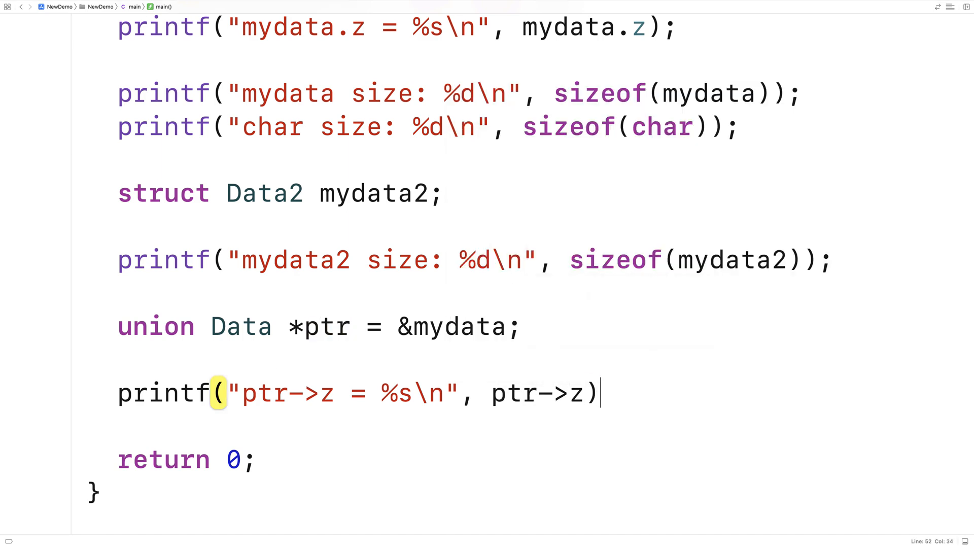
key(enter)
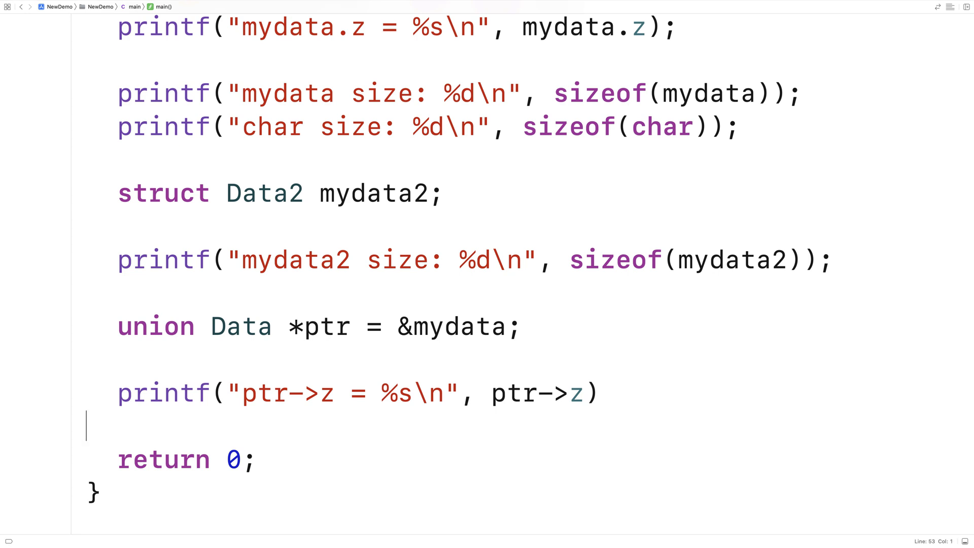
text(;)
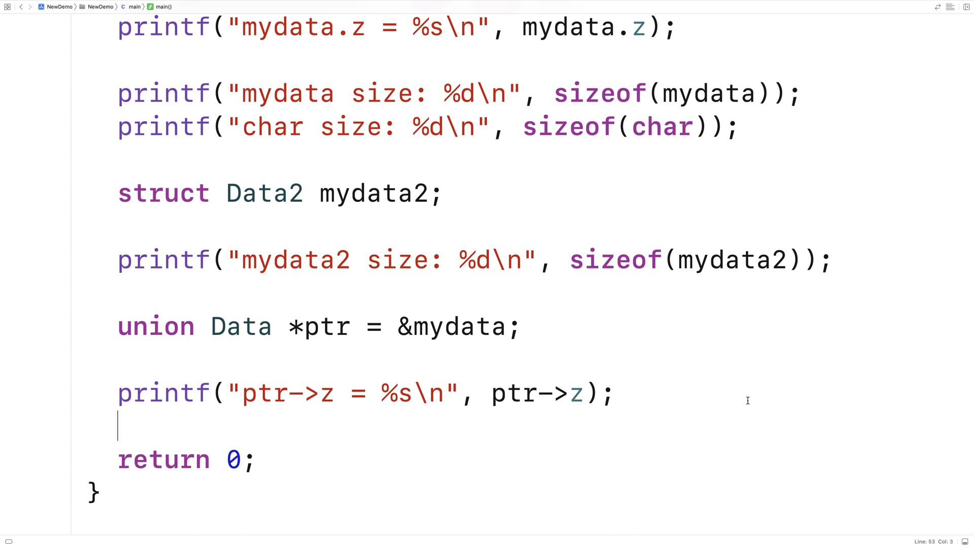
- Type typedef struct Info with int type and a union buffer of char x, float y, double z [1024]
key(Backspace)
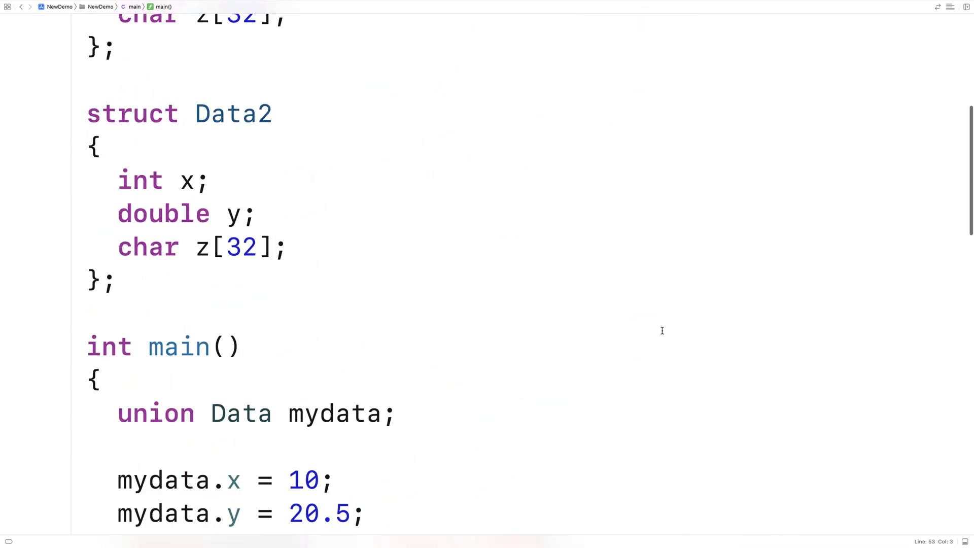
text(typedef struct)
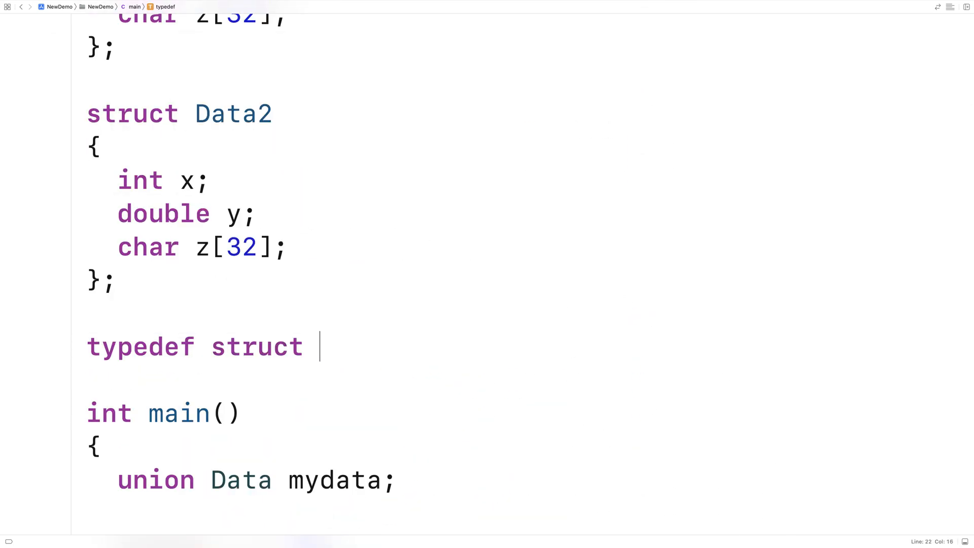
text({)
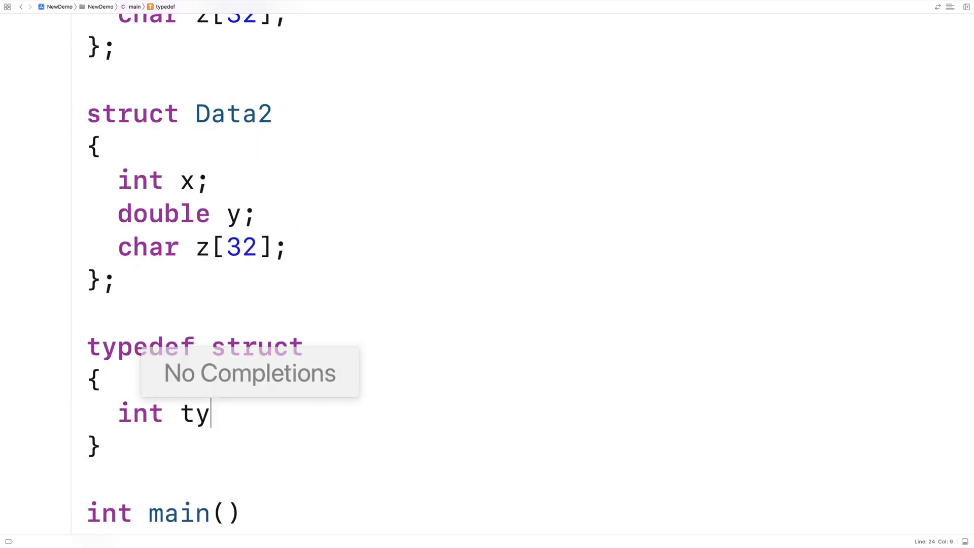
text(pe;)
text(char)
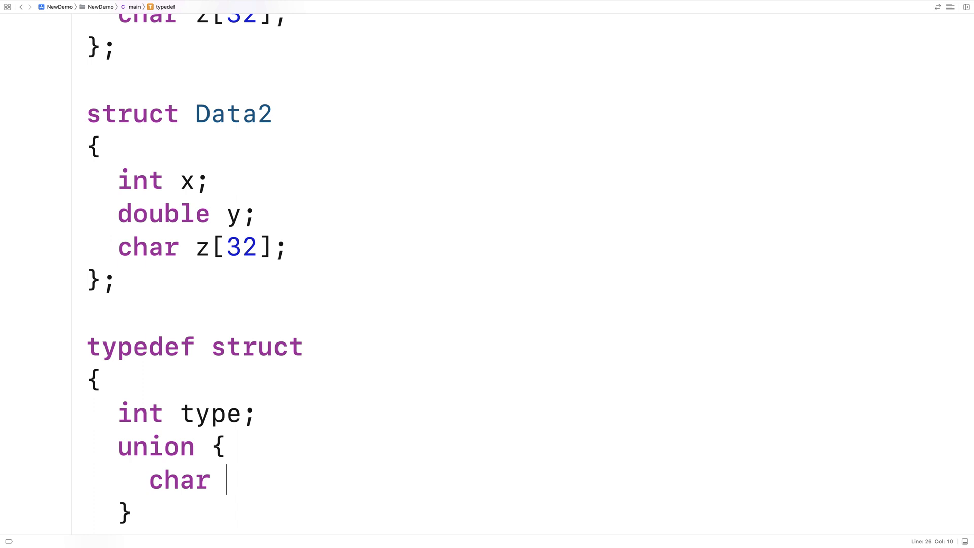
text(c)
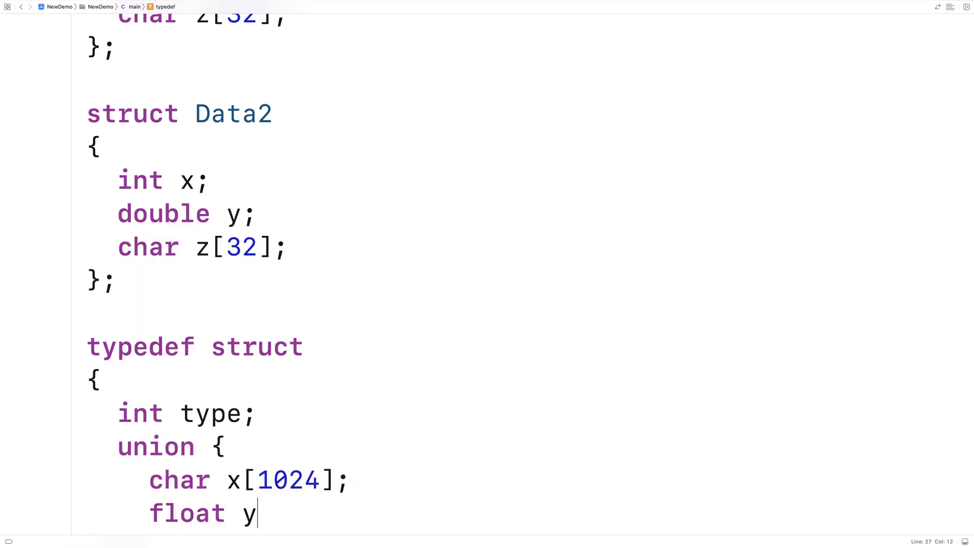
text([1024];)
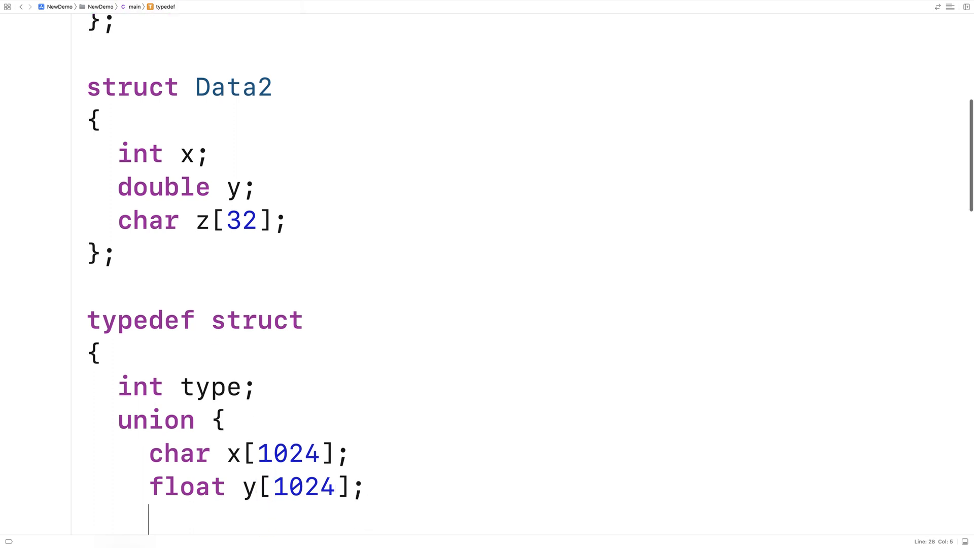
text(double)
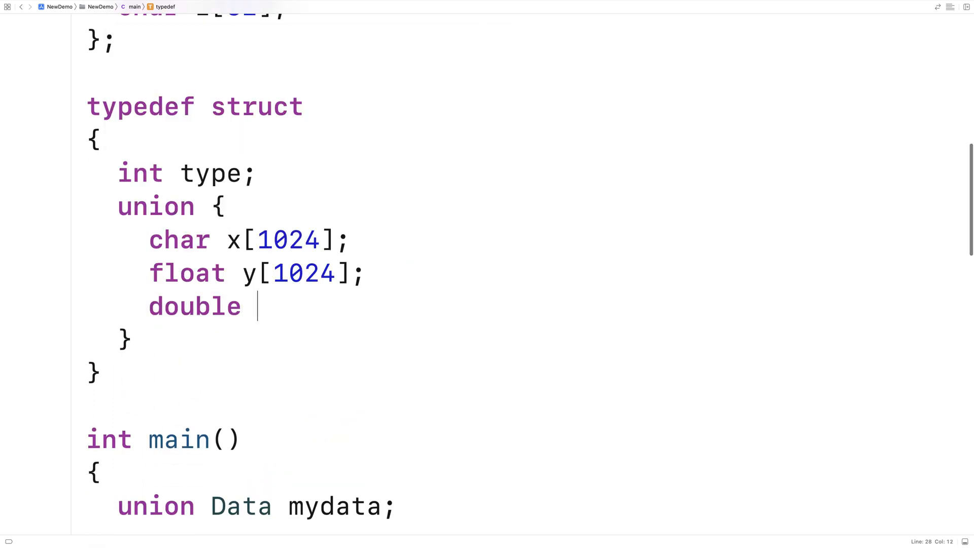
text(z[1024)
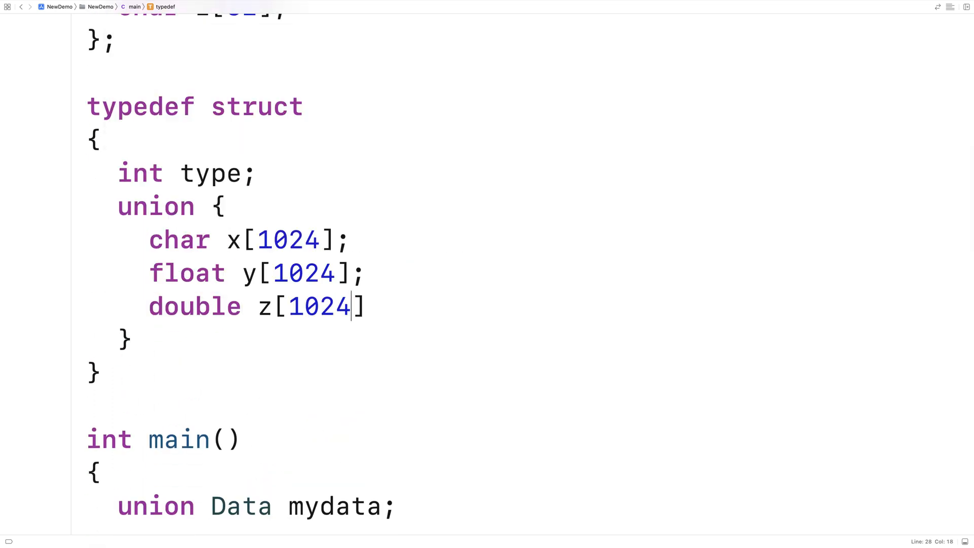
text(;)
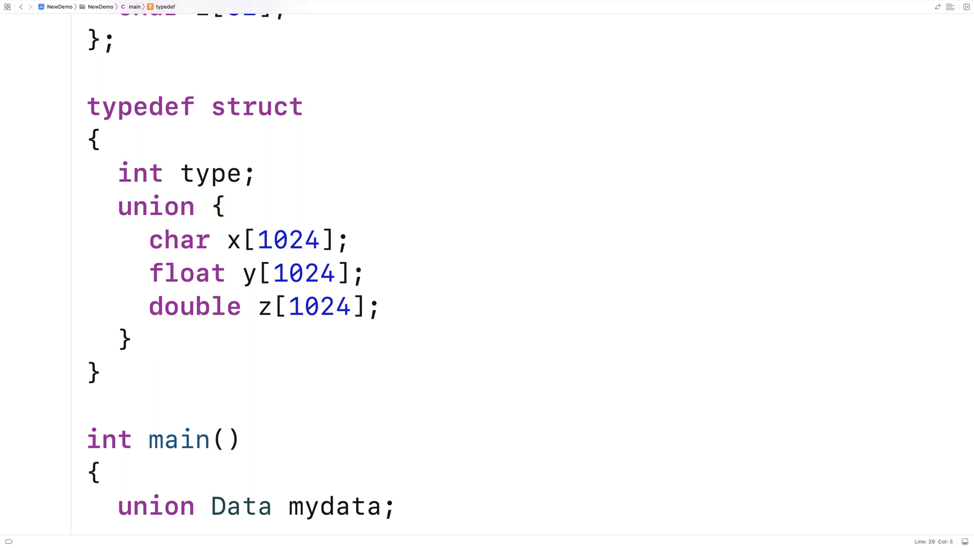
text(buffer)
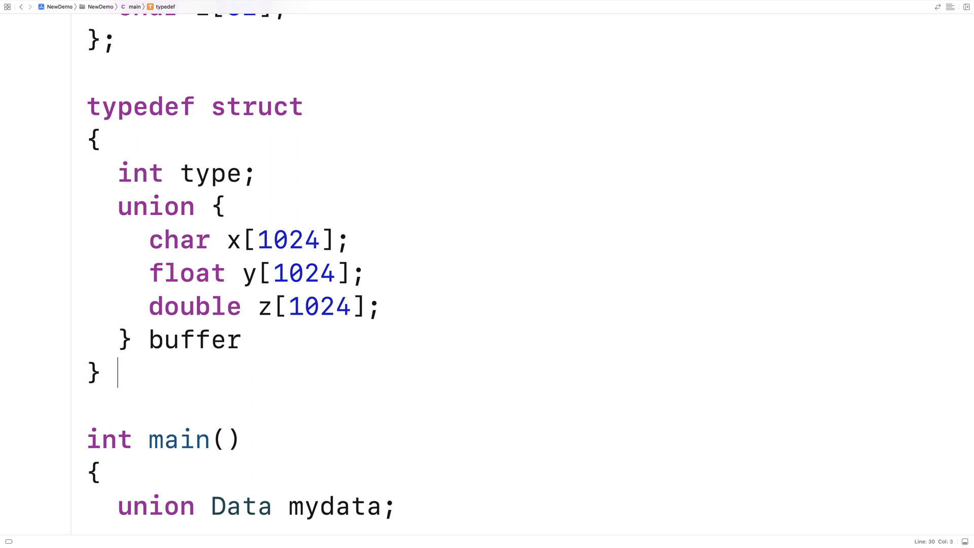
text(Info;)
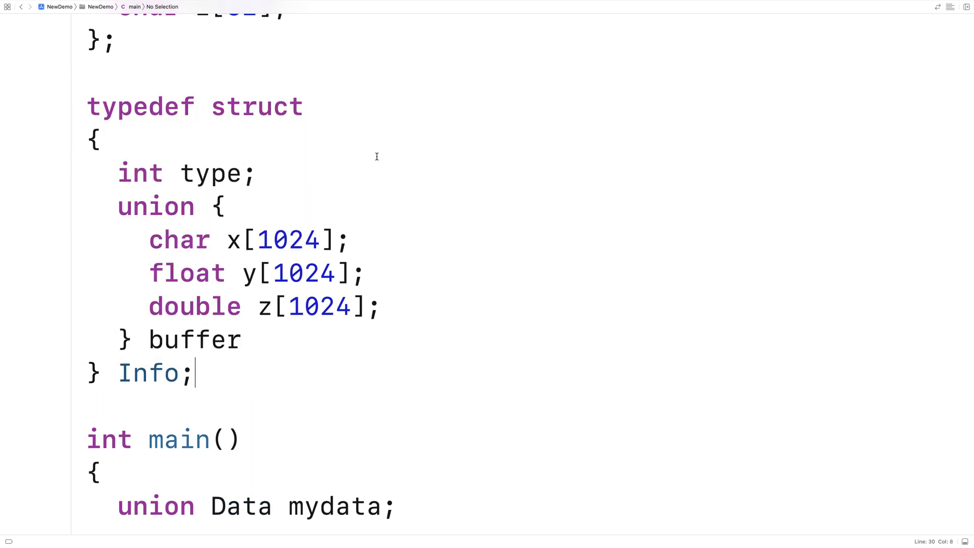
- Highlight the struct keyword, union and buffer name, and end buffer with a semicolon
double_click(257, 106)
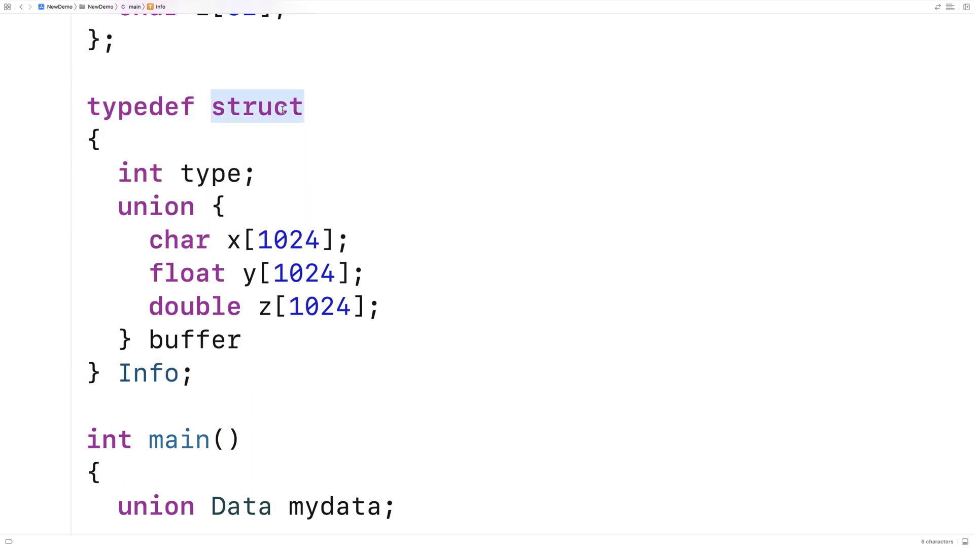
double_click(147, 373)
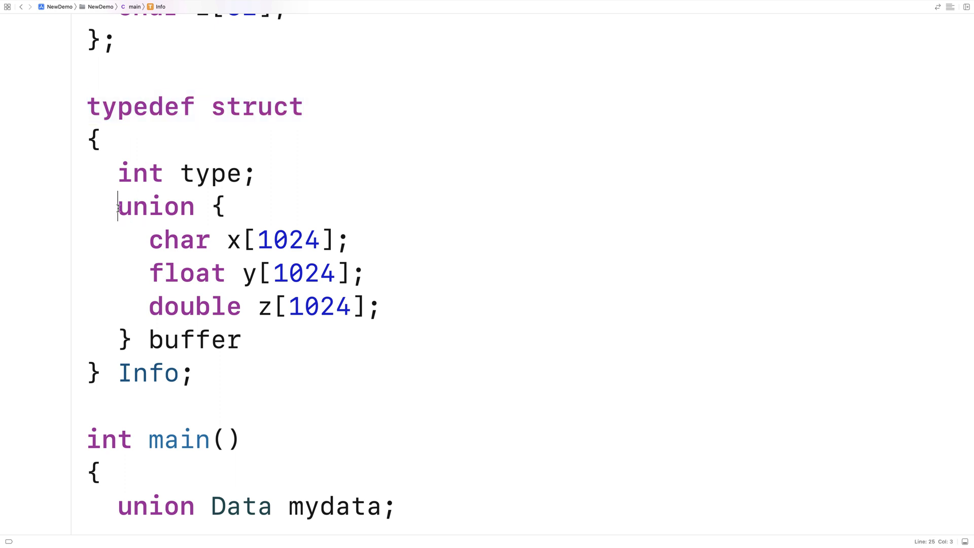
click(262, 340)
text(;)
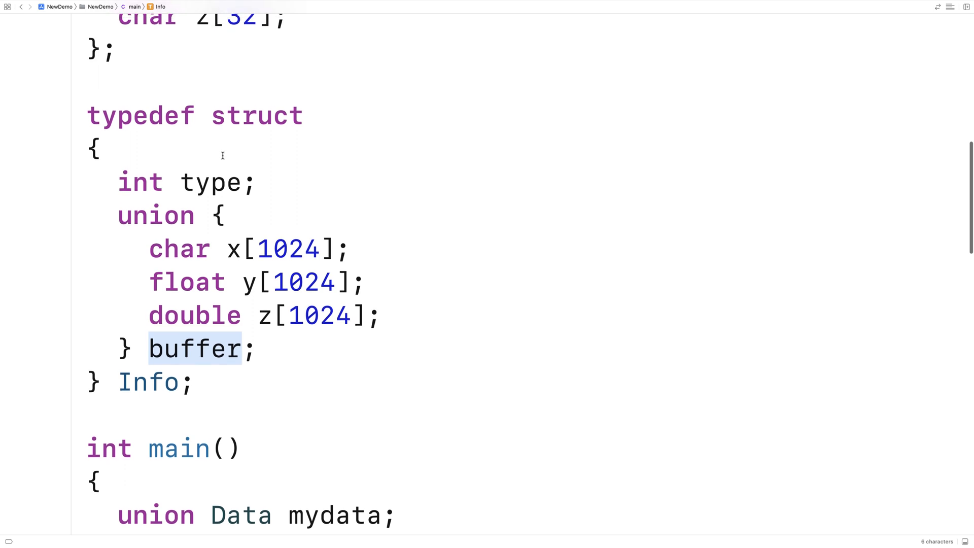
double_click(210, 182)
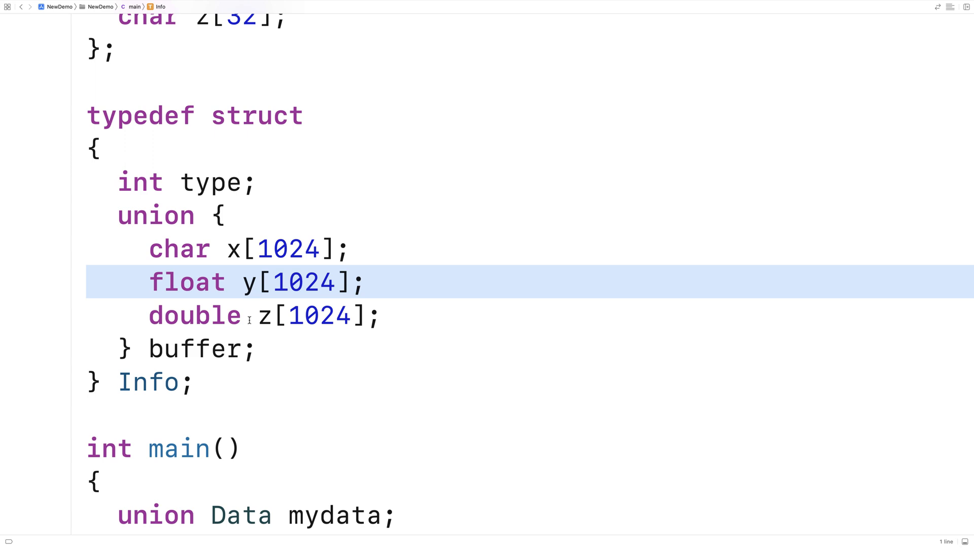
- In main, declare an Info variable named info and set info.type = 0
scroll(down, 3)
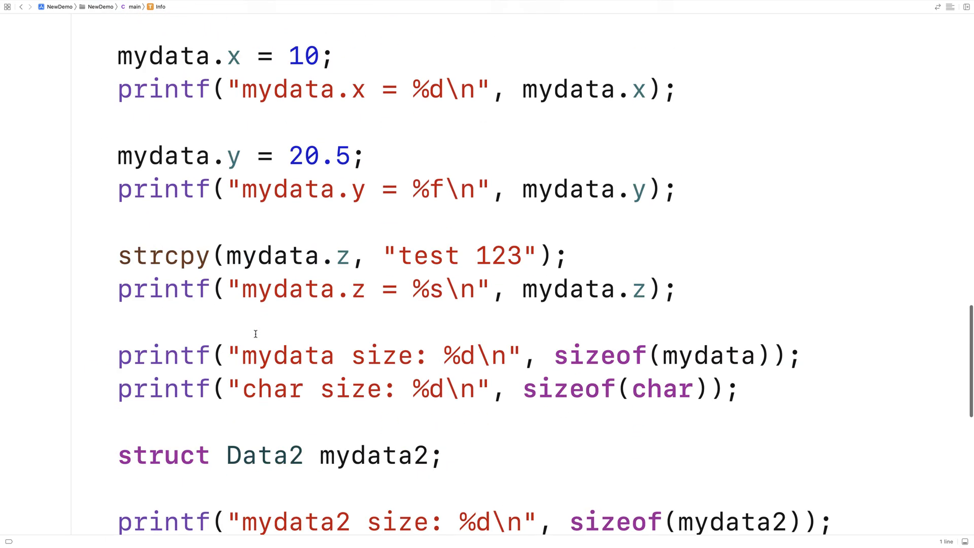
scroll(down, 3)
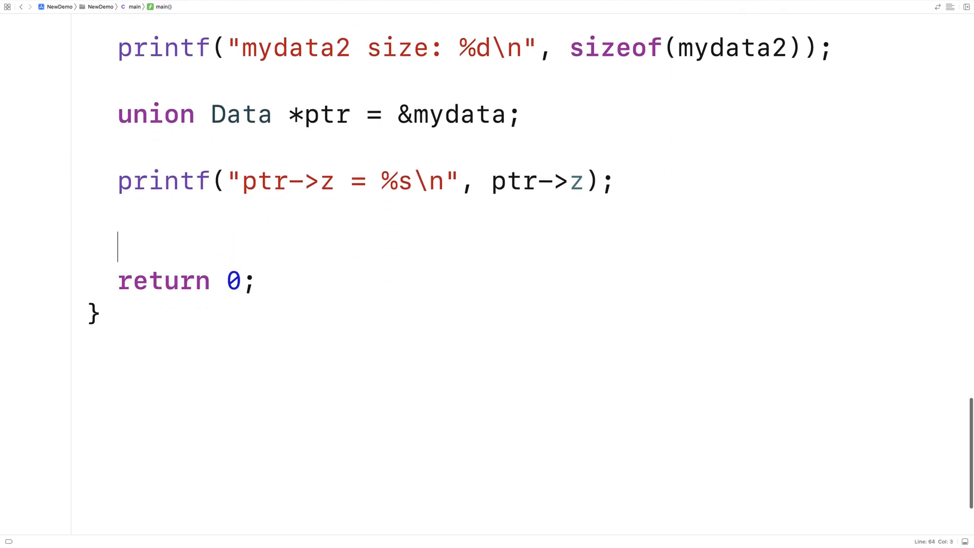
text(Inof)
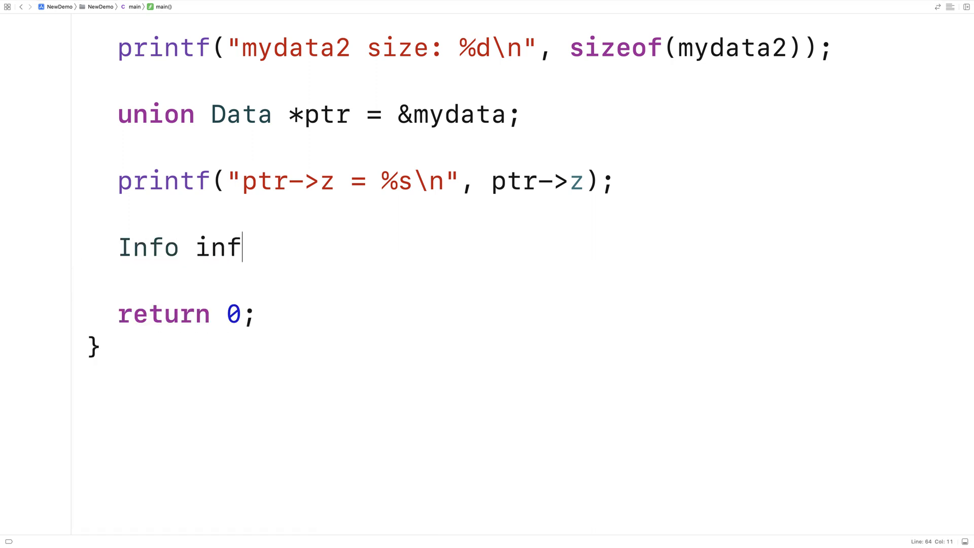
text(o;)
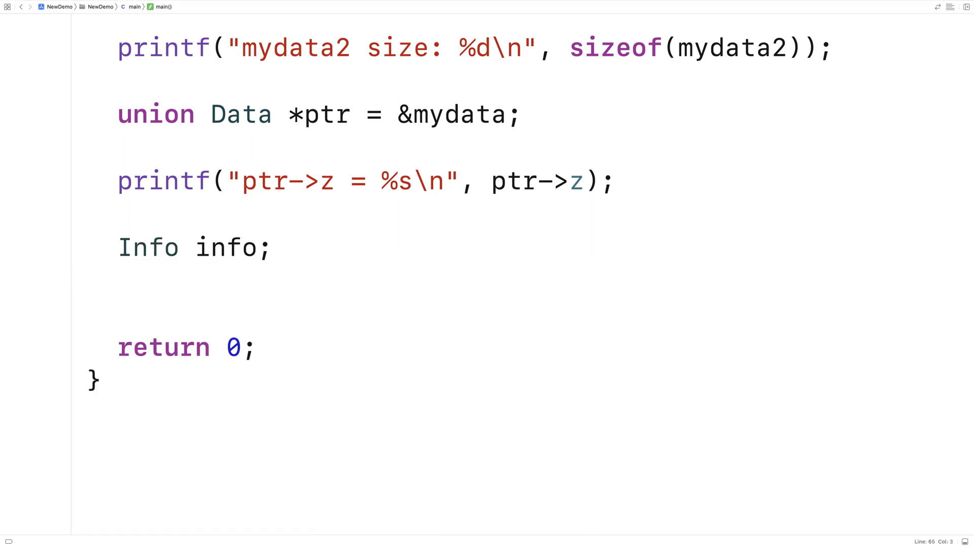
text(info.type =)
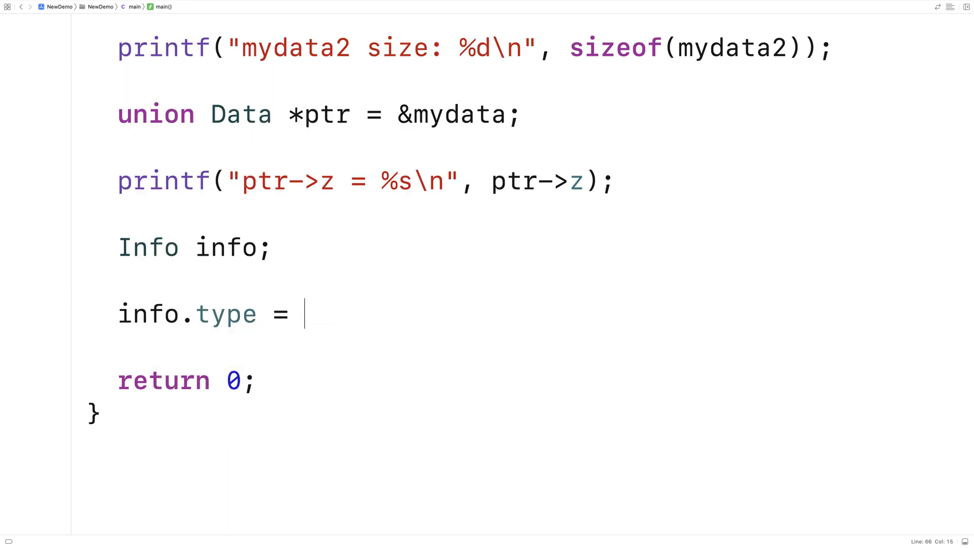
text(0;)
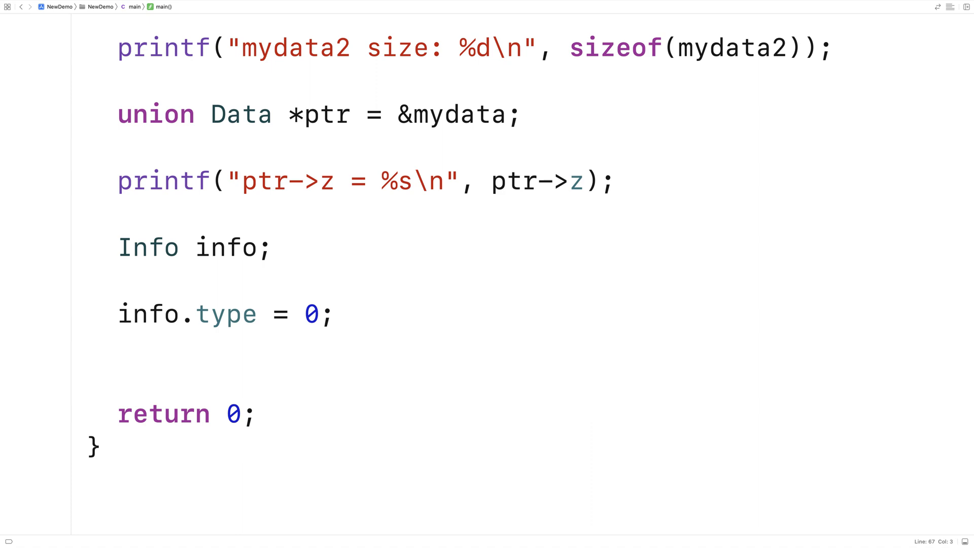
- Add memset(info.buffer.x, 't', 1024); followed by new blank lines
text(memset()
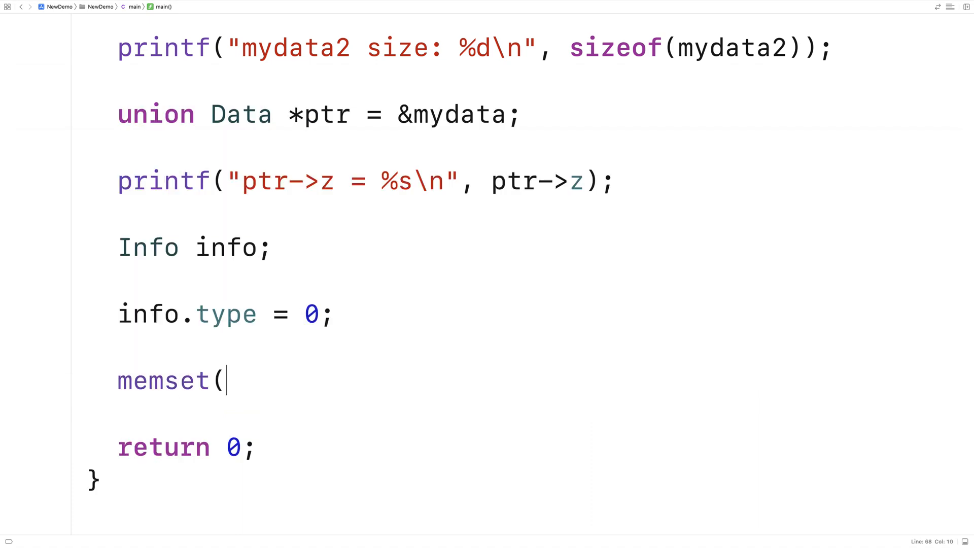
text(info.buffer.x,)
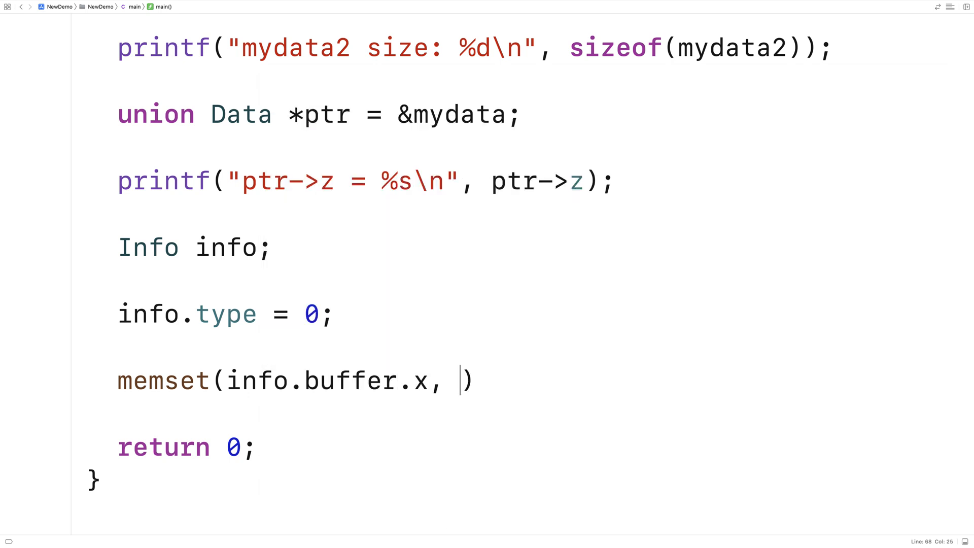
text('t',)
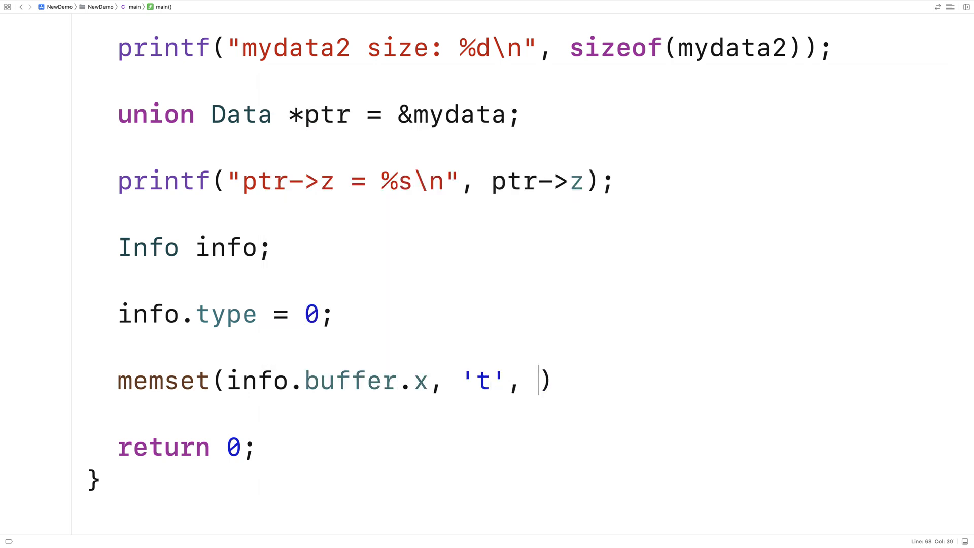
text(1024)
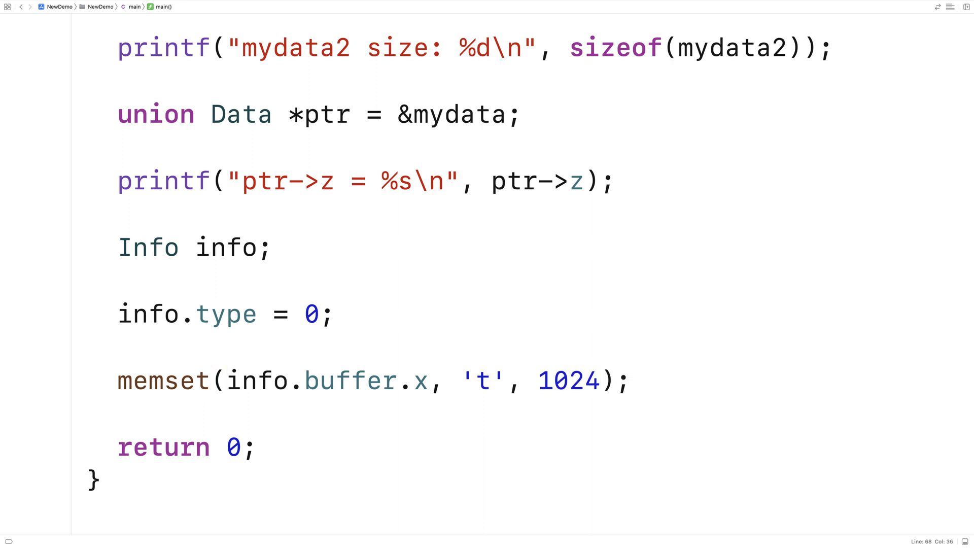
key(enter)
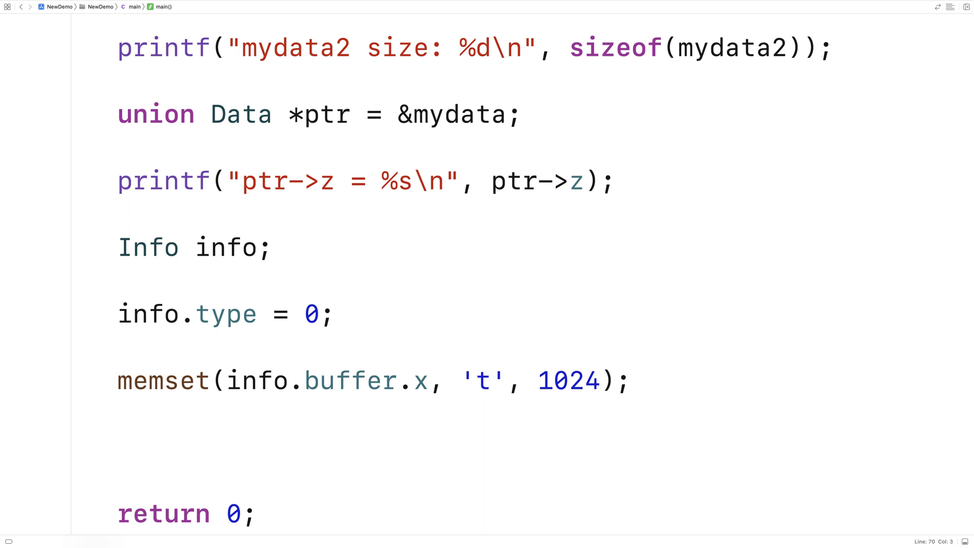
- Below the memset call, add an if (info.type == 0) block
click(118, 446)
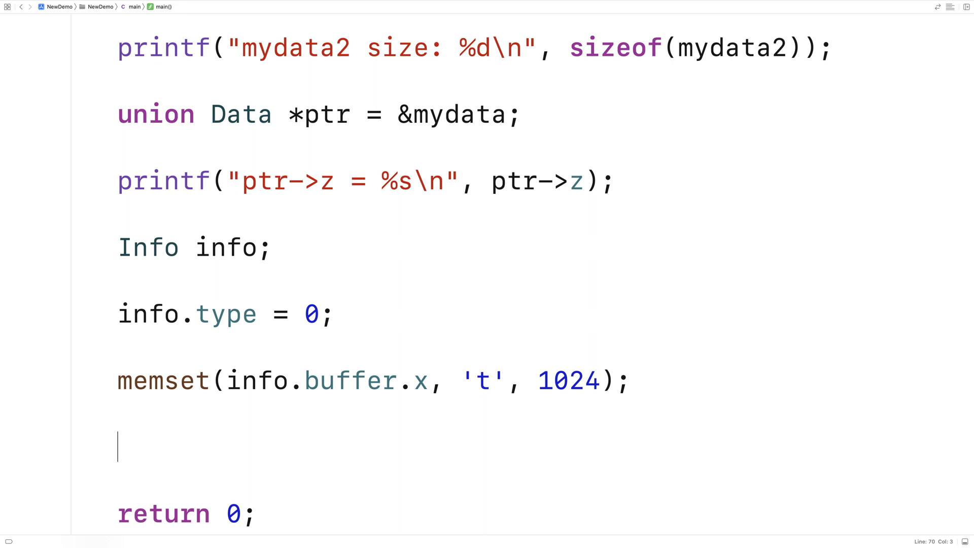
text(if ()
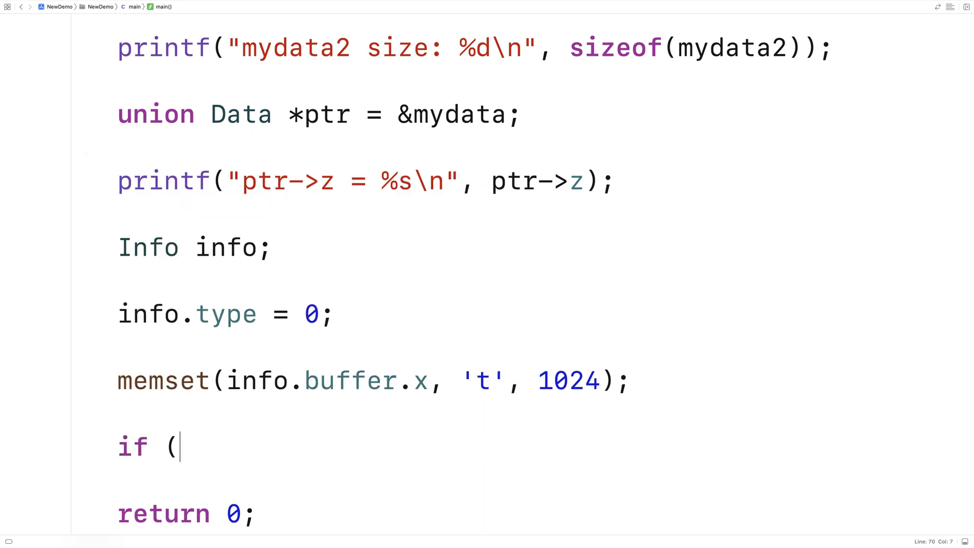
text(info.type =)
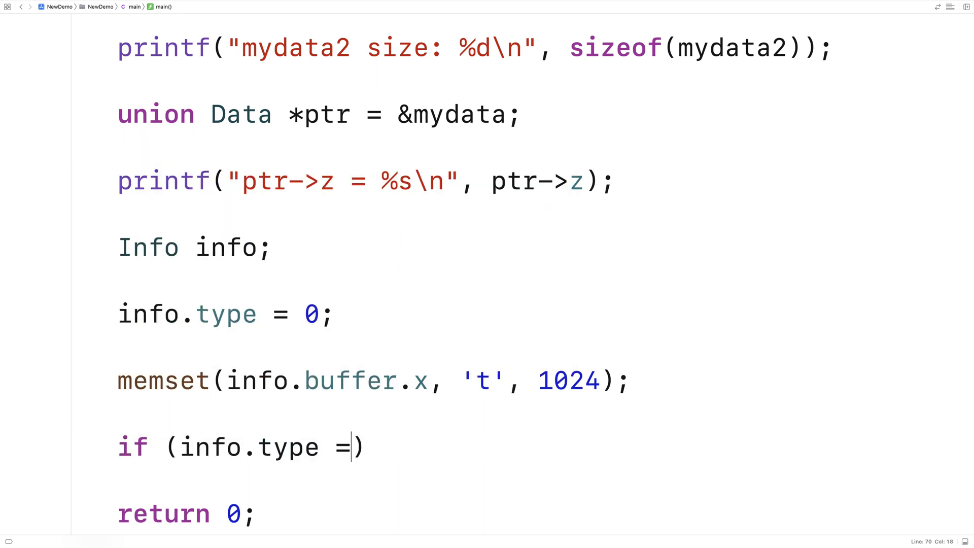
text(= 0))
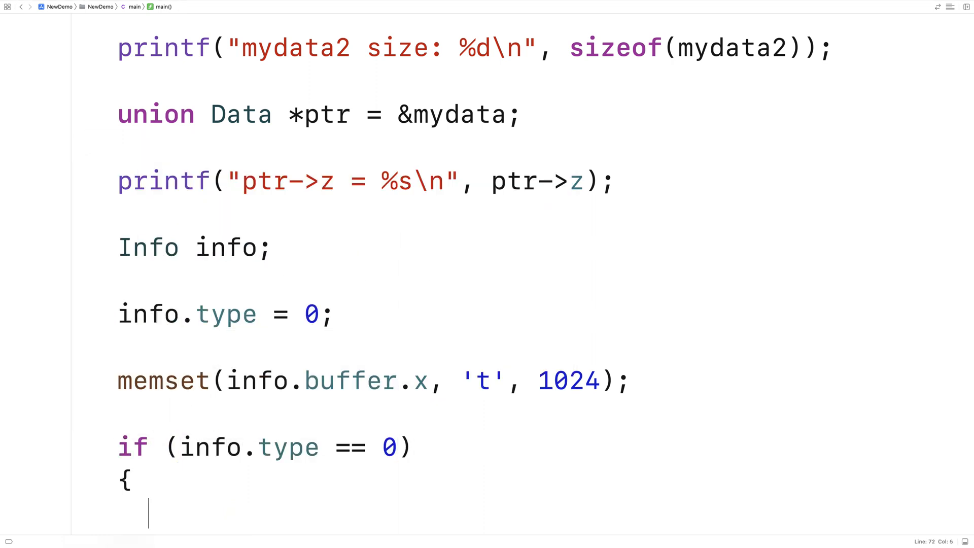
scroll(down, 3)
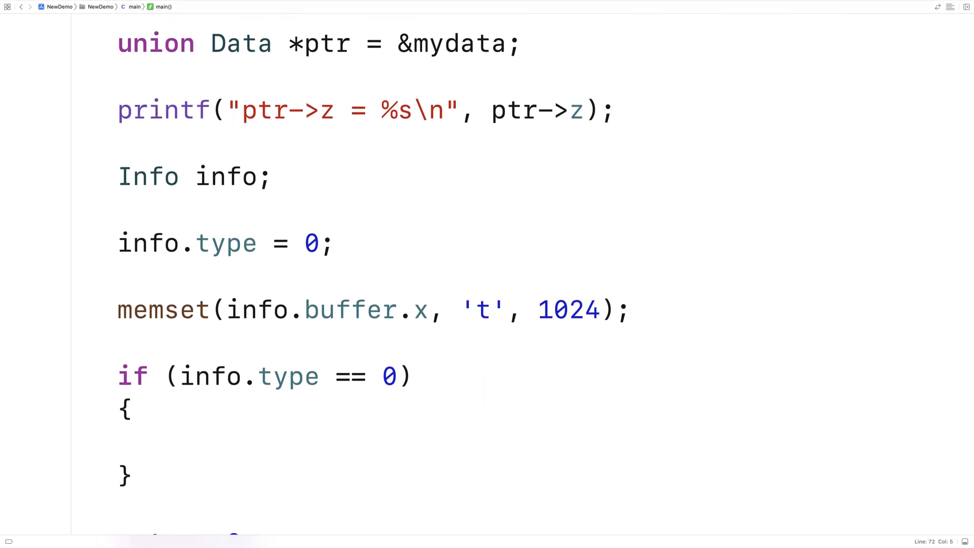
- Inside it, loop i from 0 to 1024 printing "info.buffer.x[%d] = %c" with i and info.buffer.x[i]
click(147, 444)
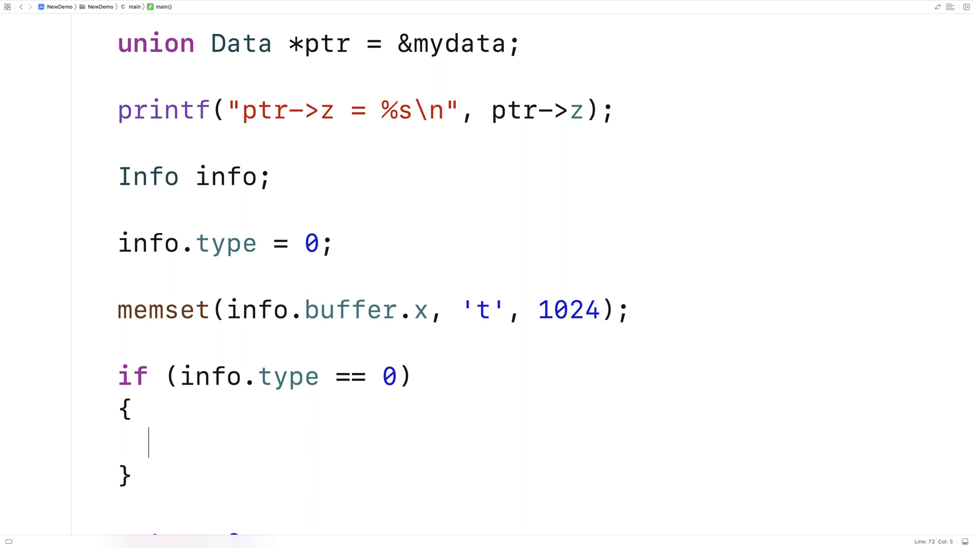
text(for (int i =))
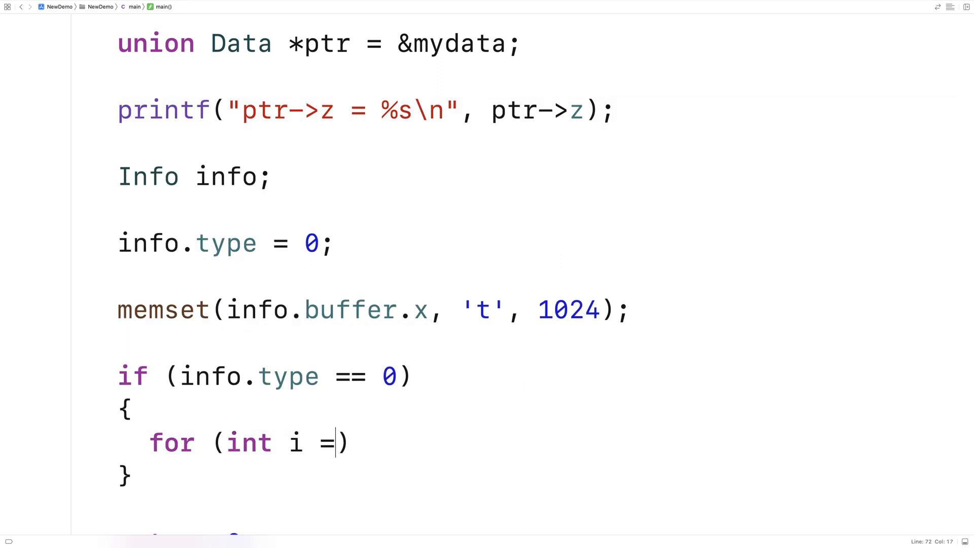
text(0; i < 1024; i++)
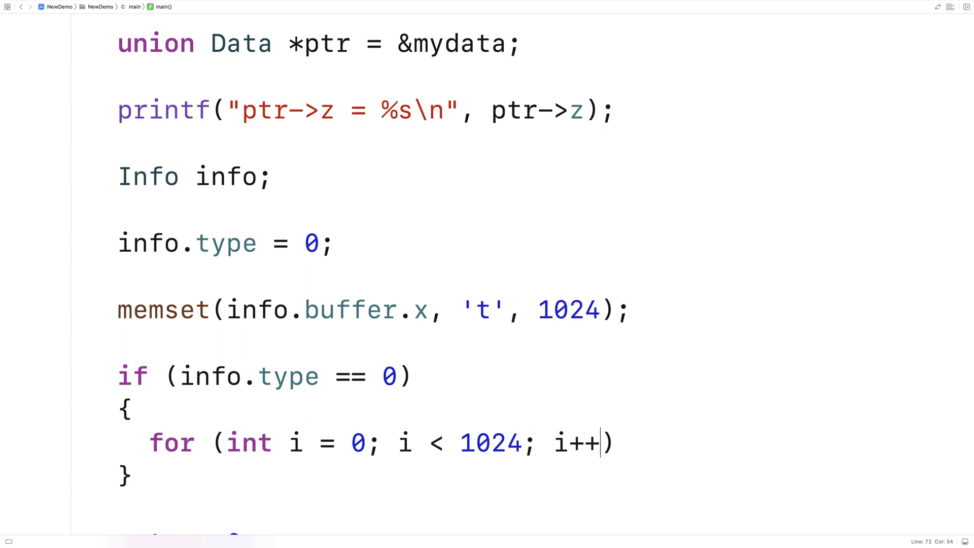
text(prit)
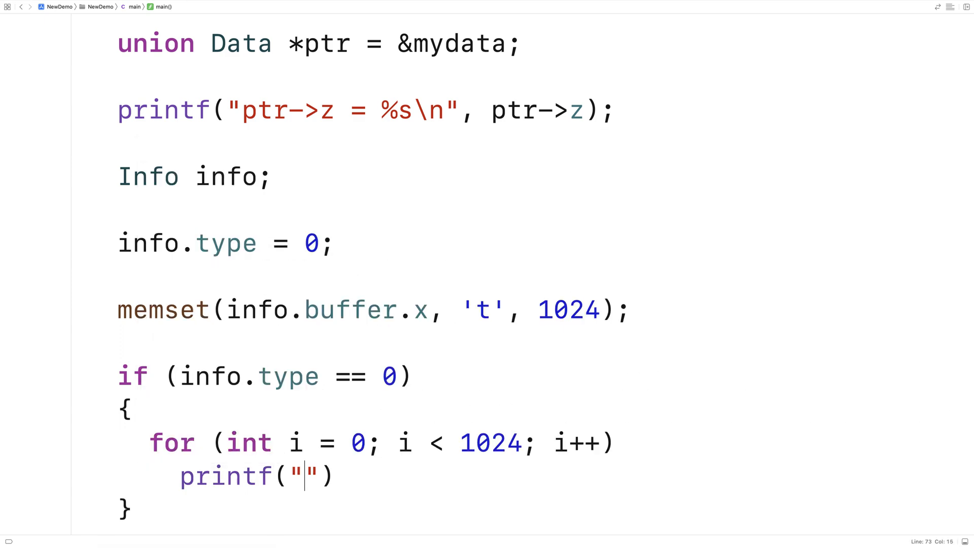
text(info.buffer.)
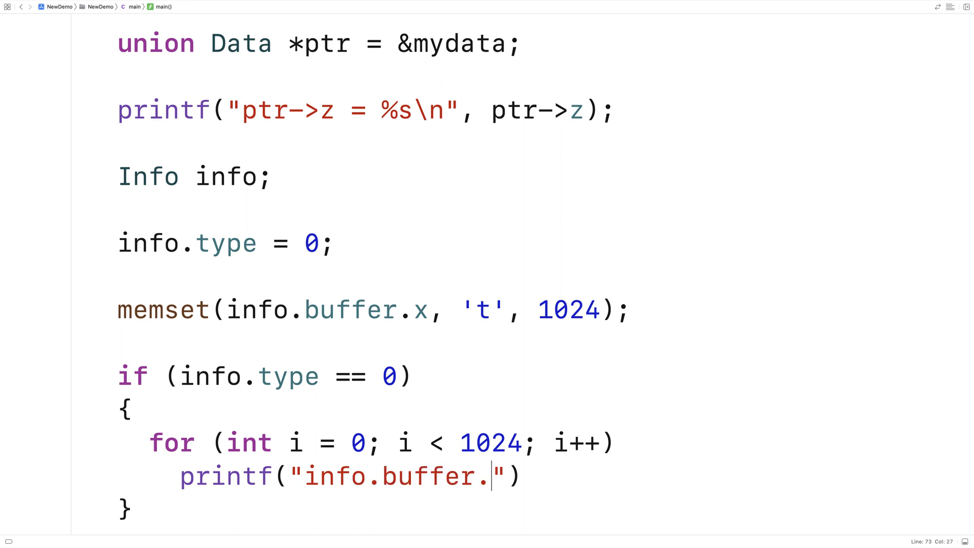
text(x[%d)
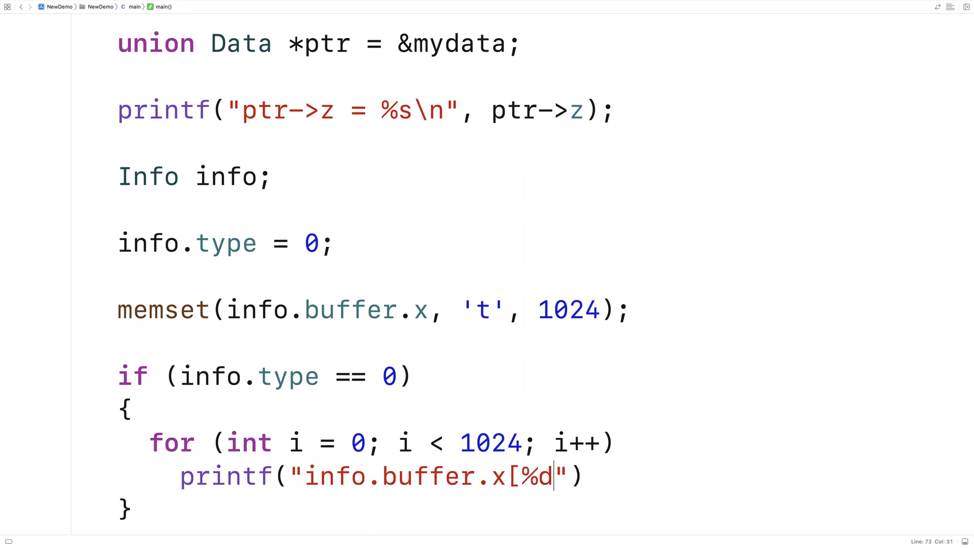
text(] = %c\n)
text(i, info.buffer))
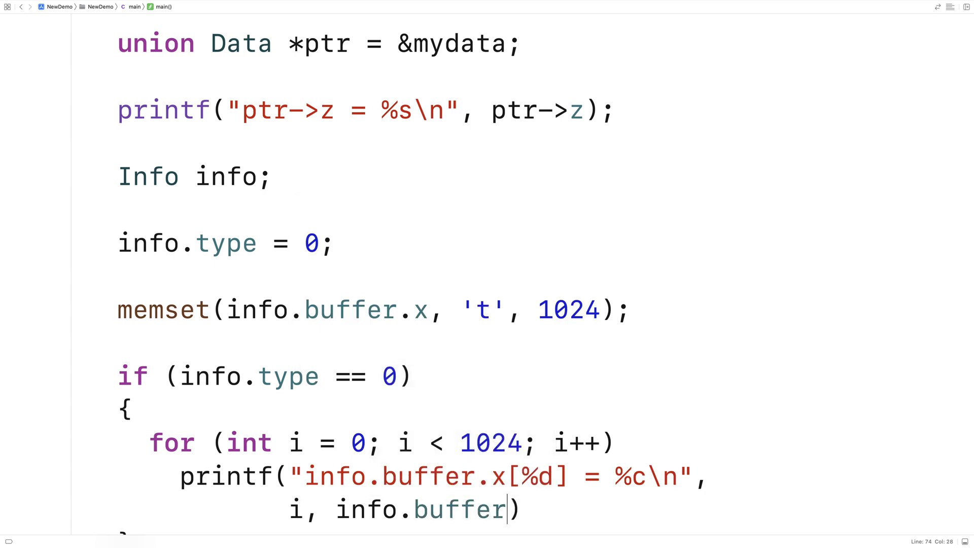
text(.x[i]);)
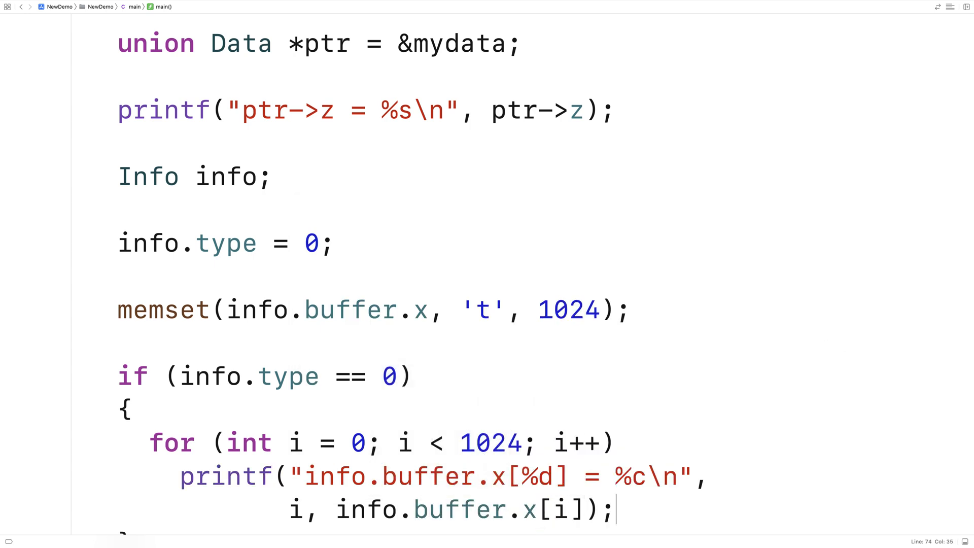
scroll(down, 3)
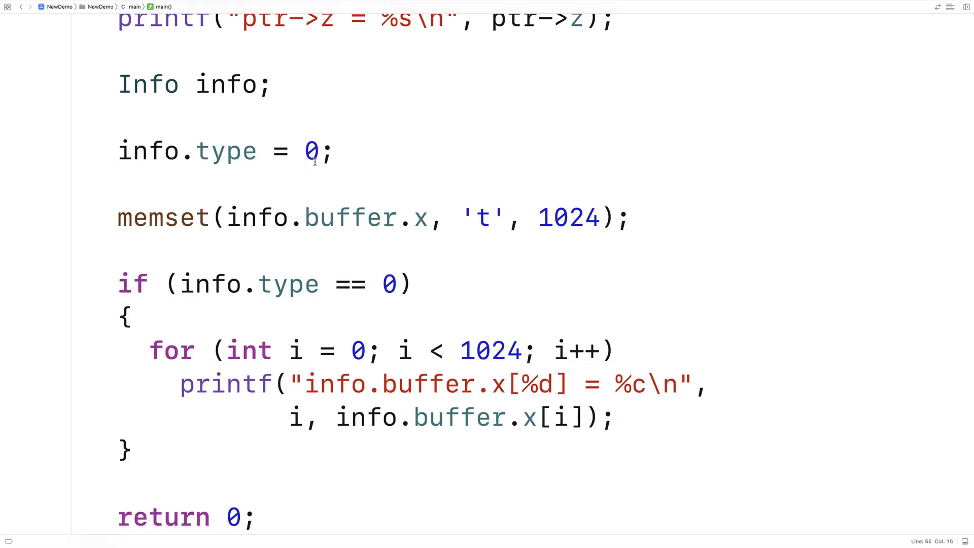
- Set info.type = 1 instead of 0, then select type and click above the if
text(1)
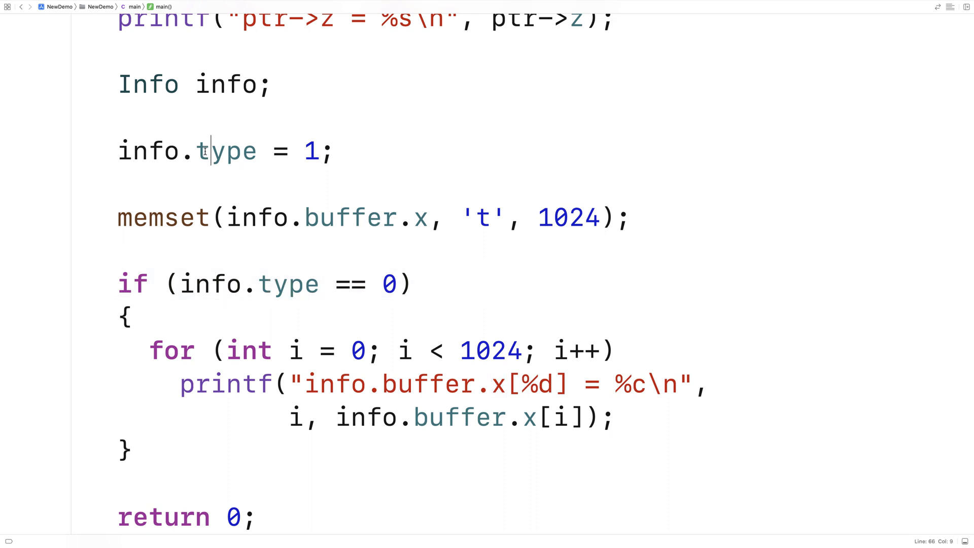
double_click(226, 152)
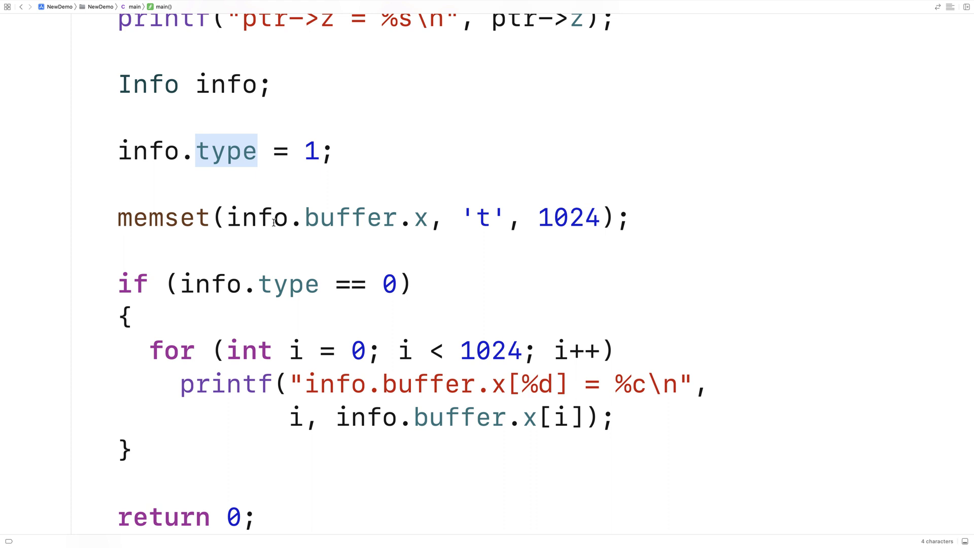
mouse_move(285, 255)
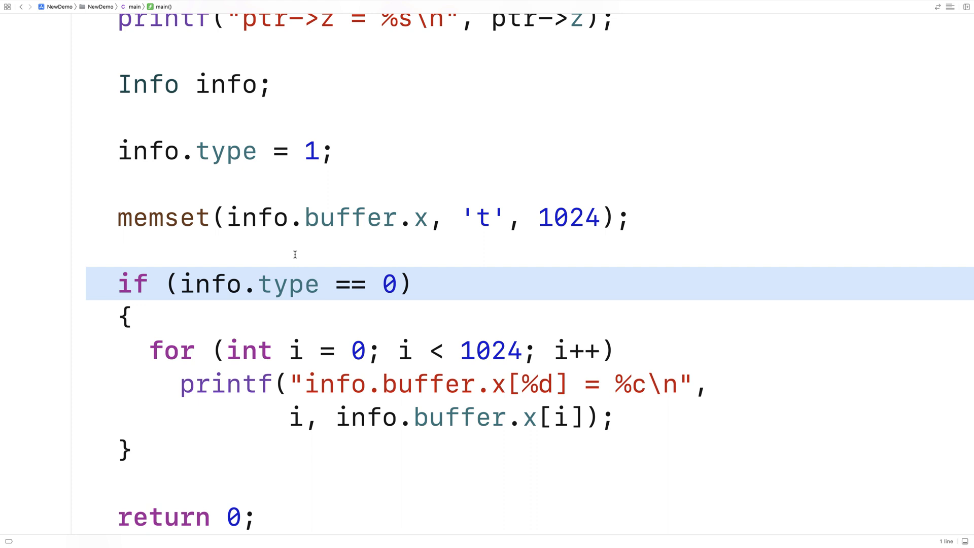
mouse_move(297, 252)
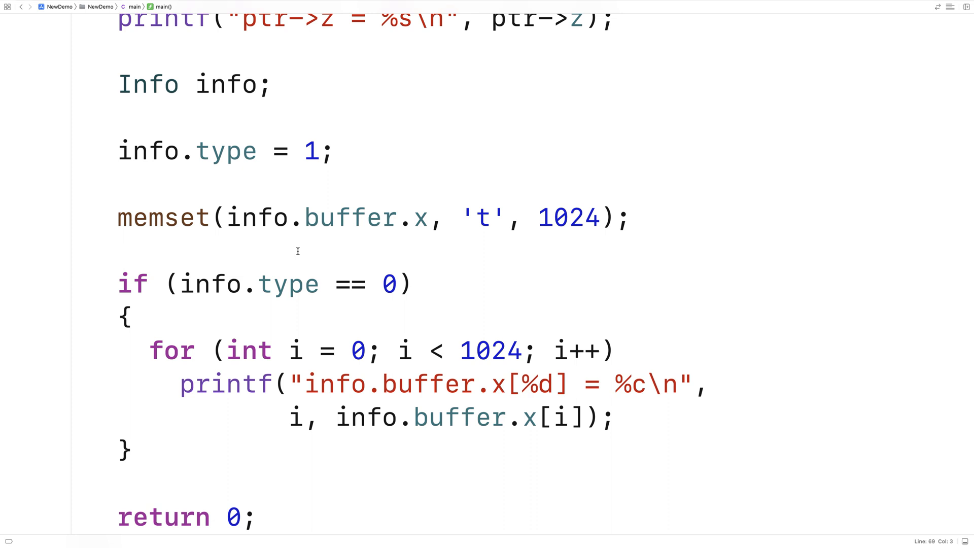
click(118, 250)
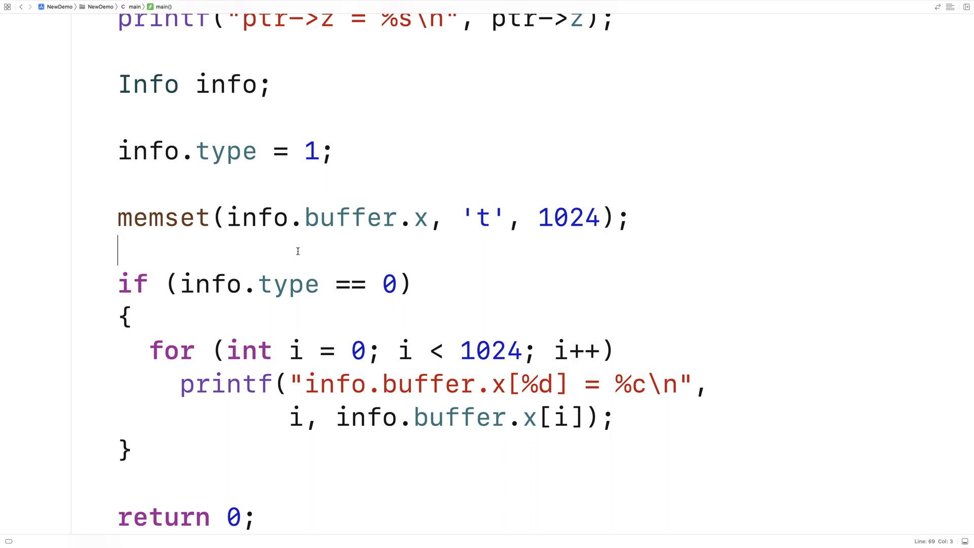